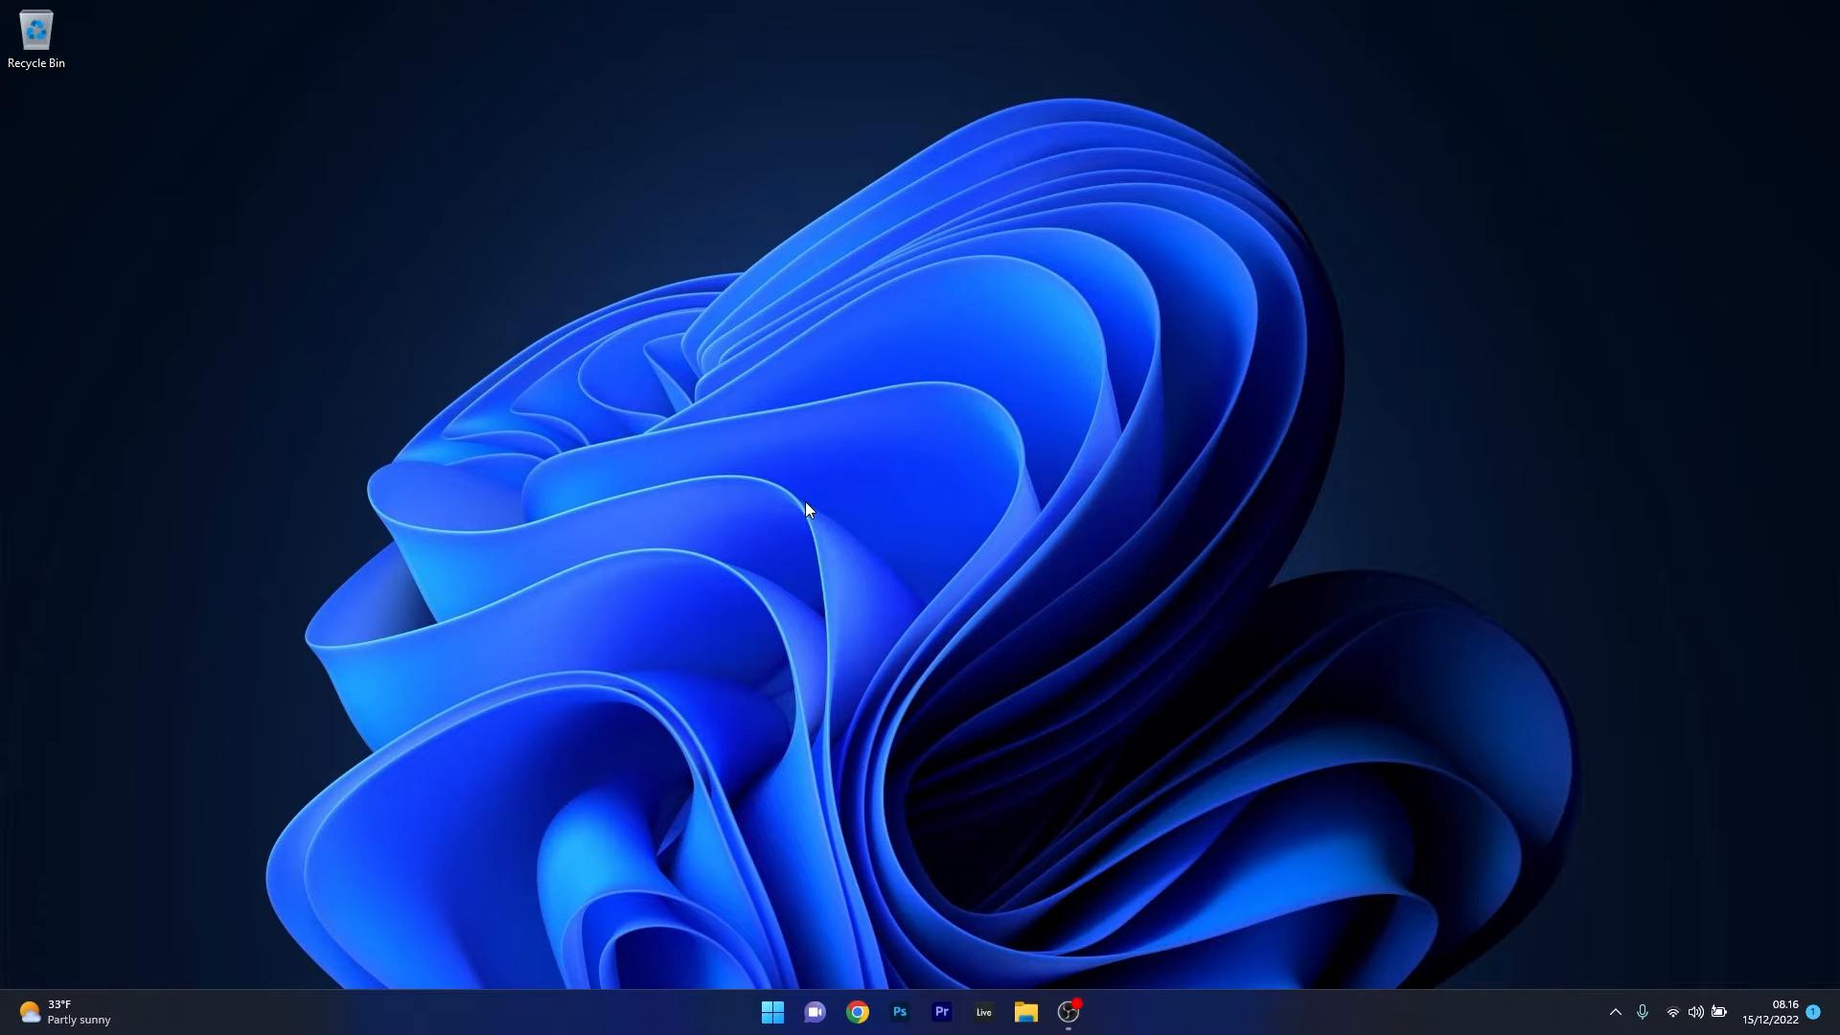
- Check the antivirus program from the notification area, then close it
left_click(1618, 1008)
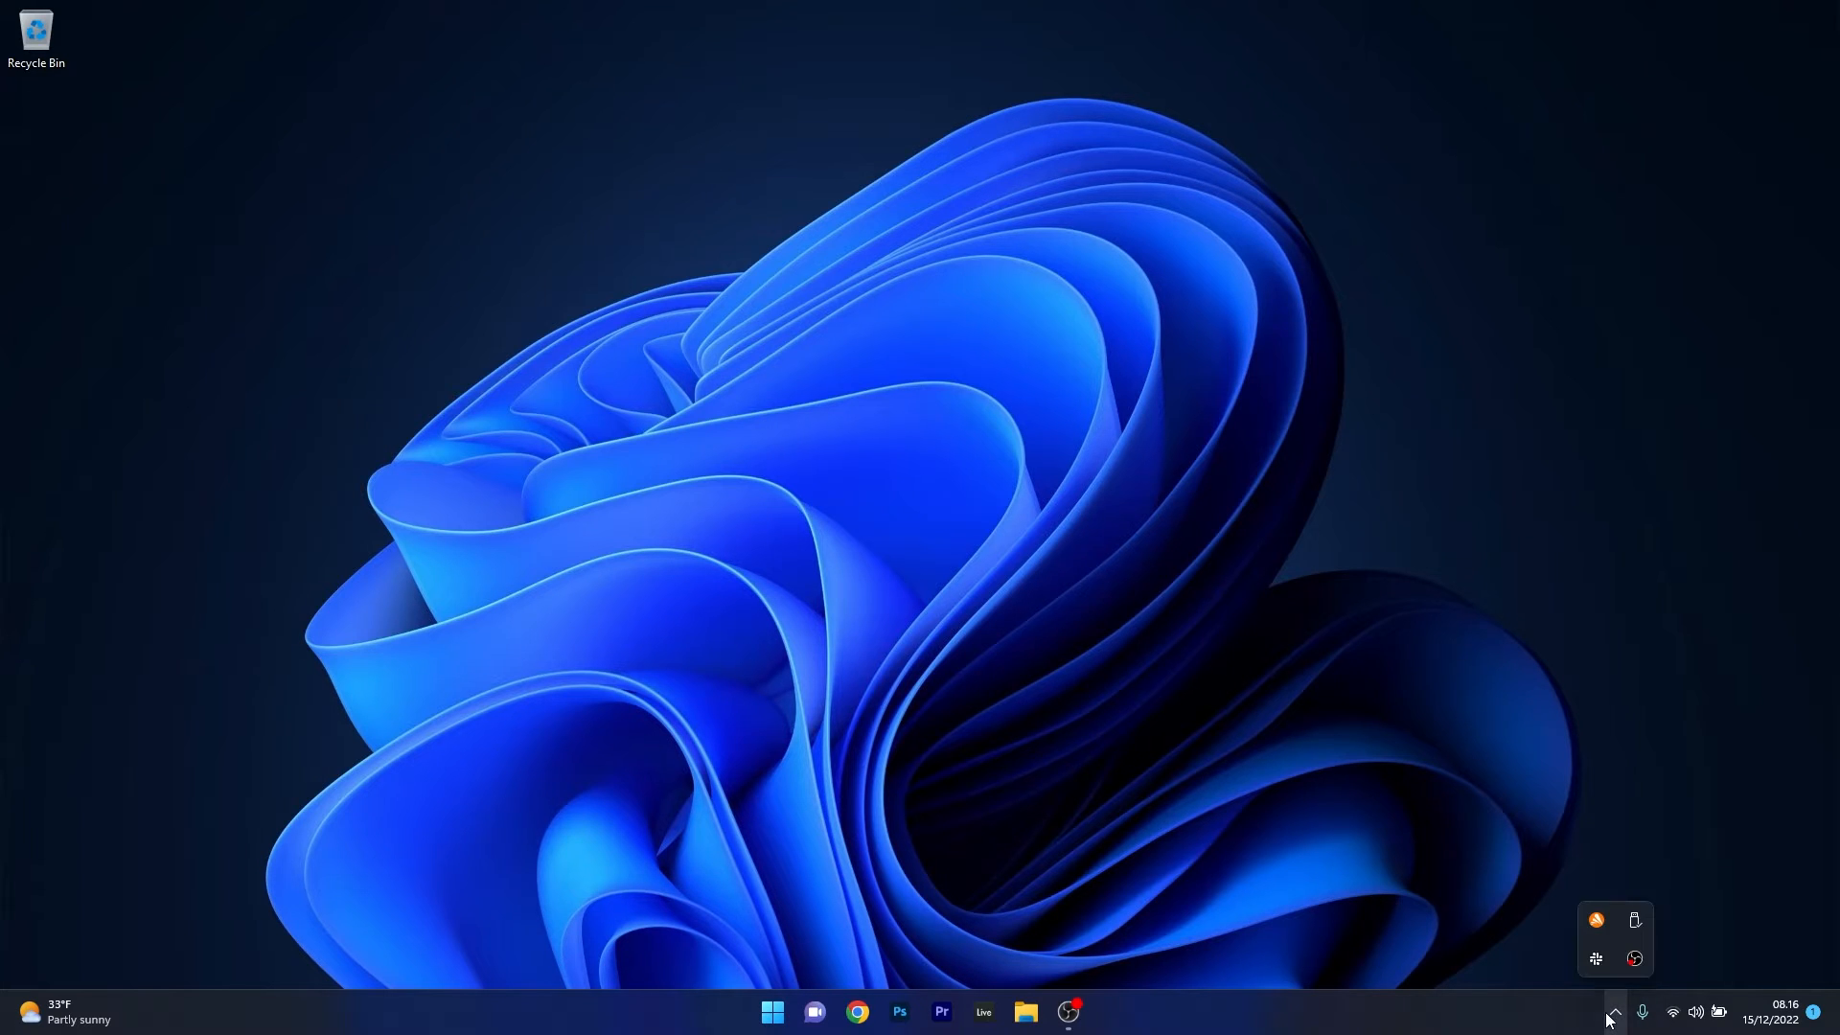
left_click(1595, 921)
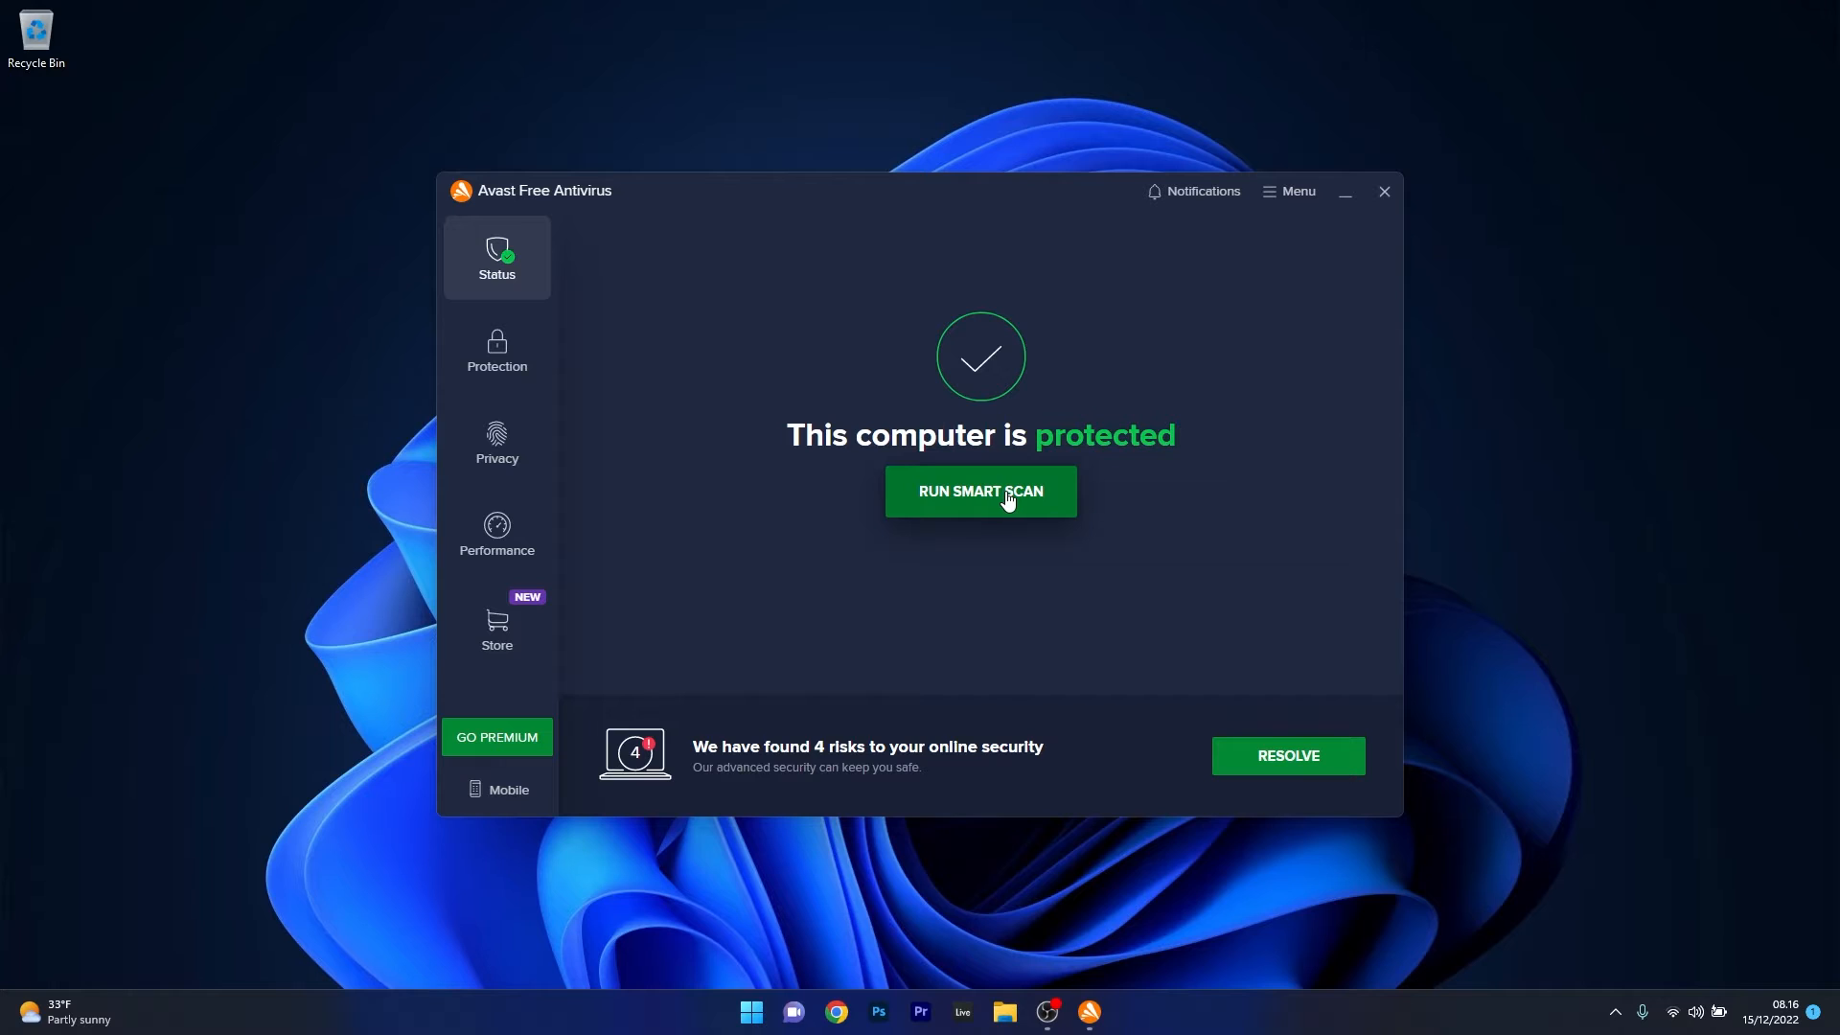
mouse_move(1292, 362)
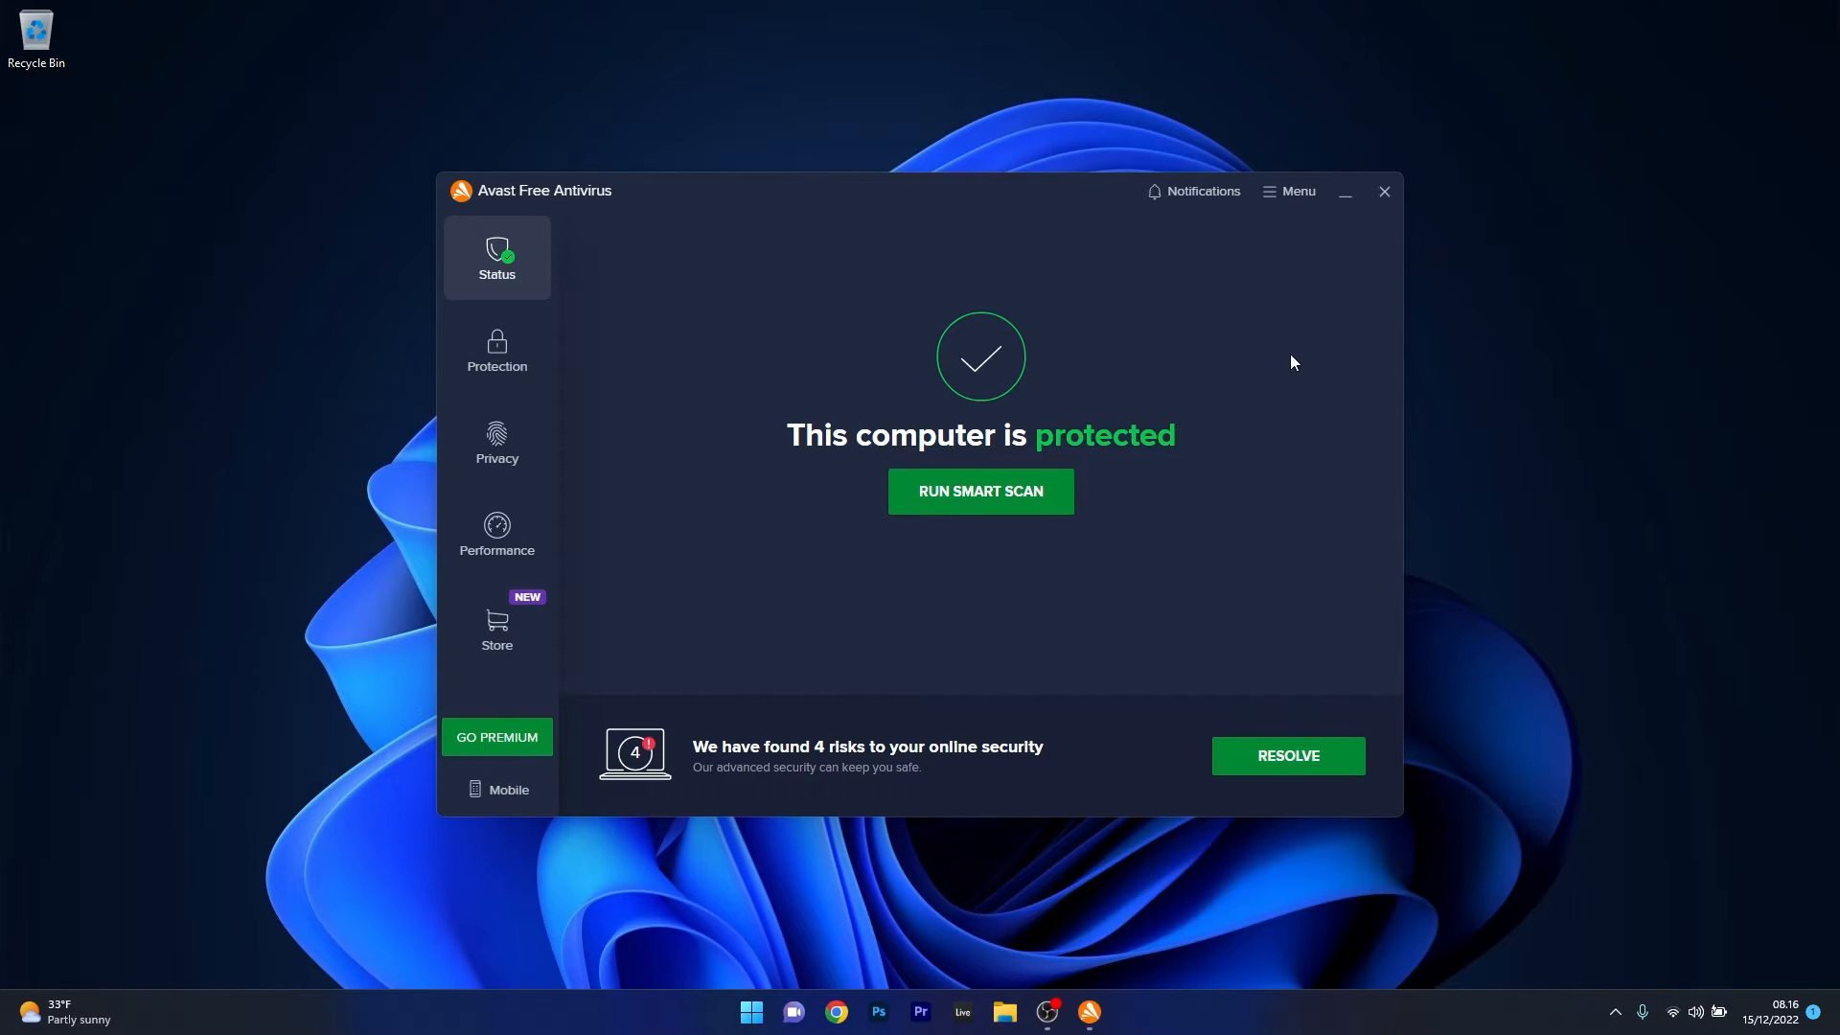
mouse_move(1361, 282)
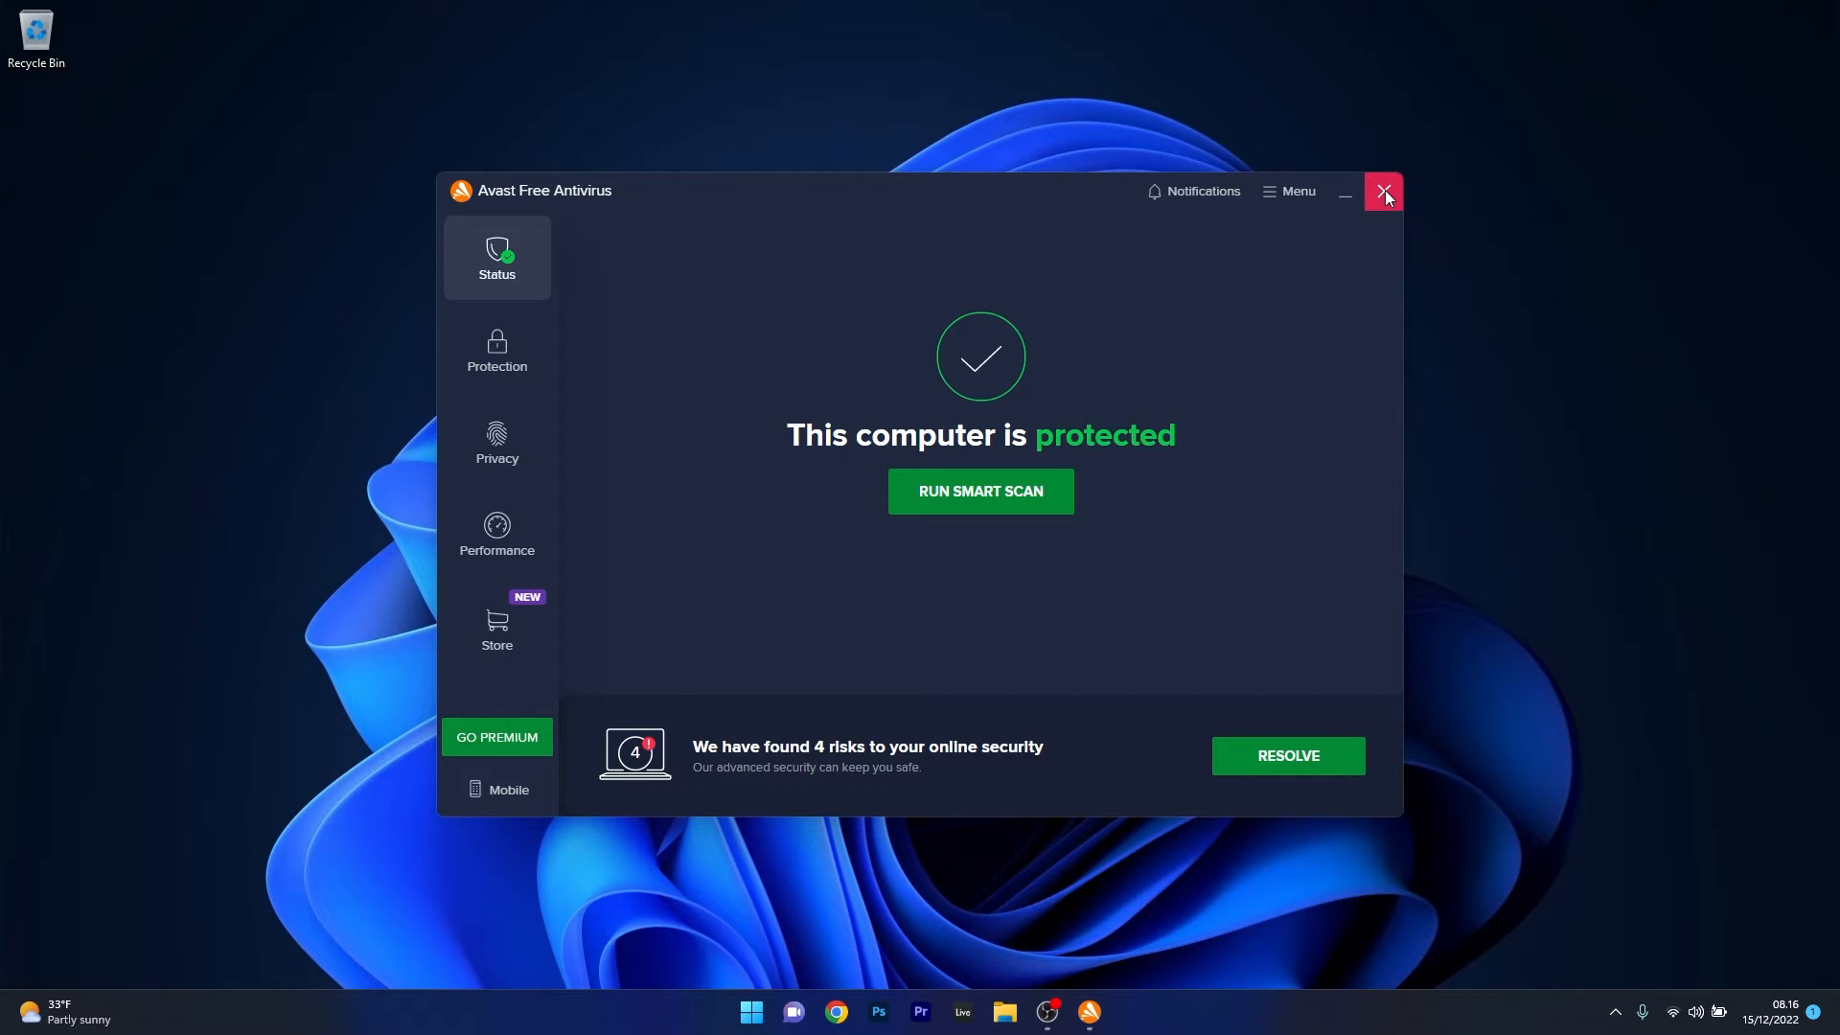
left_click(1384, 192)
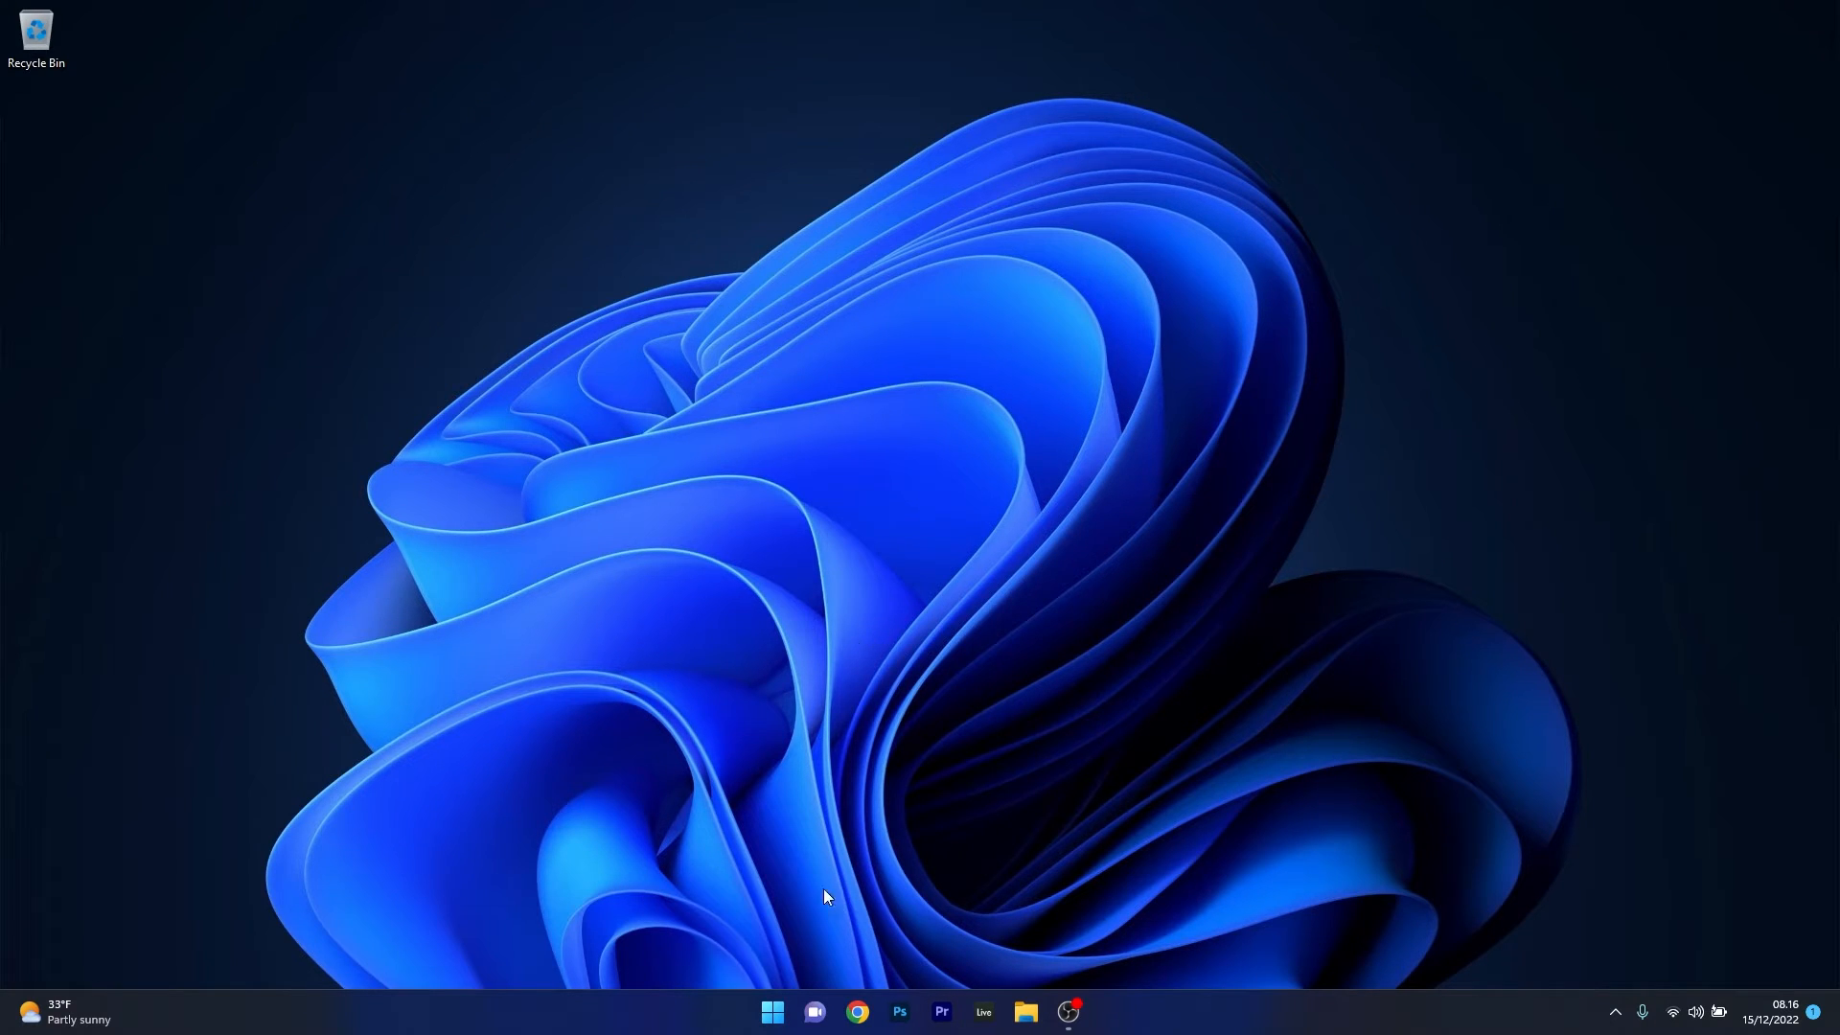
- Run the Windows Store Apps troubleshooter from Settings' Other troubleshooters list
left_click(771, 1012)
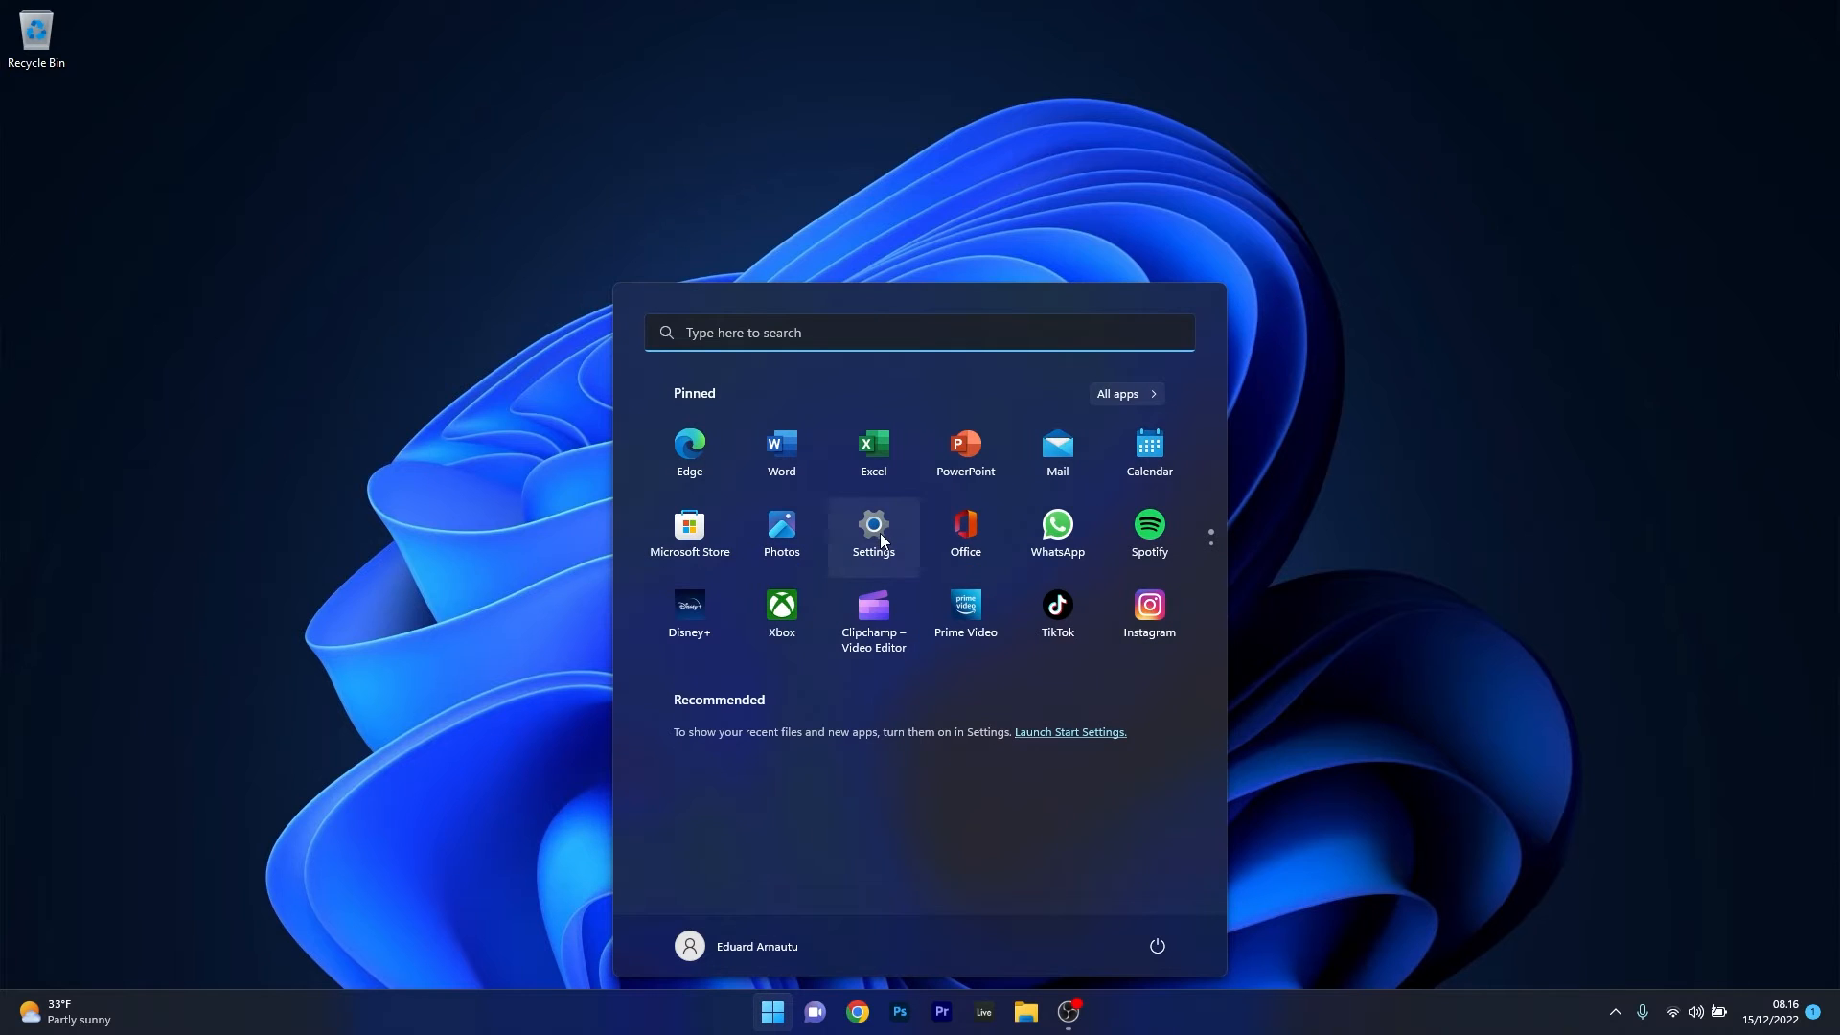
left_click(874, 537)
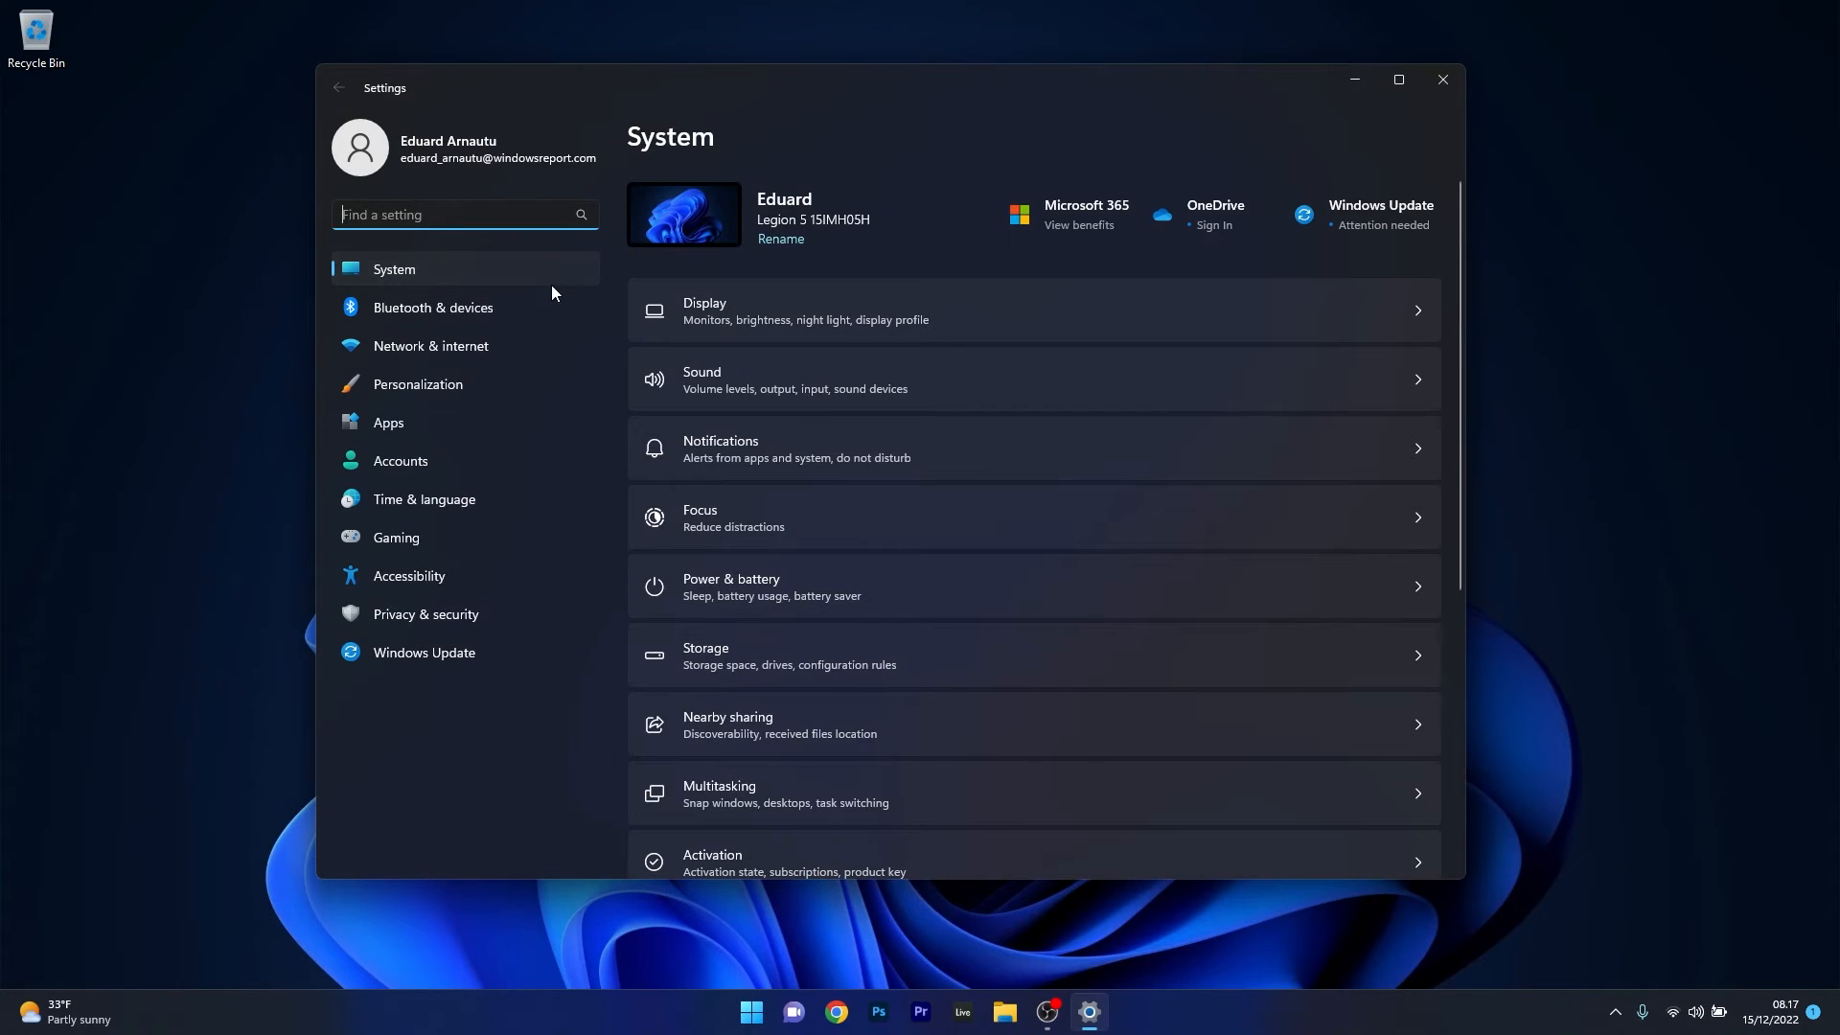
mouse_move(399, 276)
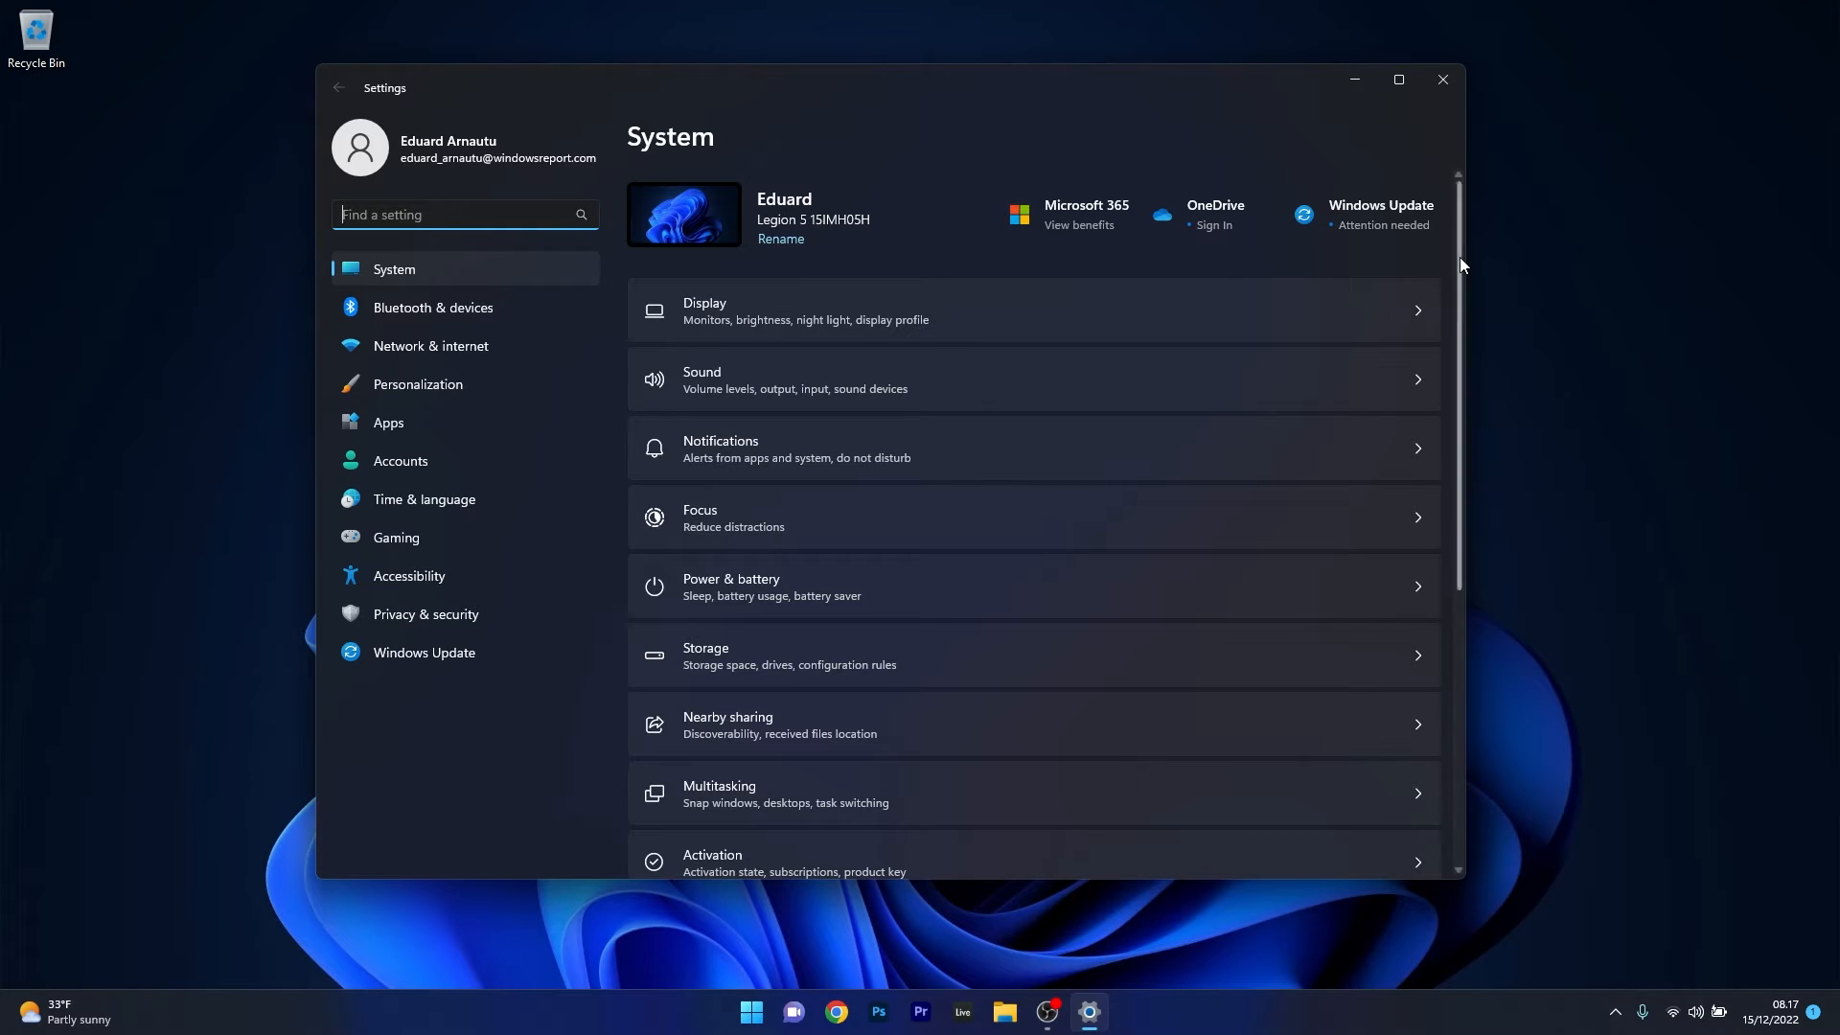
scroll("down", 3)
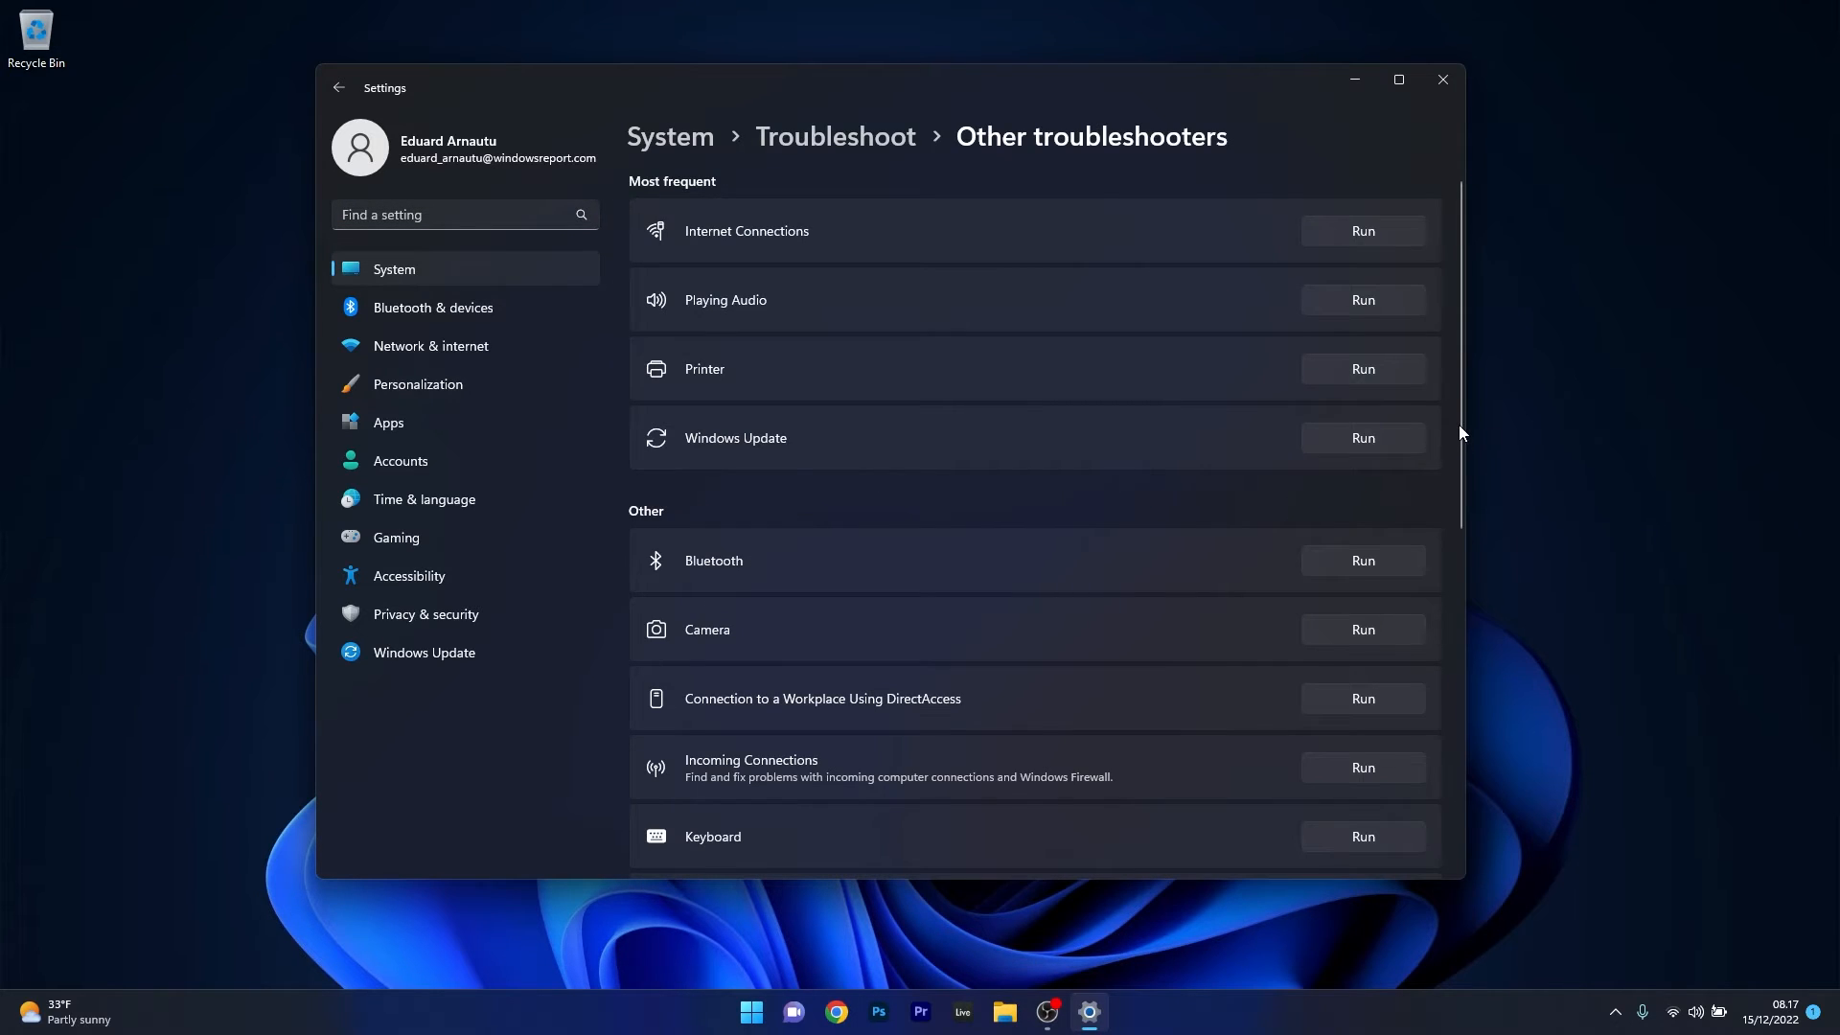
scroll("down", 3)
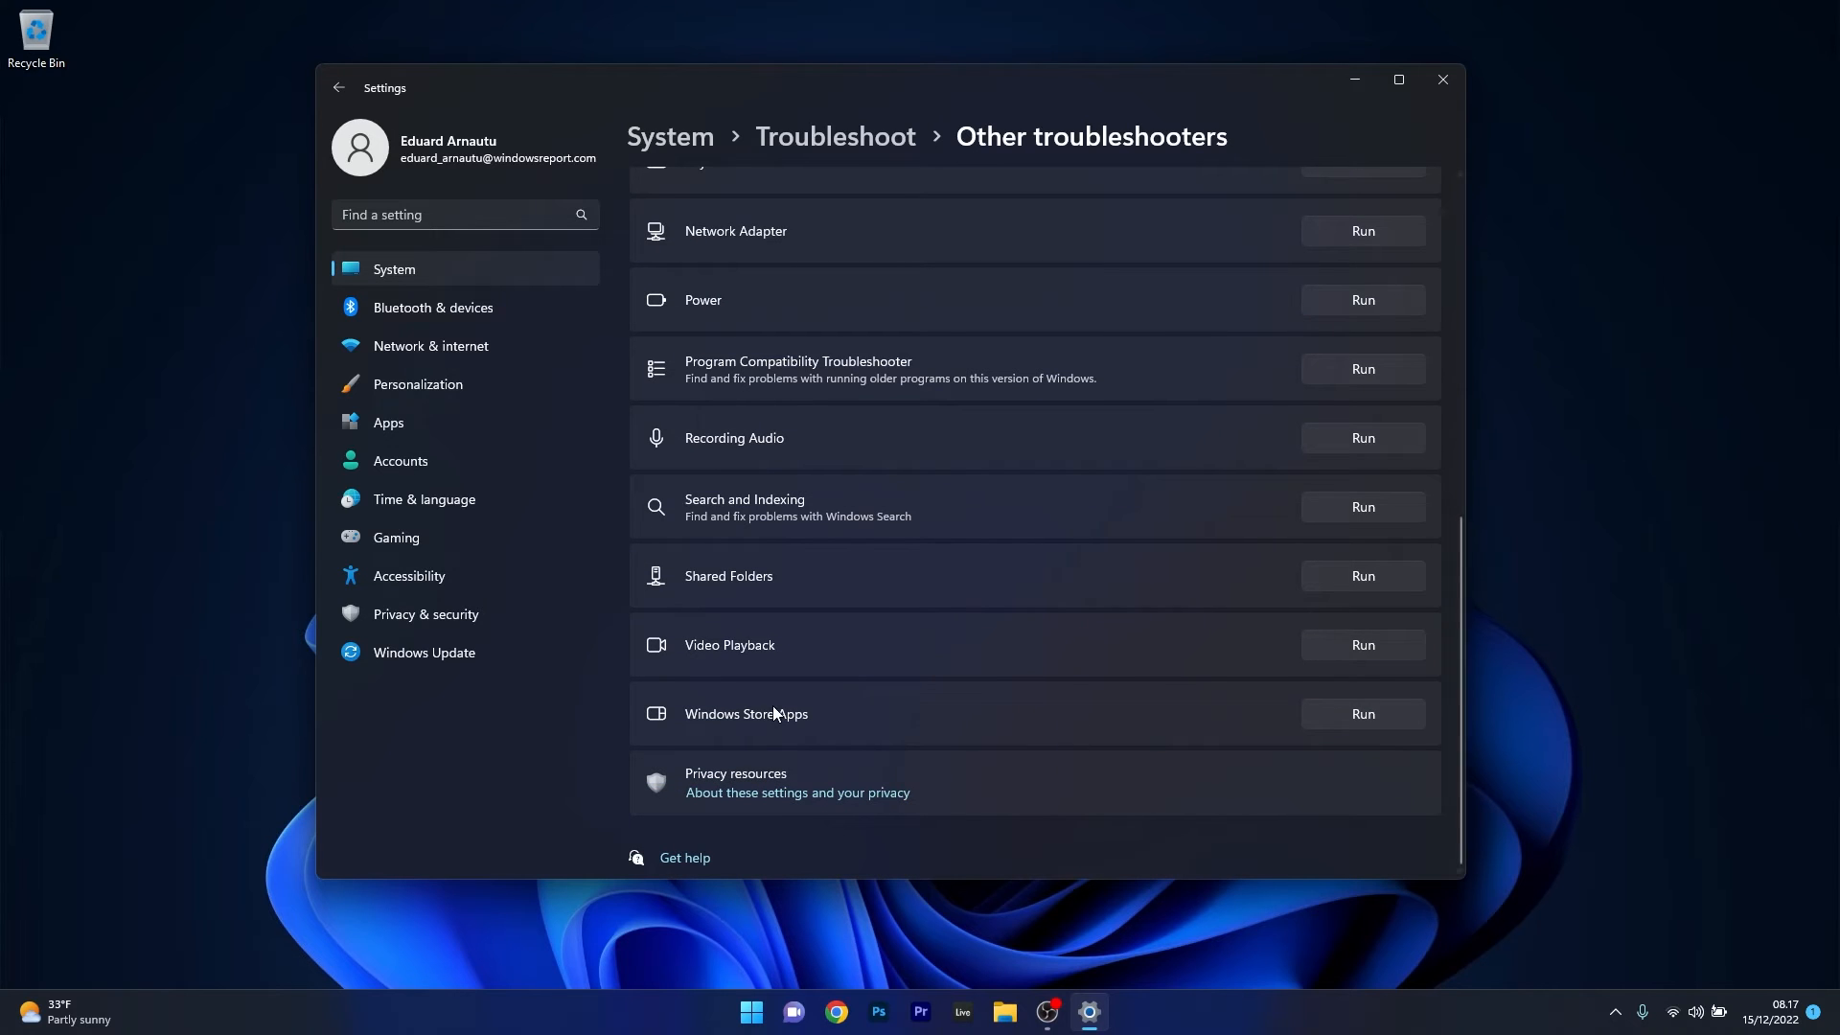
mouse_move(1388, 737)
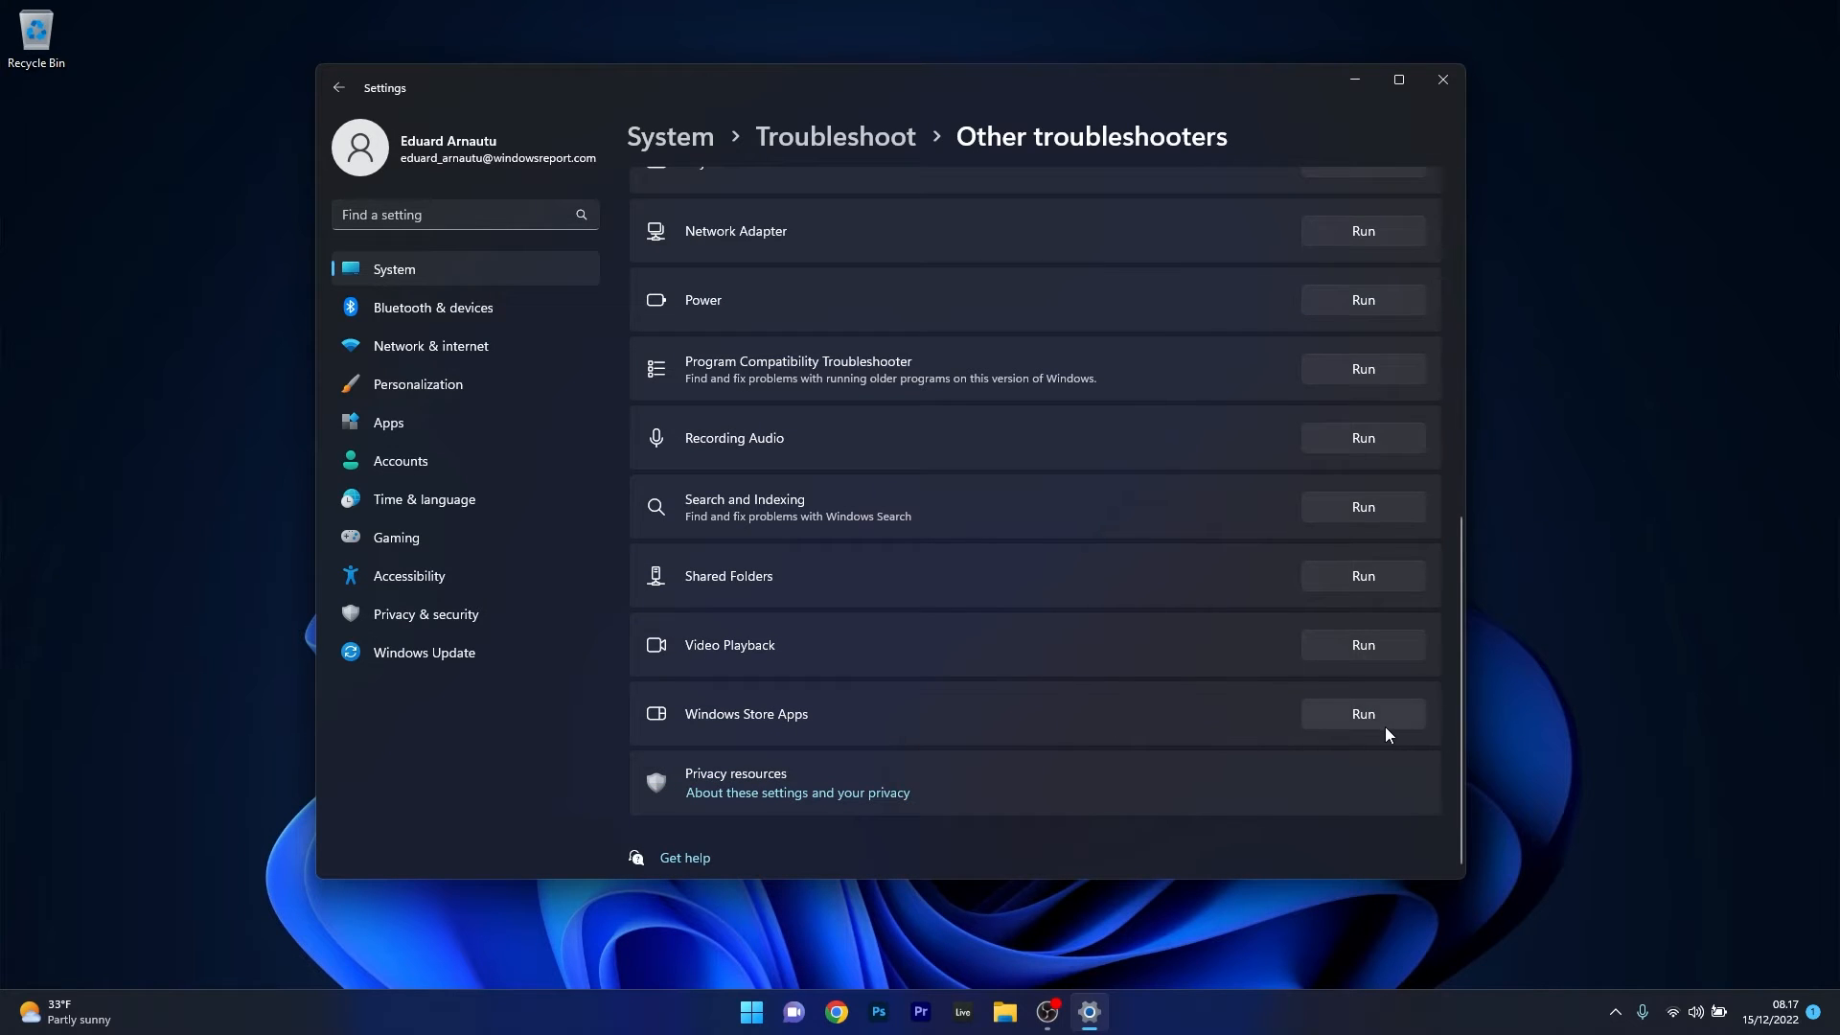
left_click(1363, 713)
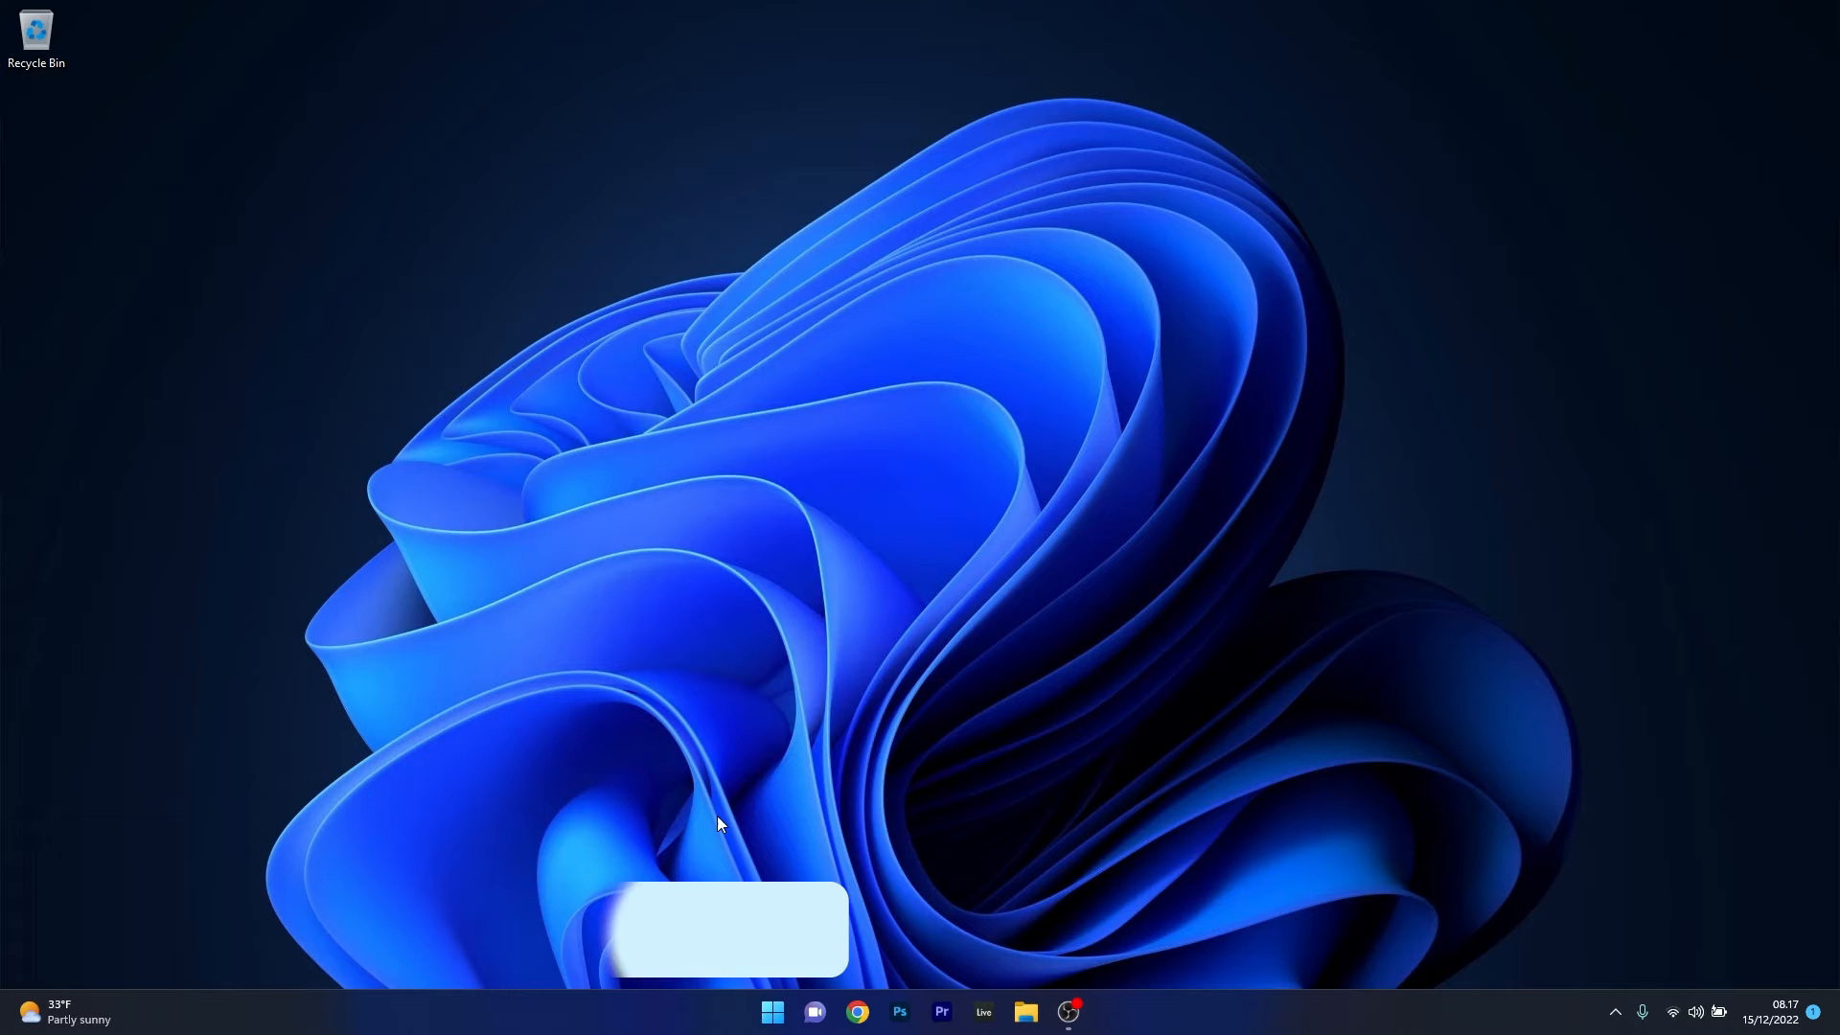
- Filter the Installed apps list by 'store' to show only Microsoft Store
left_click(771, 1012)
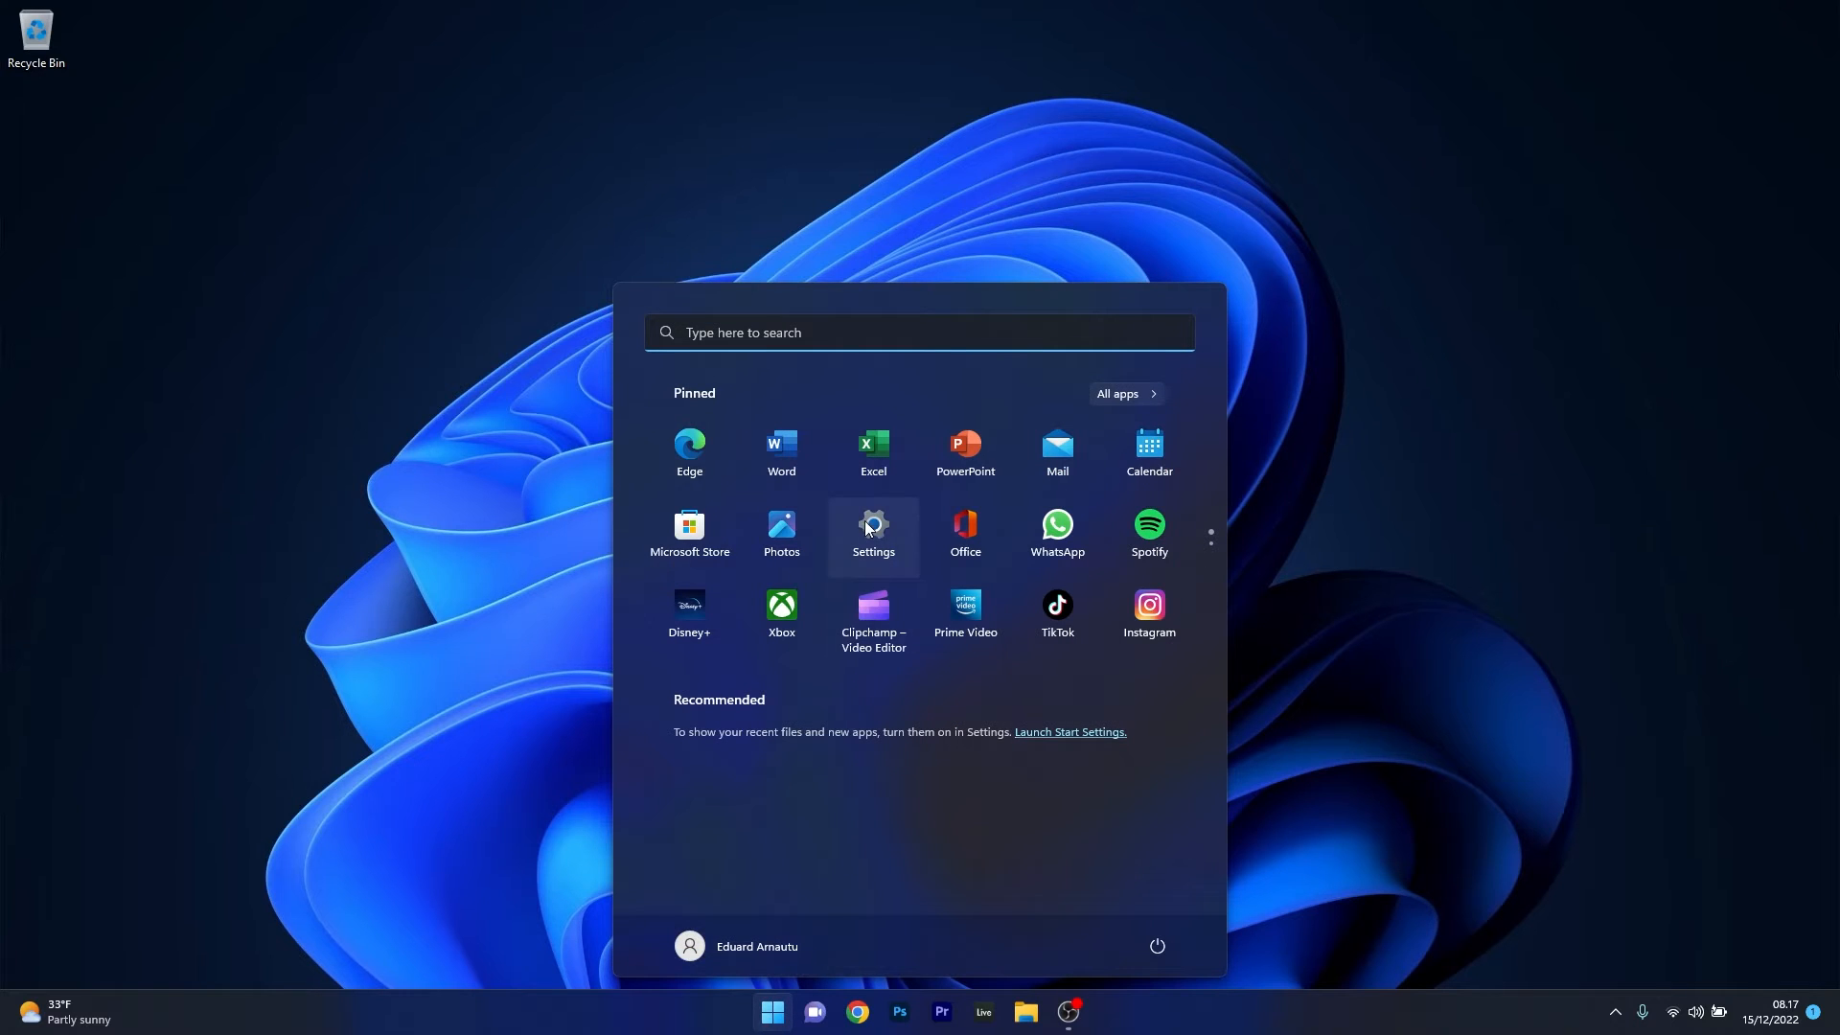
left_click(874, 525)
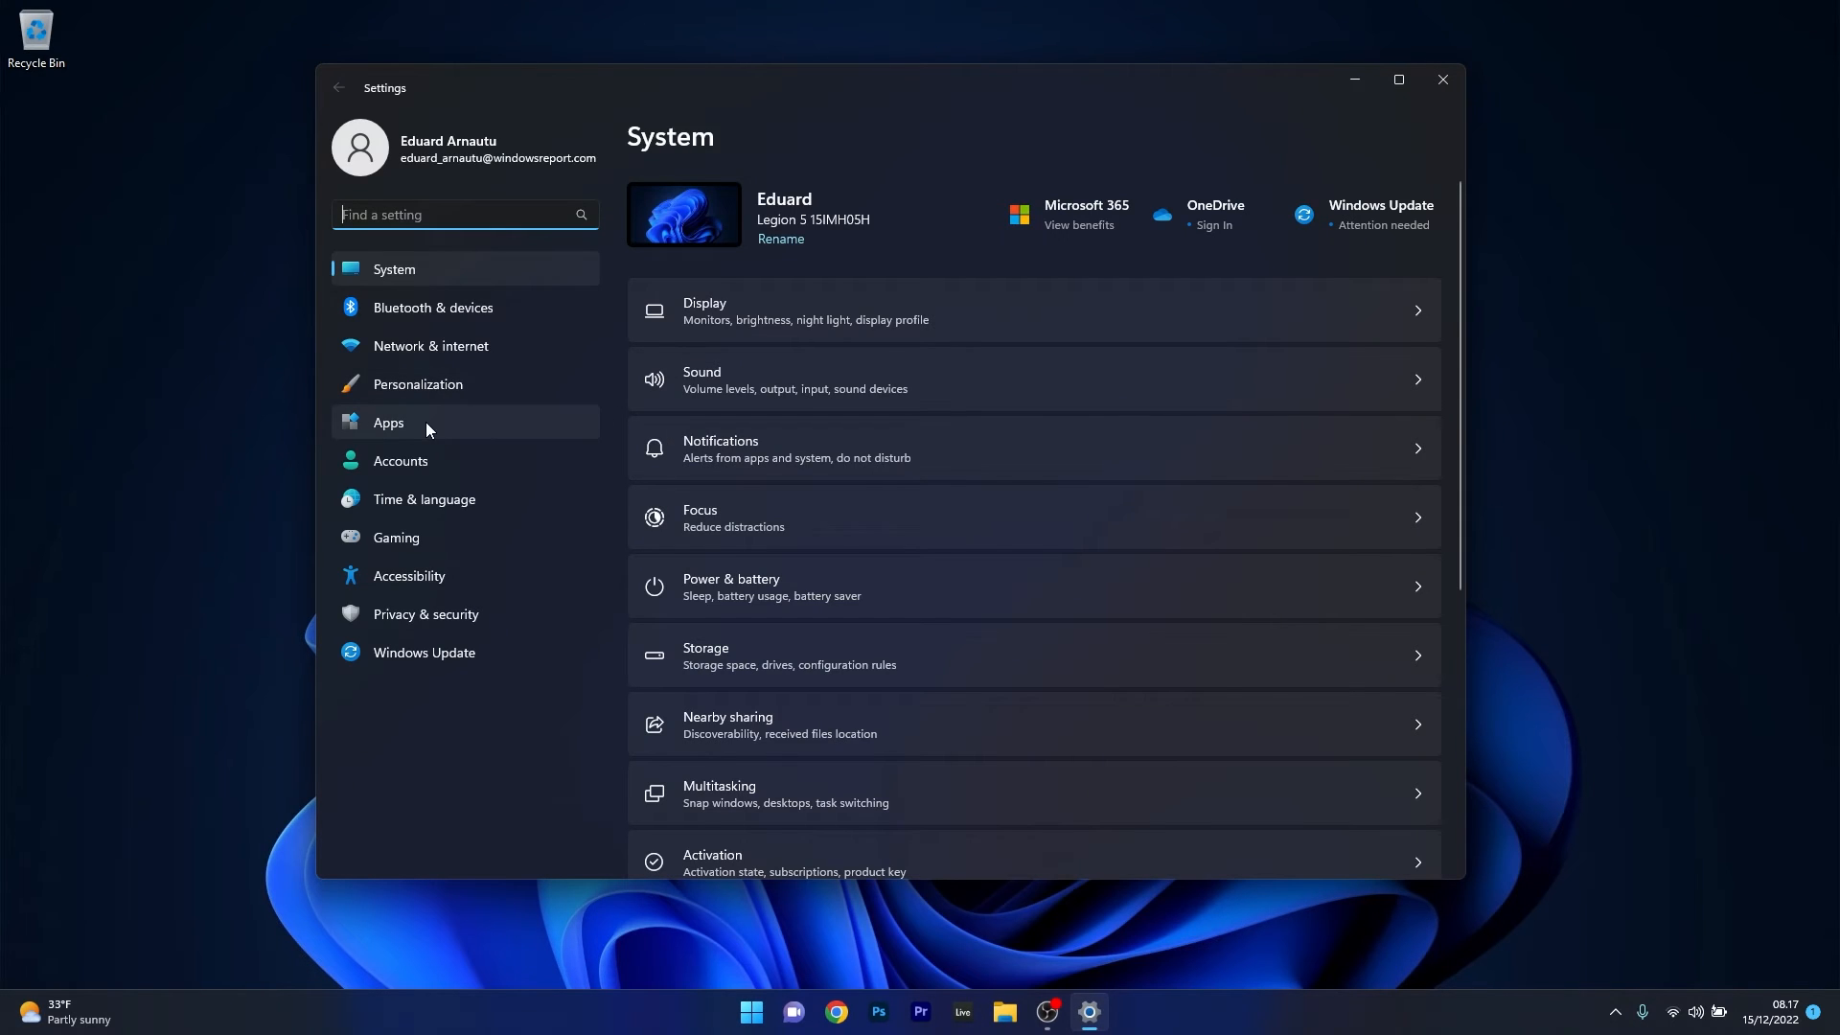
left_click(387, 422)
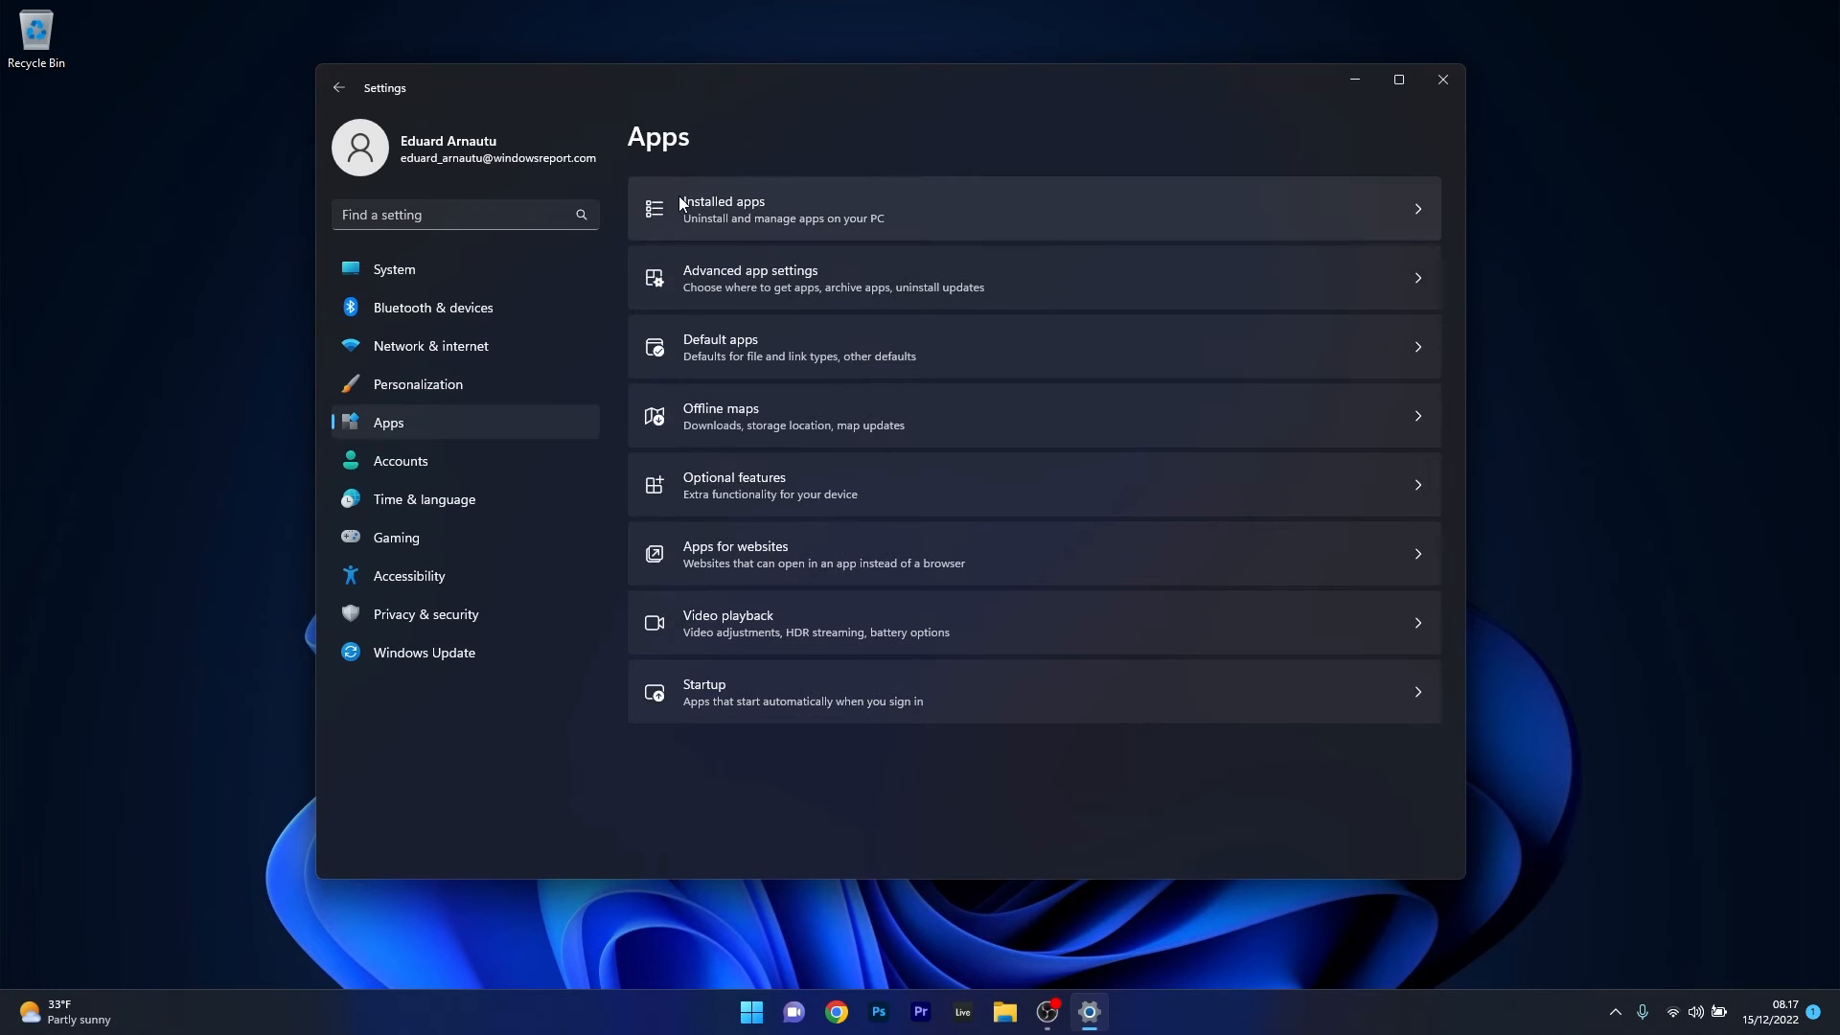
mouse_move(947, 213)
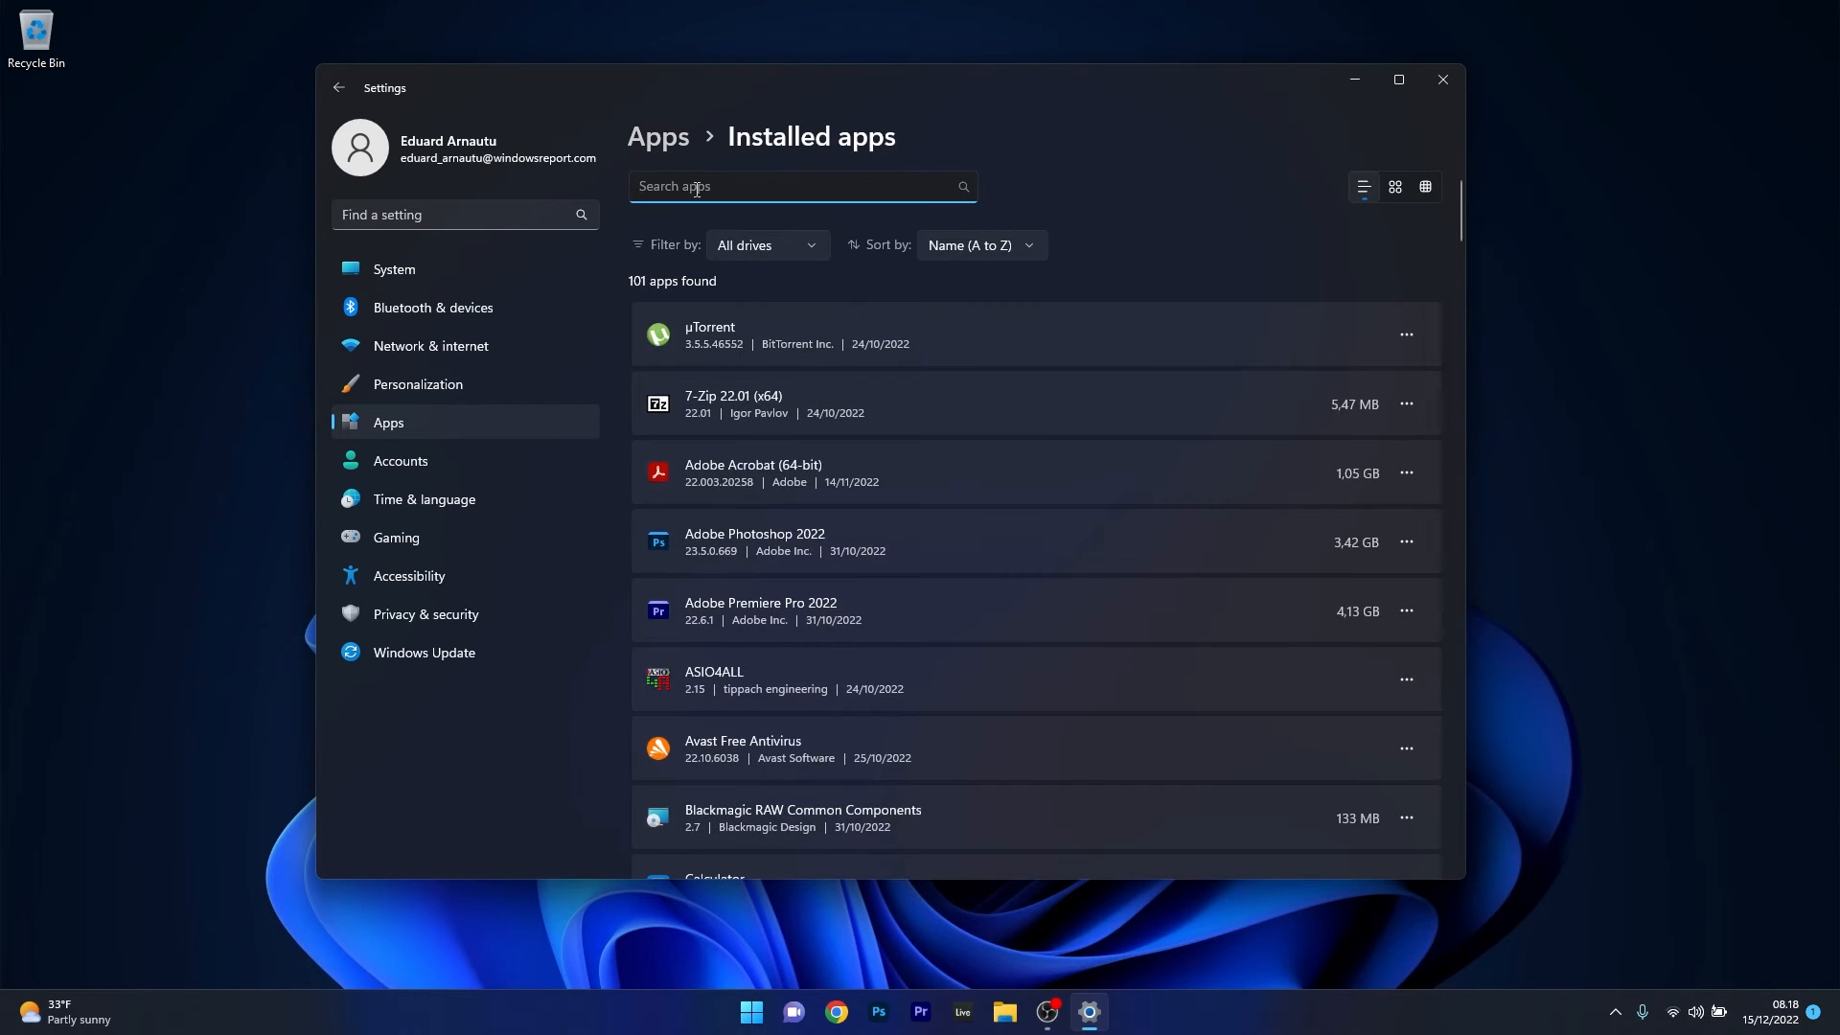
type("store")
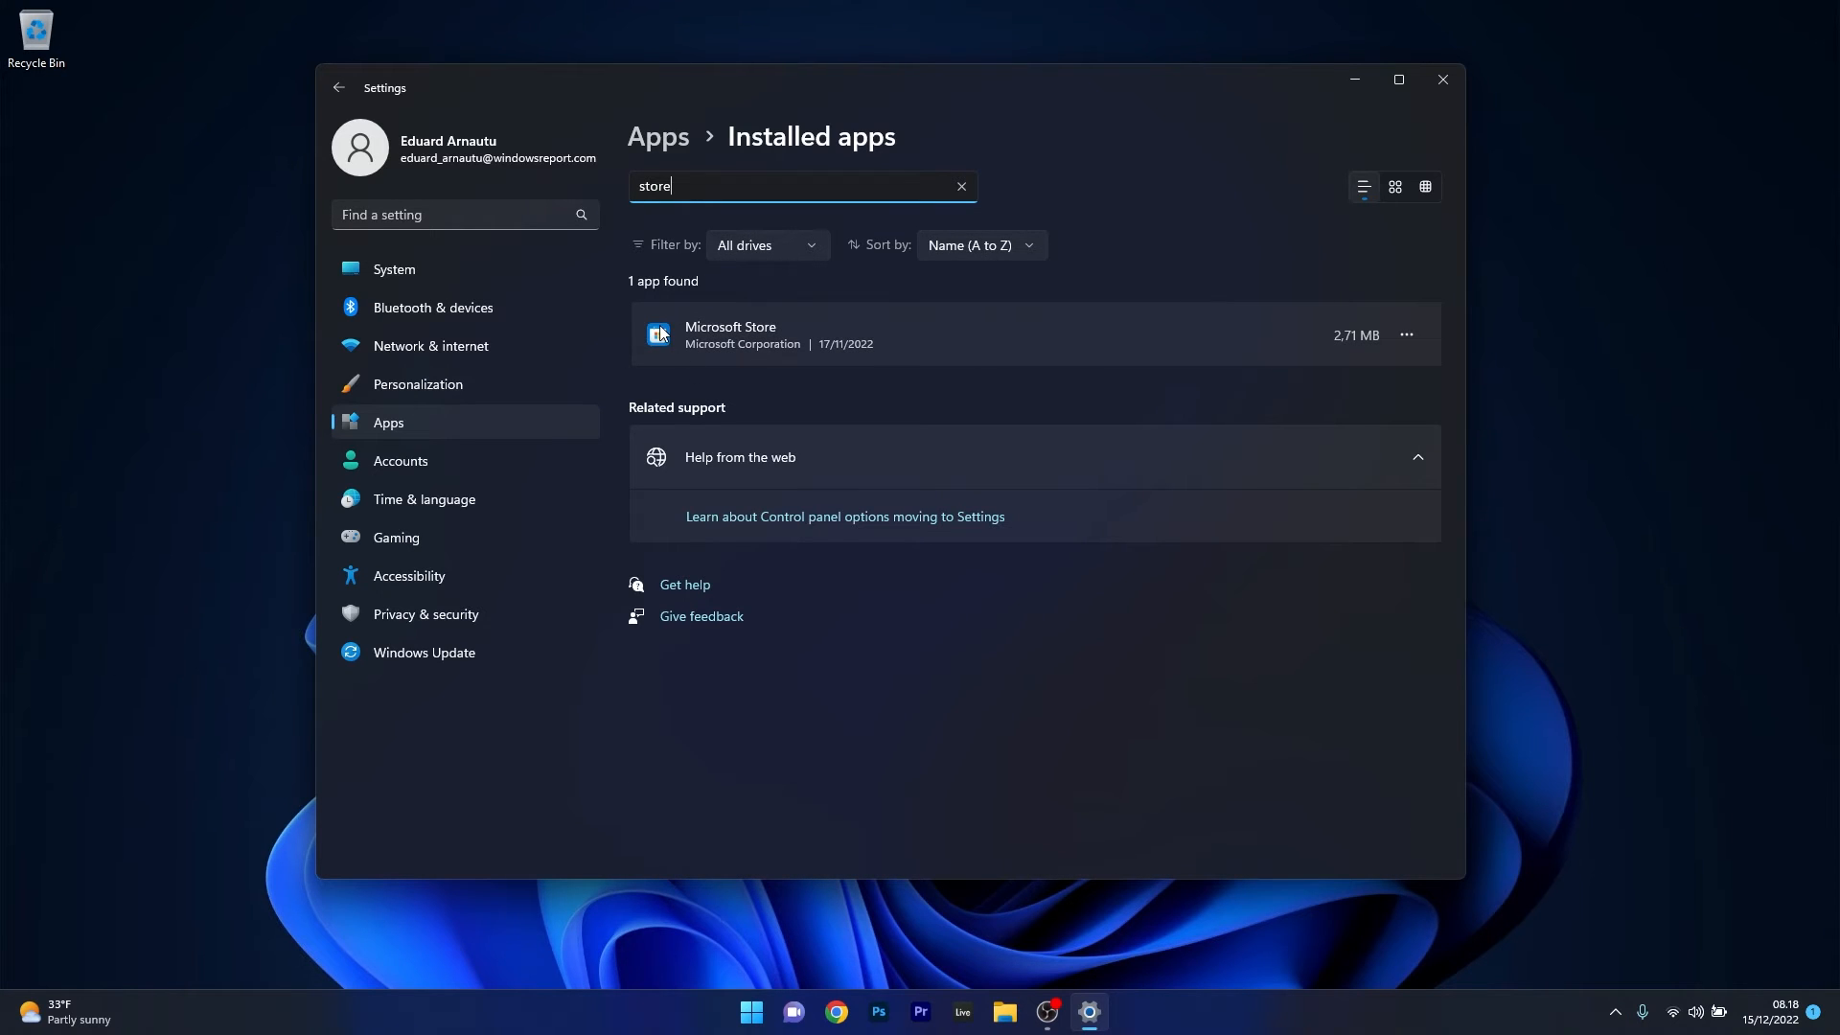
mouse_move(1121, 345)
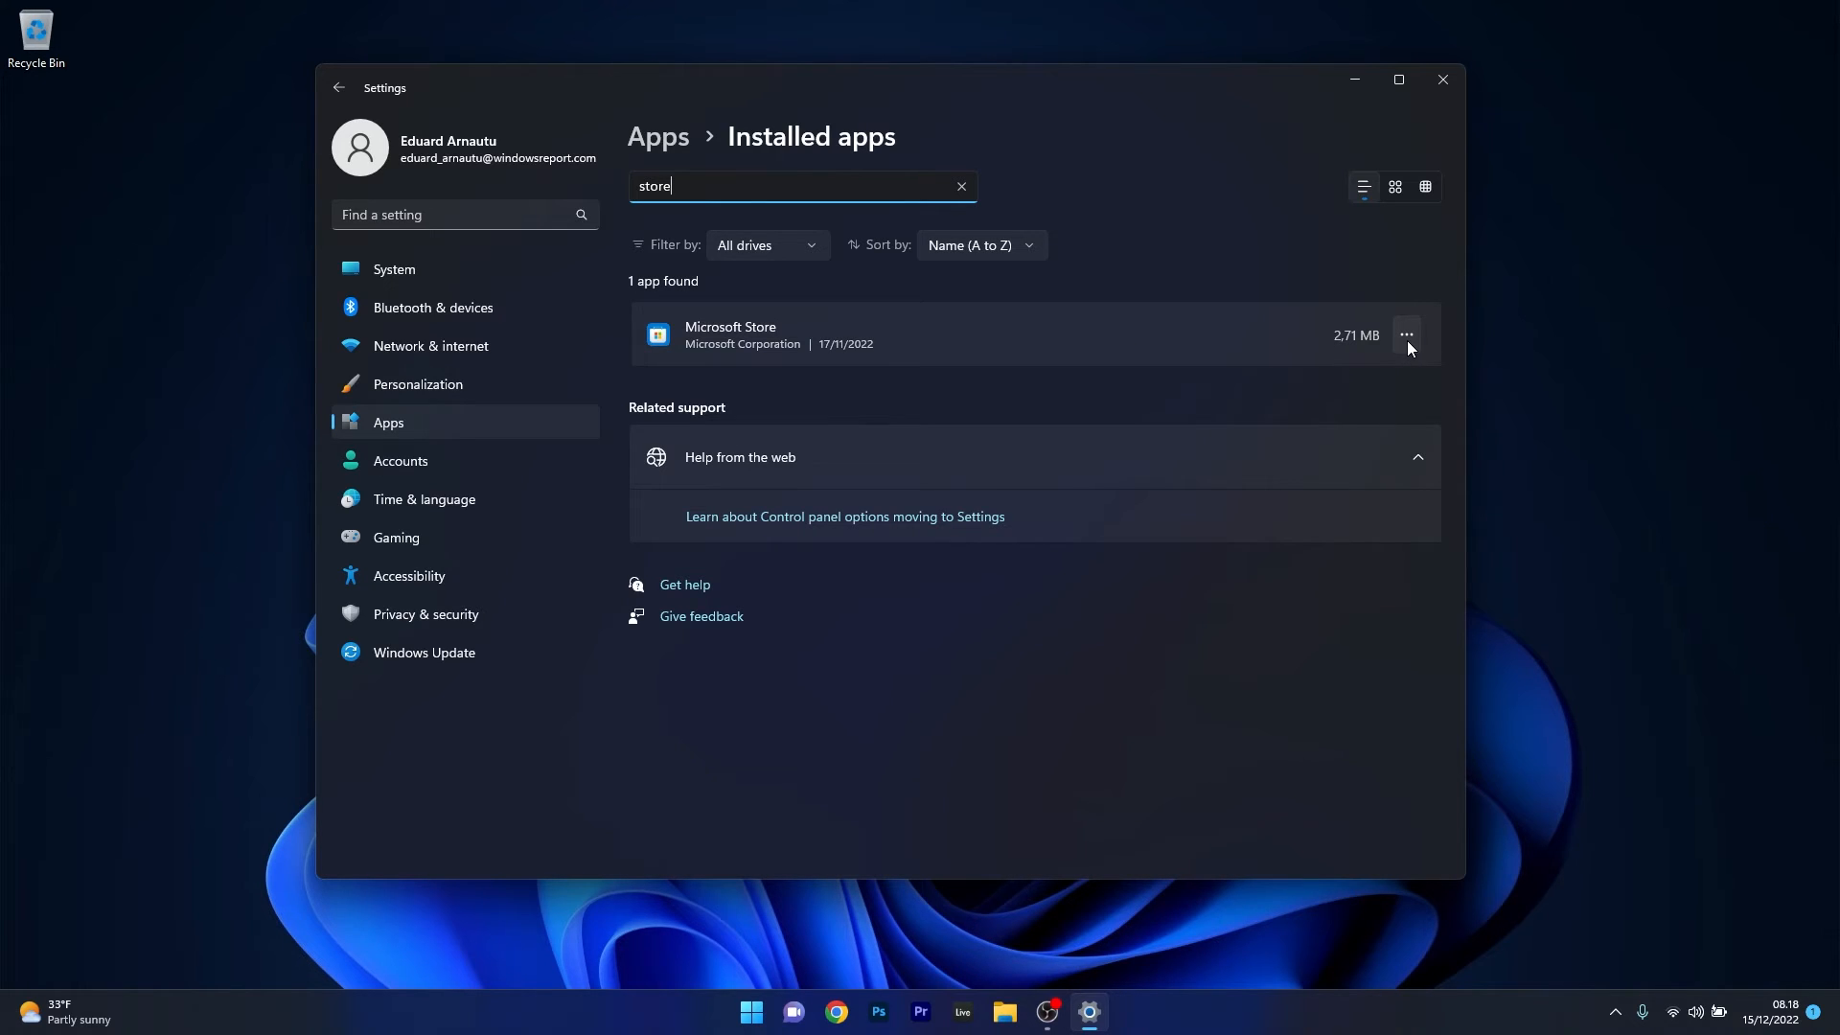
- Review Microsoft Store's Repair and Reset advanced options, then close Settings
left_click(1407, 333)
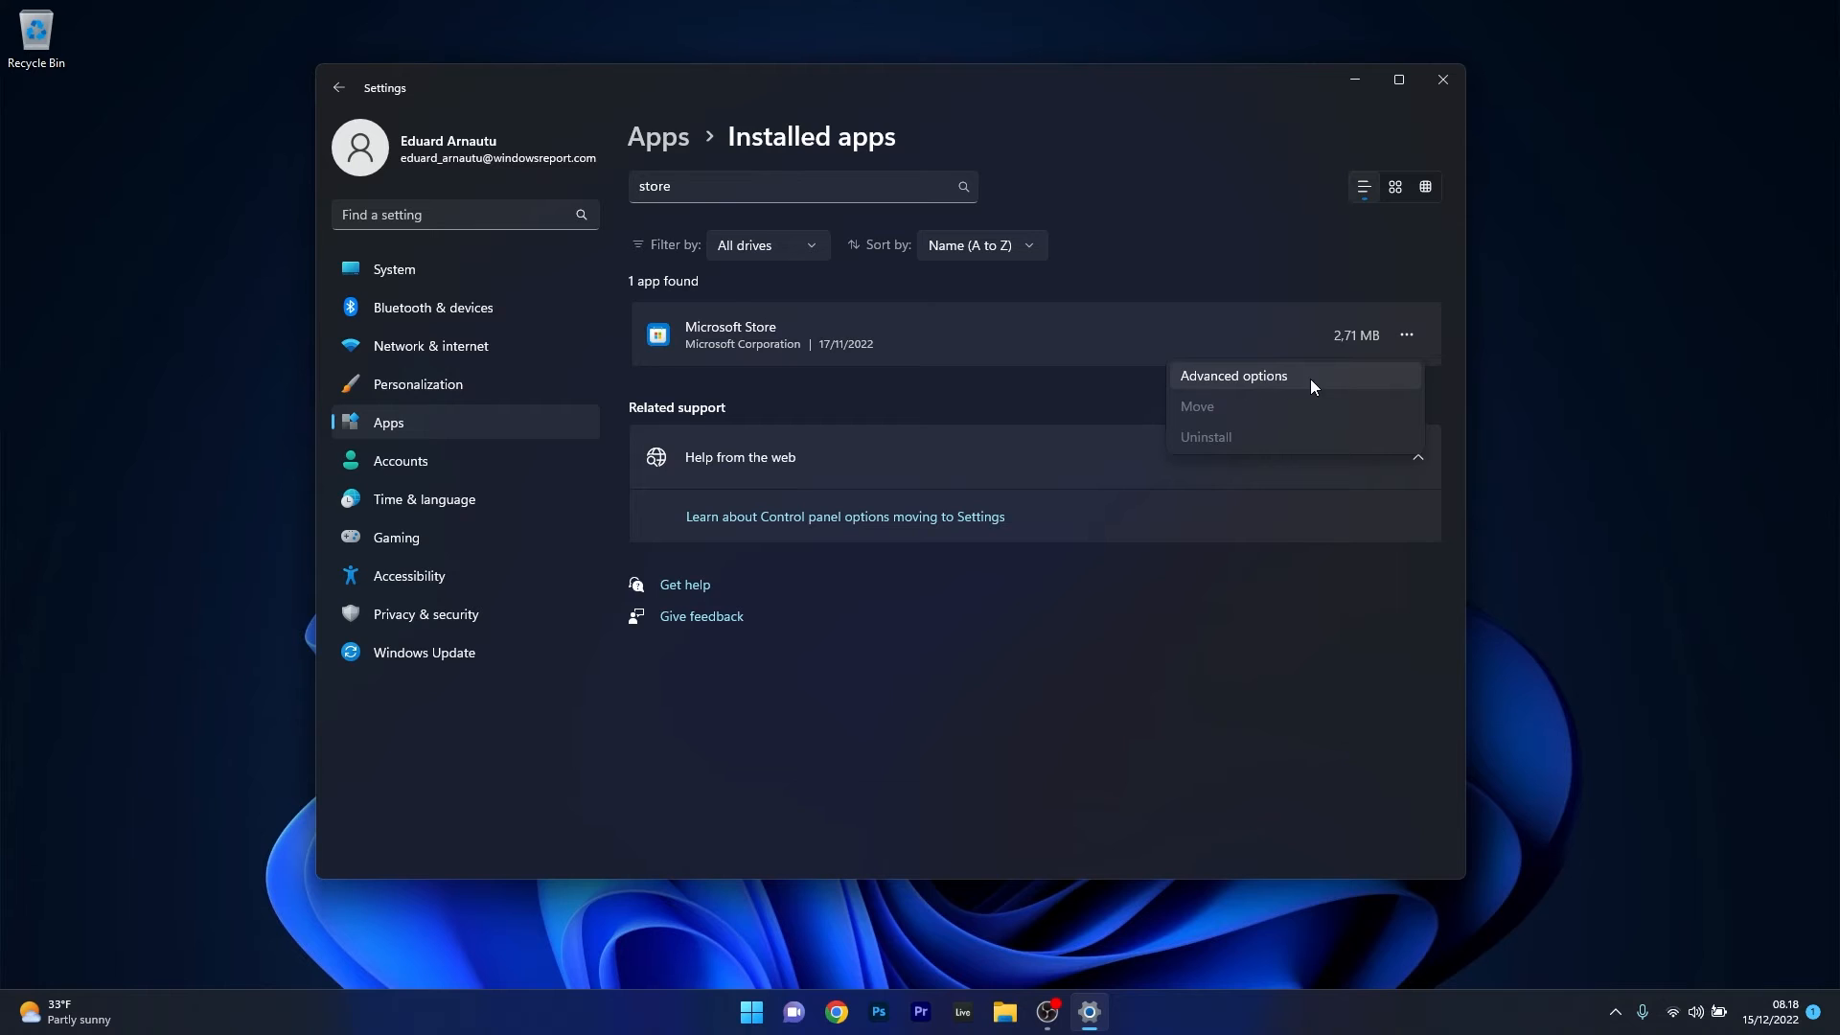
left_click(1234, 376)
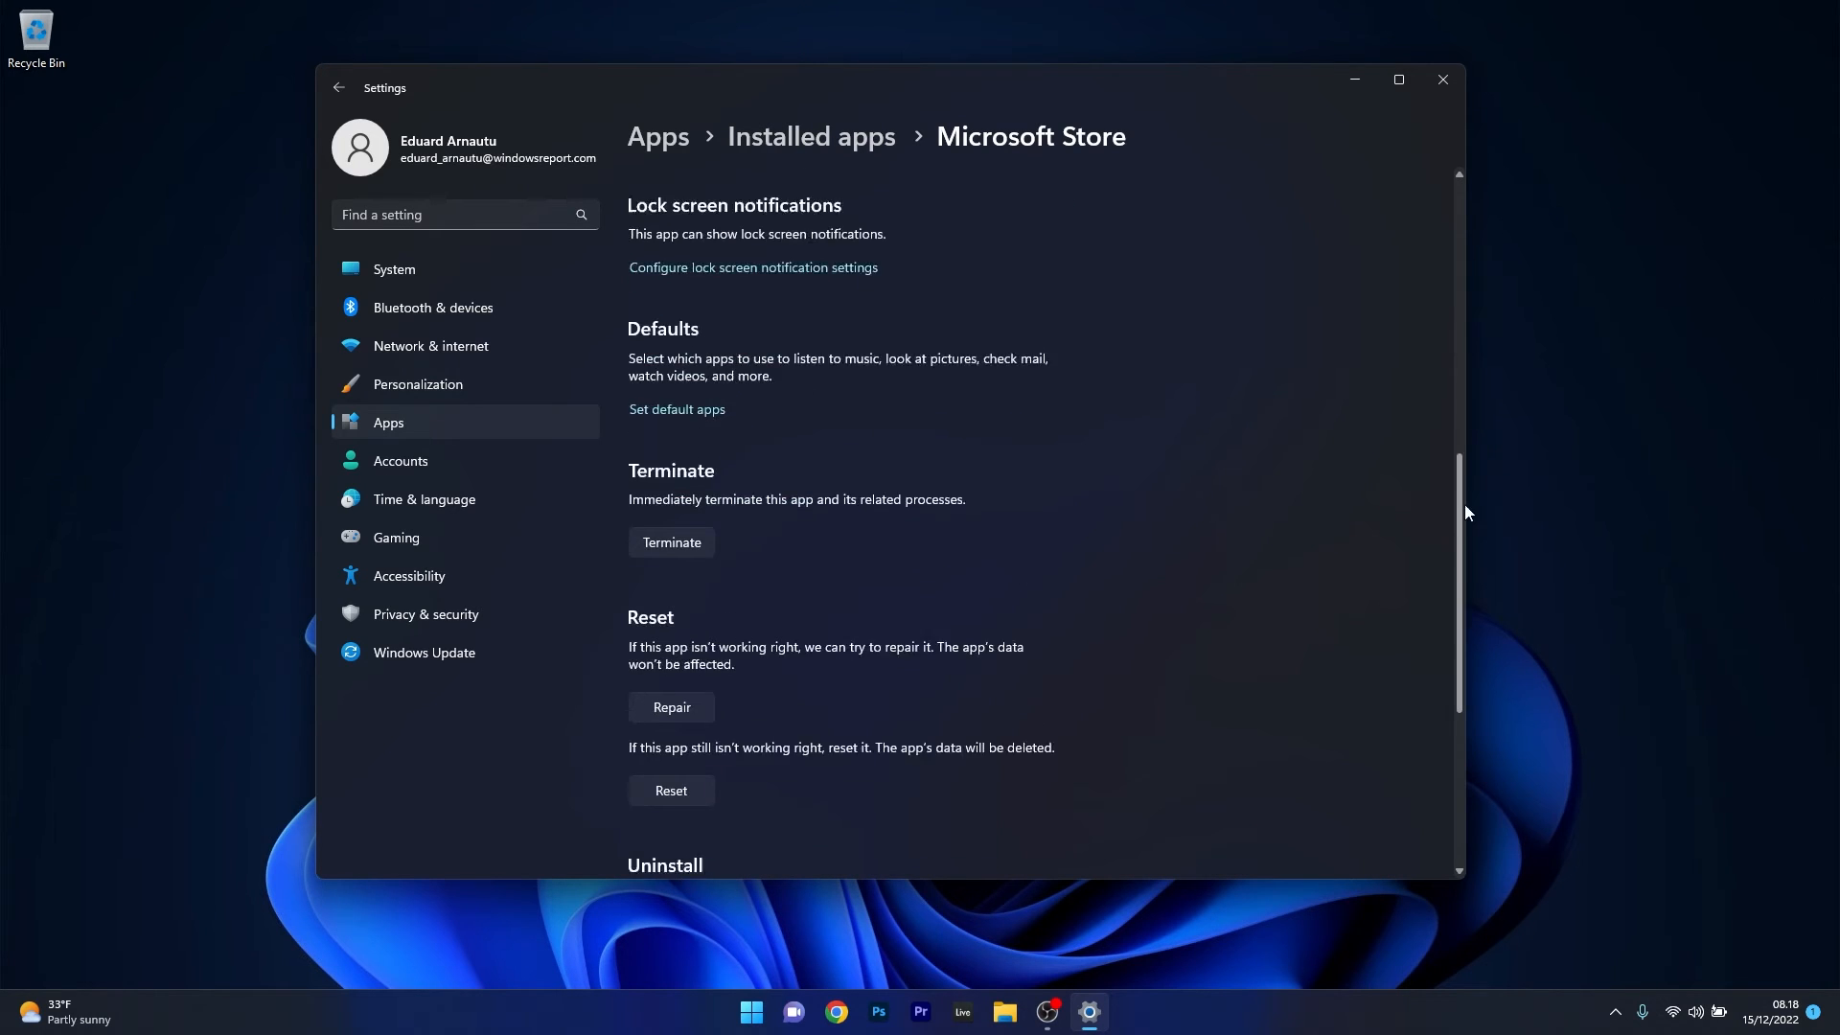
scroll("down", 3)
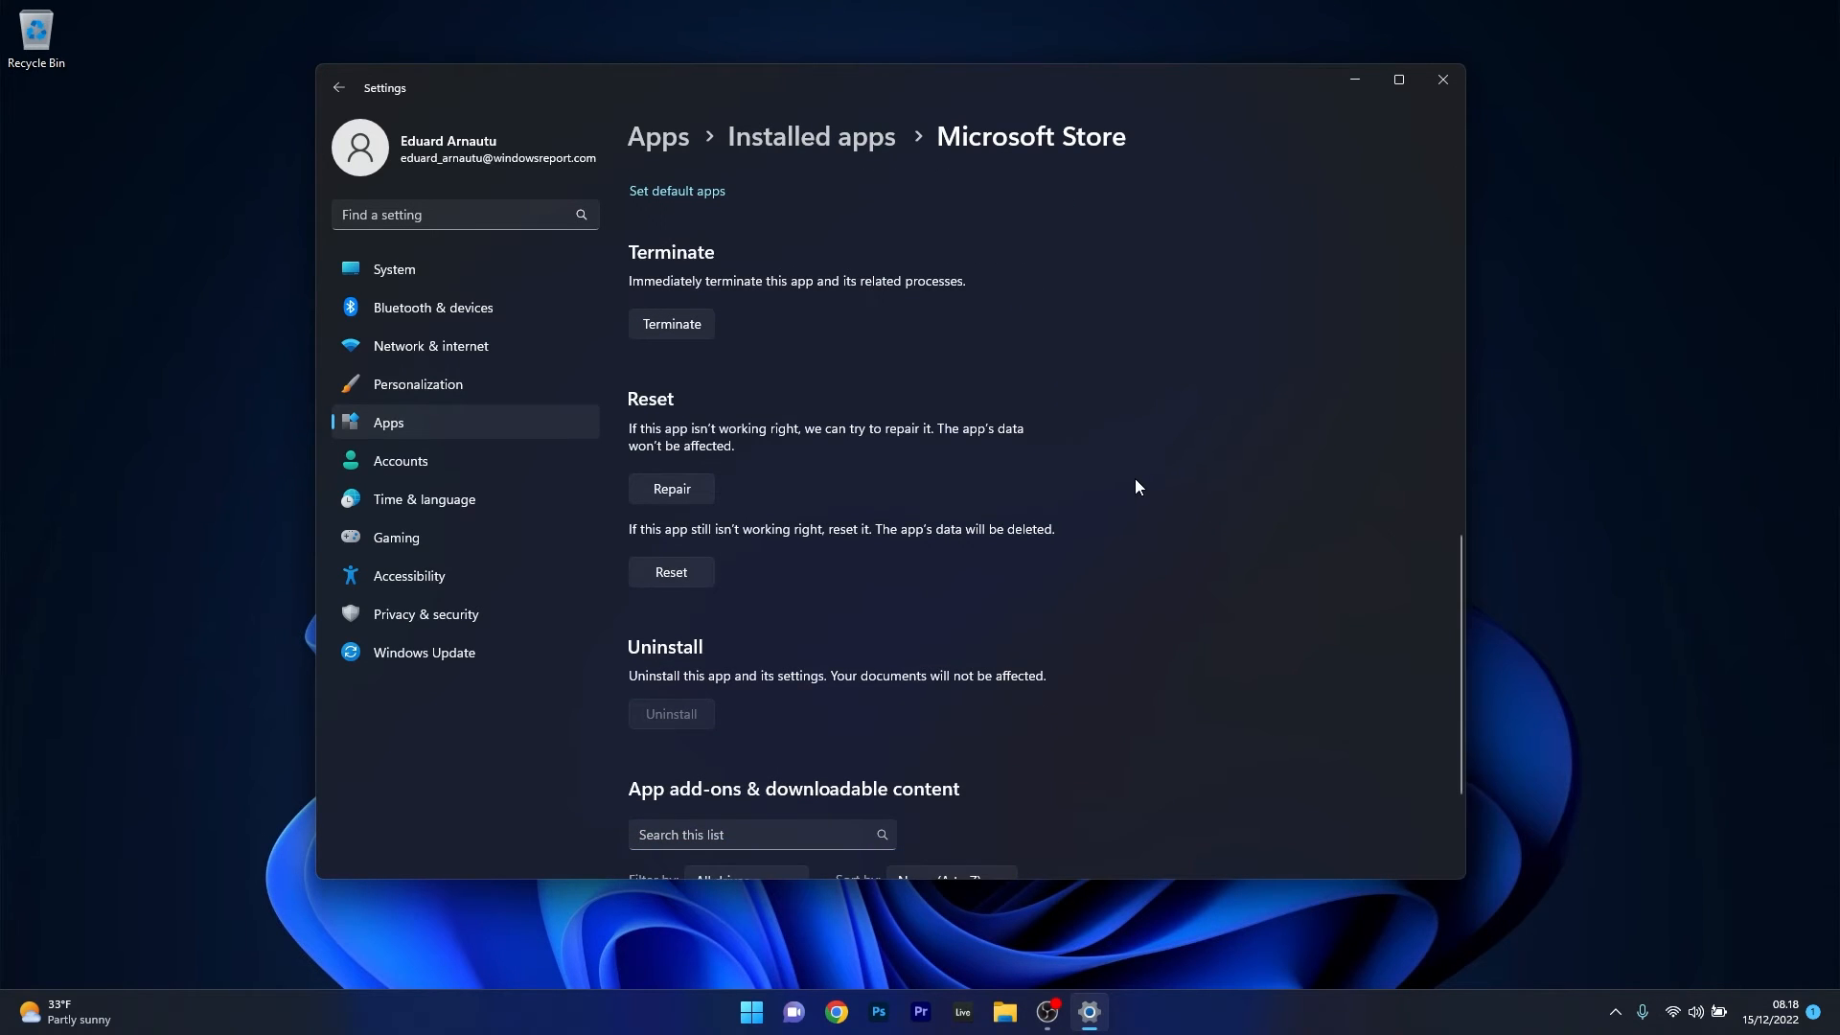
mouse_move(698, 487)
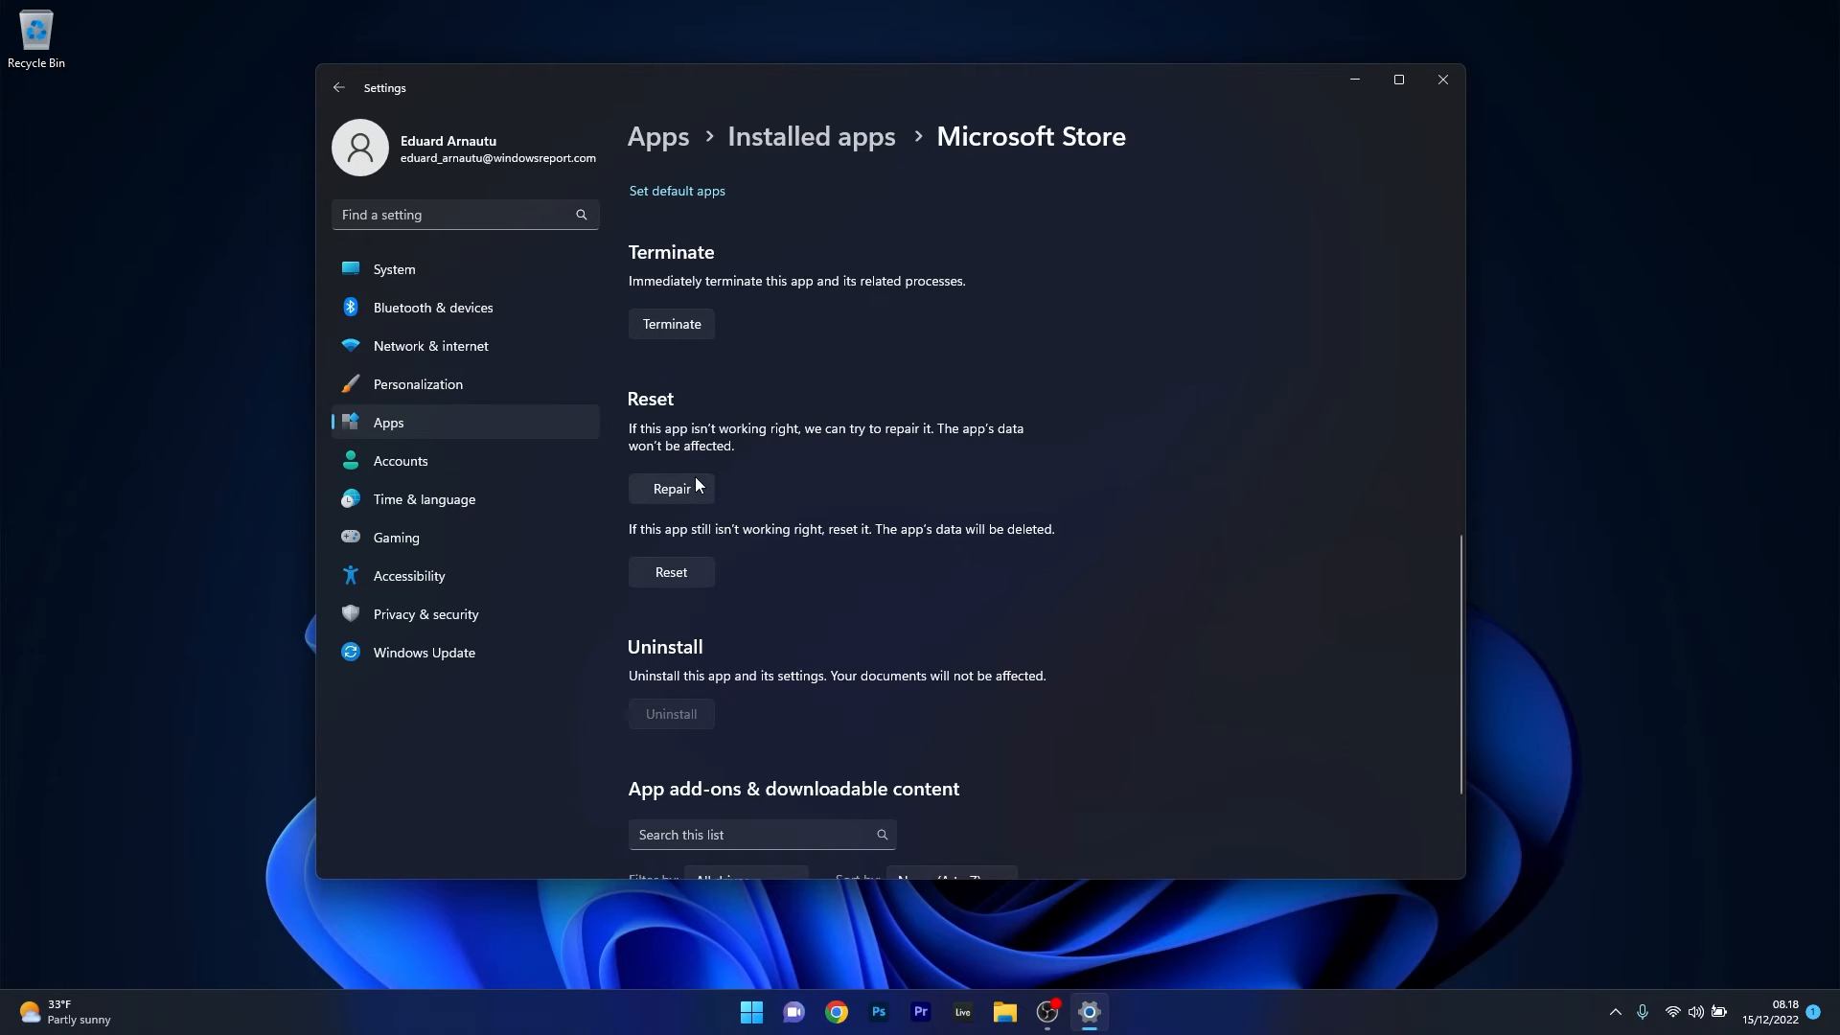
mouse_move(673, 499)
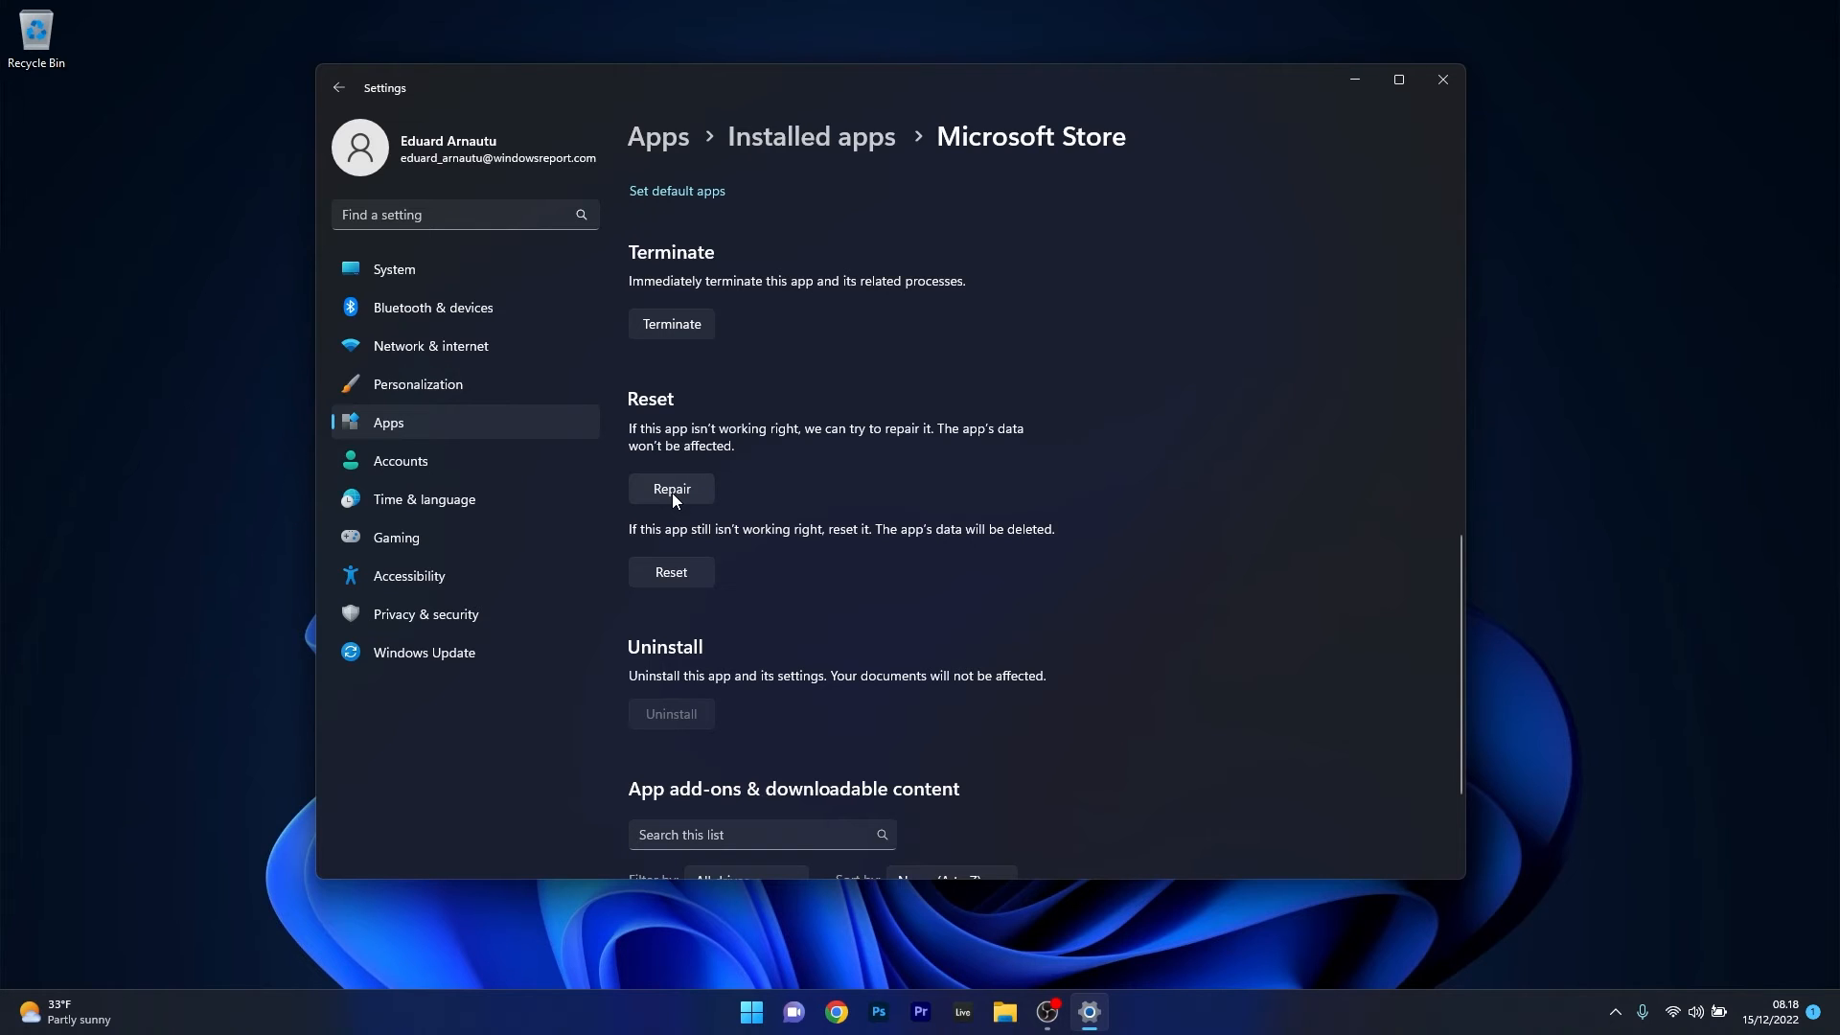
mouse_move(781, 565)
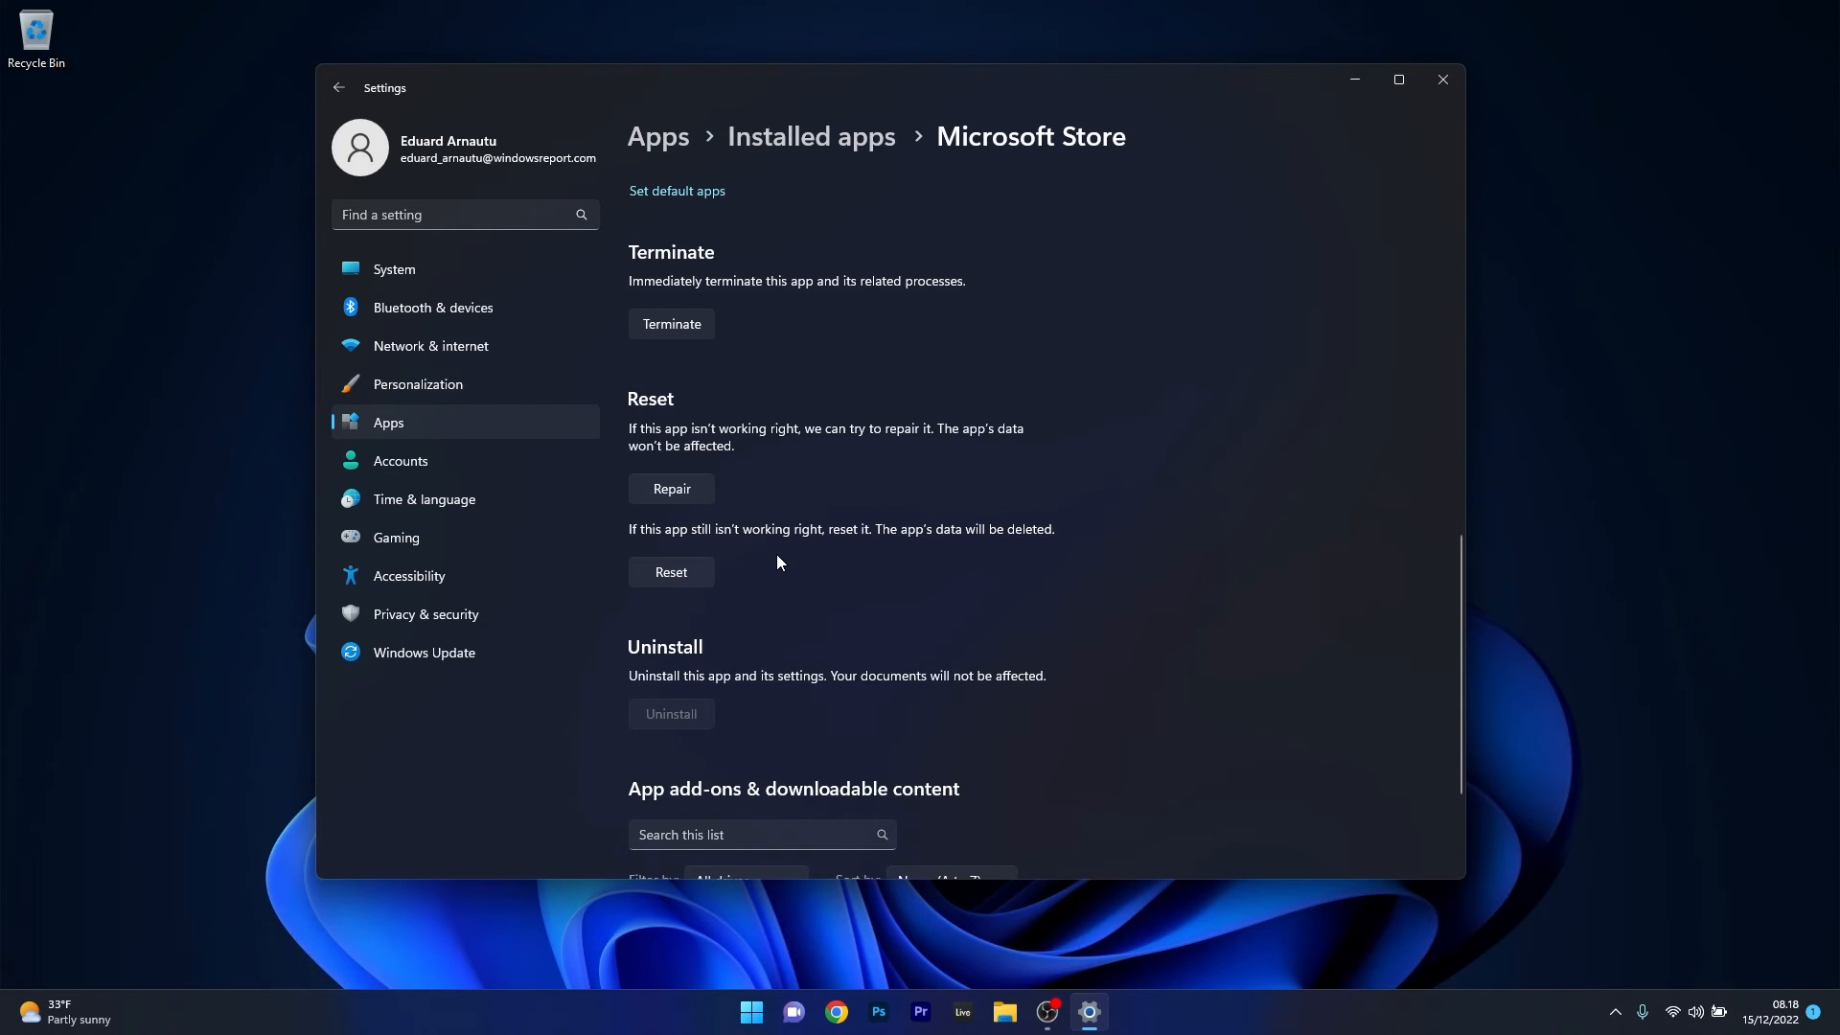
mouse_move(1442, 80)
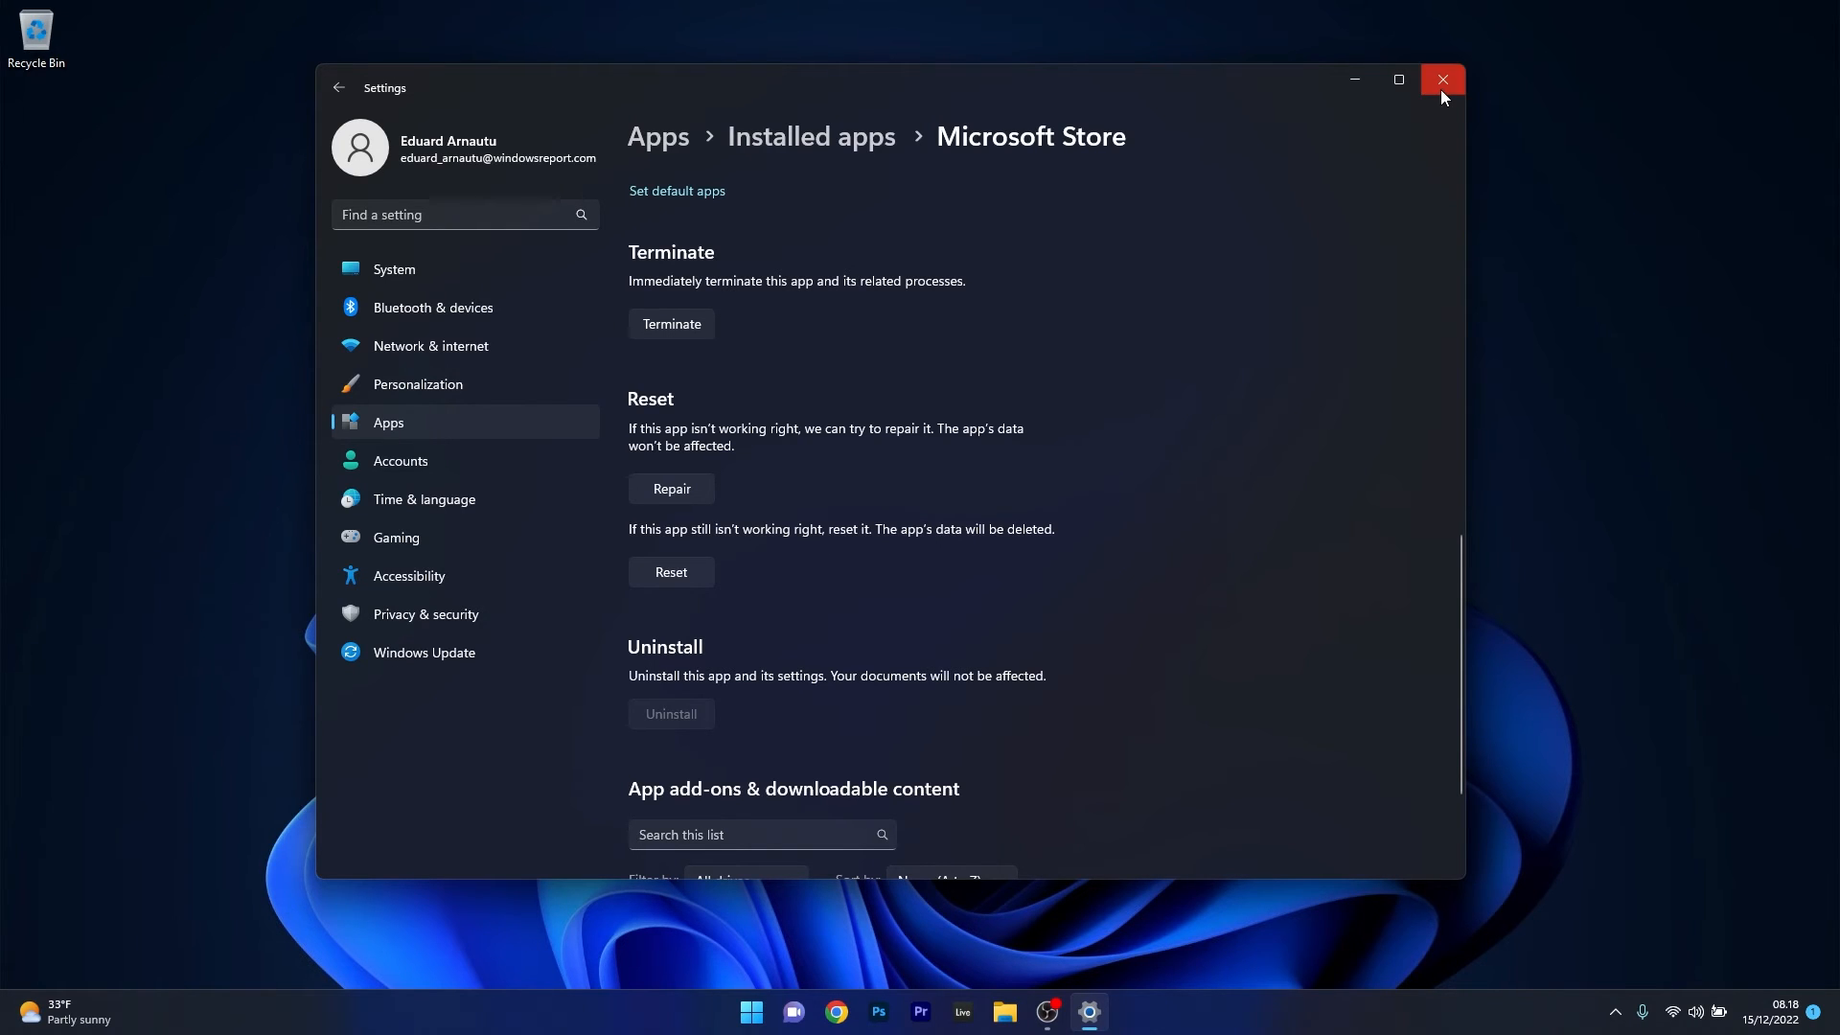
left_click(1444, 78)
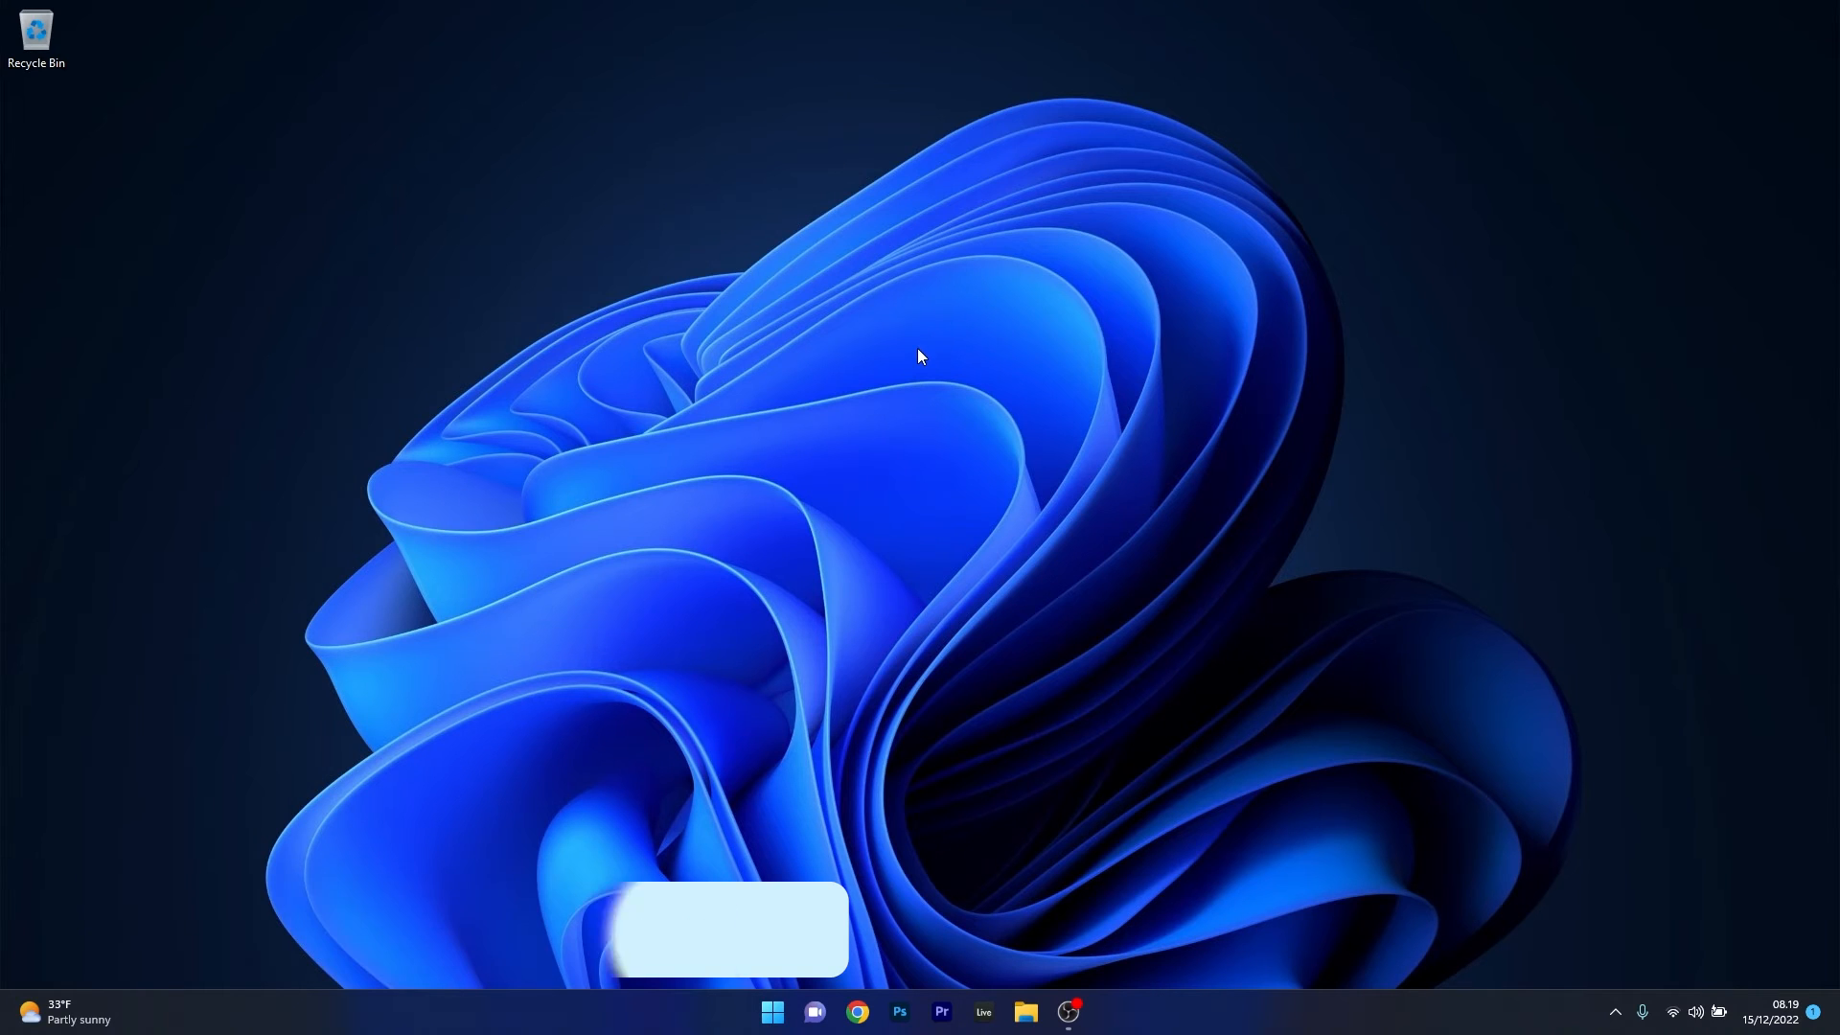
type("control Panel")
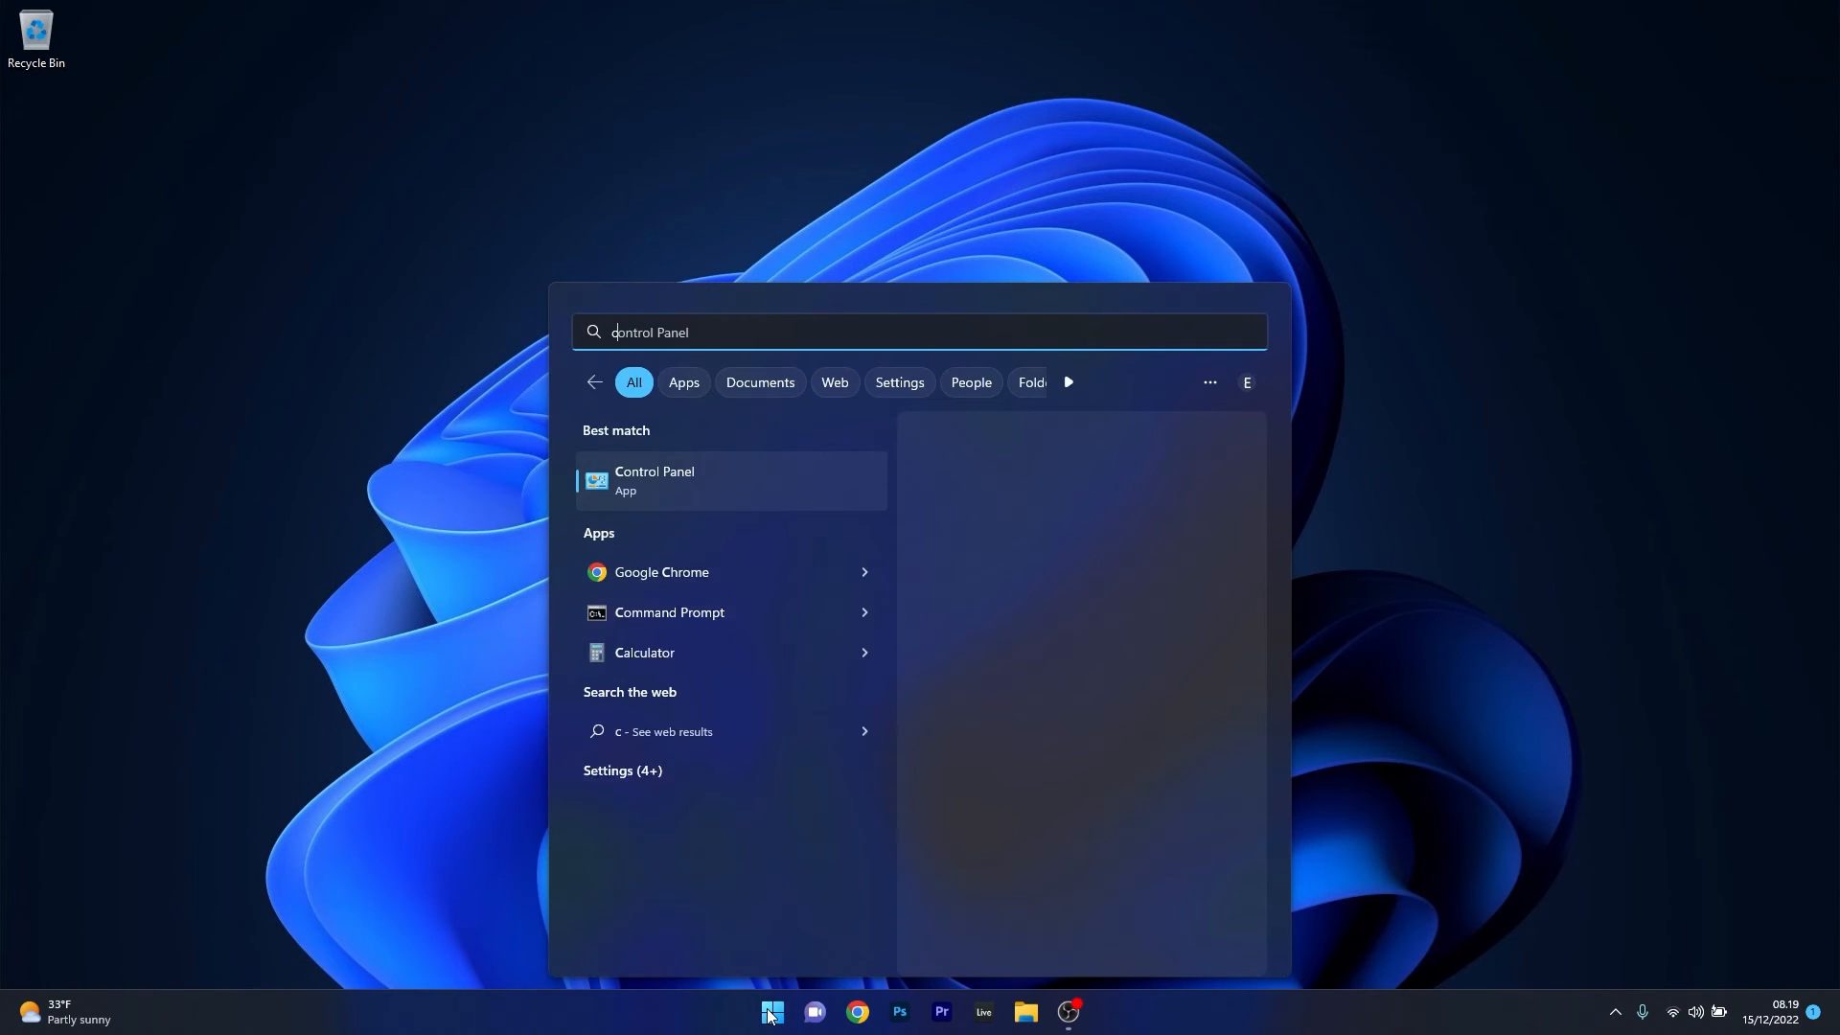
type("cmd")
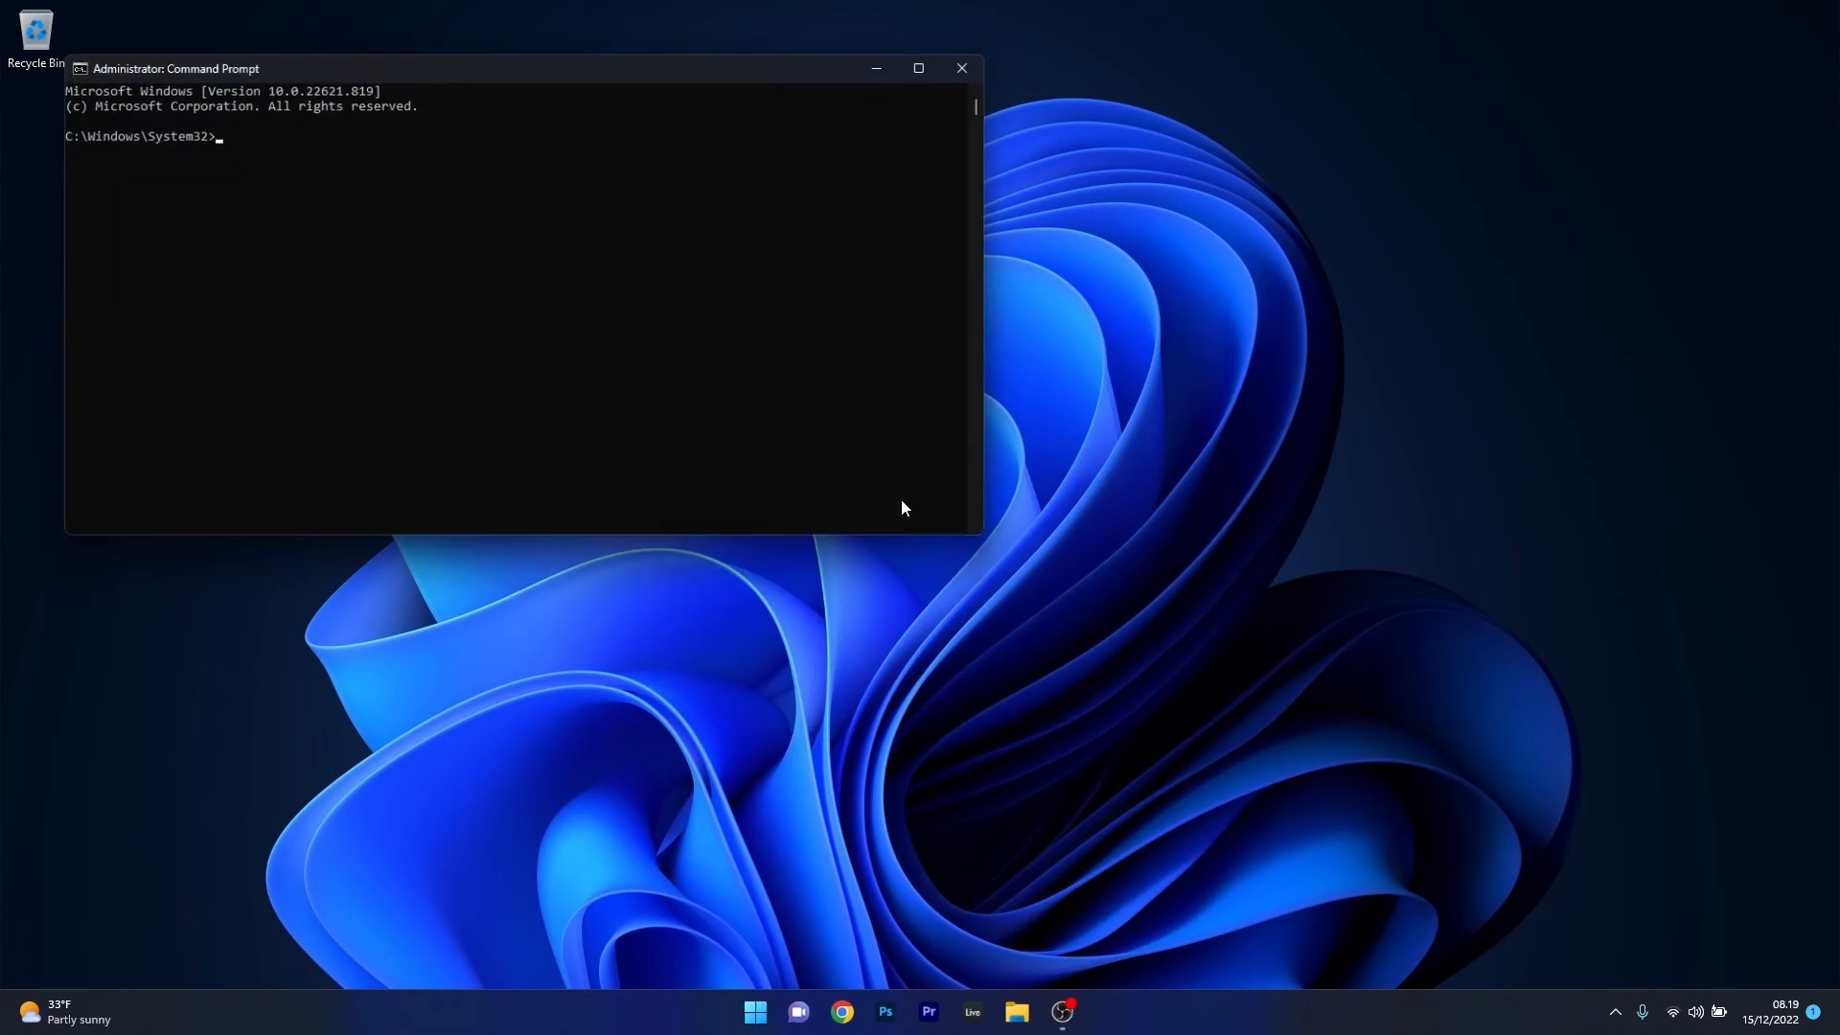
left_click_drag(174, 69, 531, 234)
type("sf")
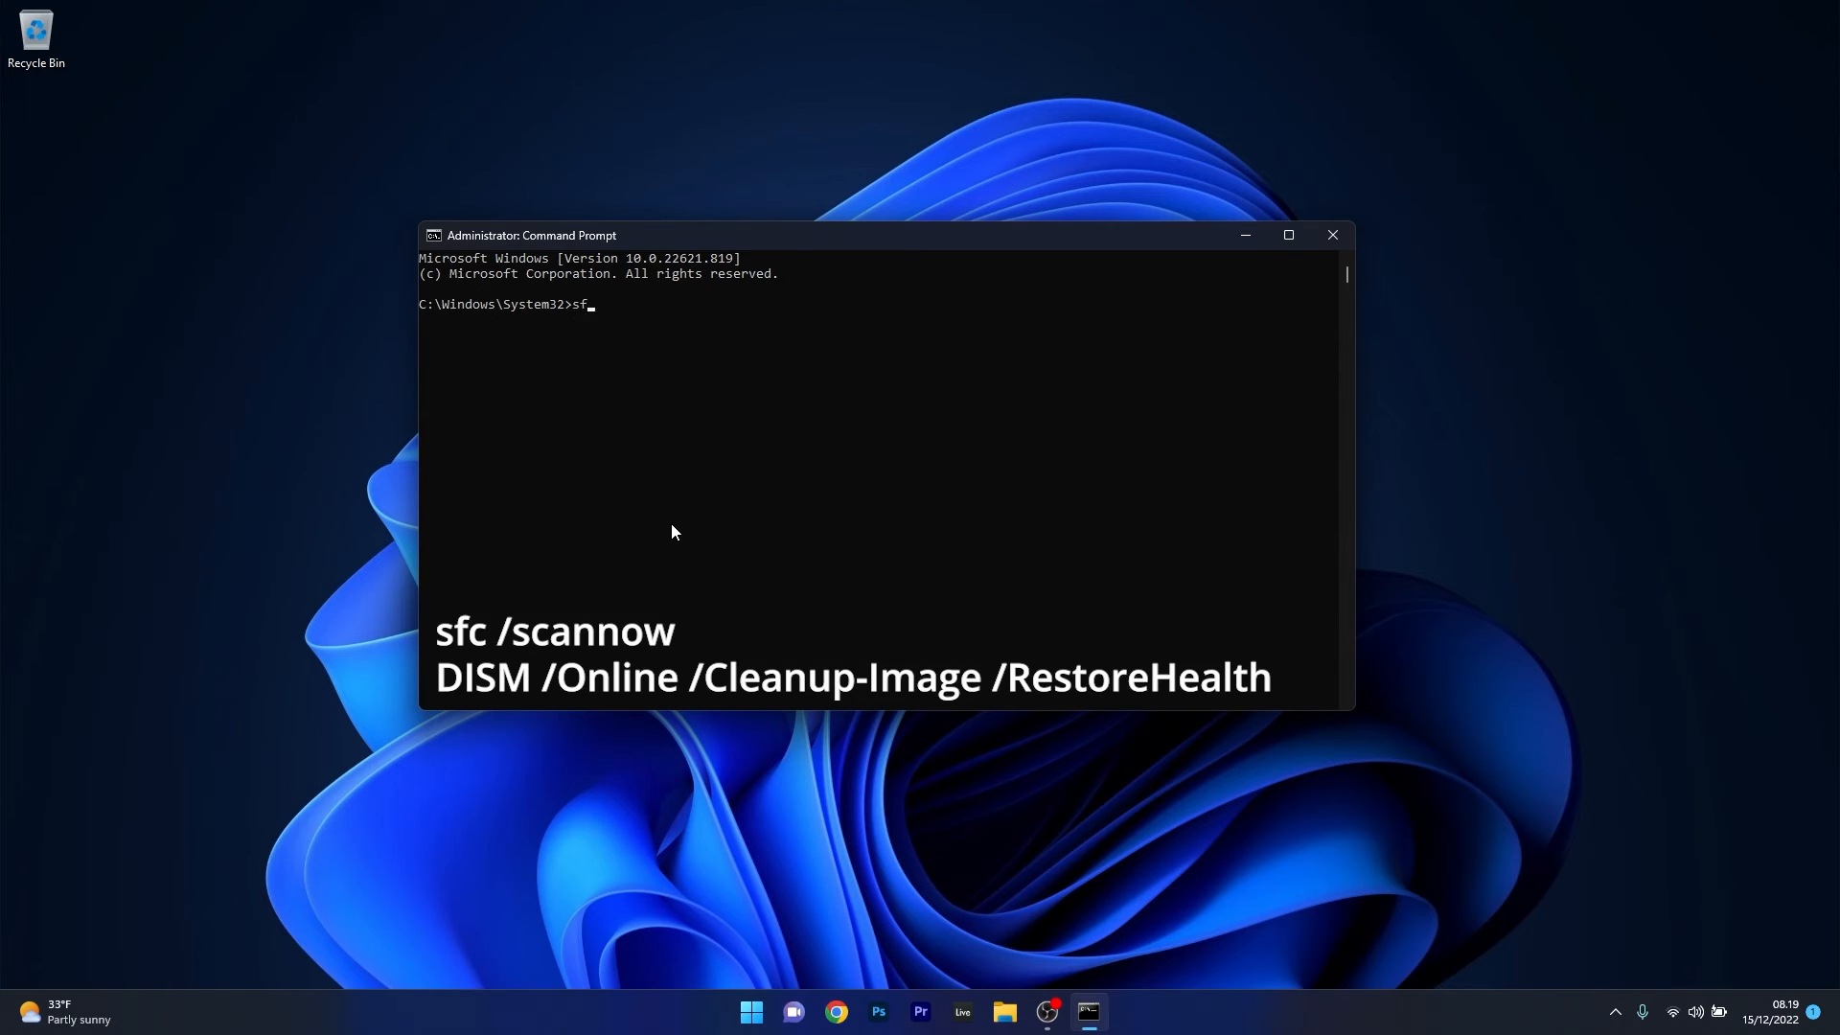
type("DISM /Online /Cleanup-Image /")
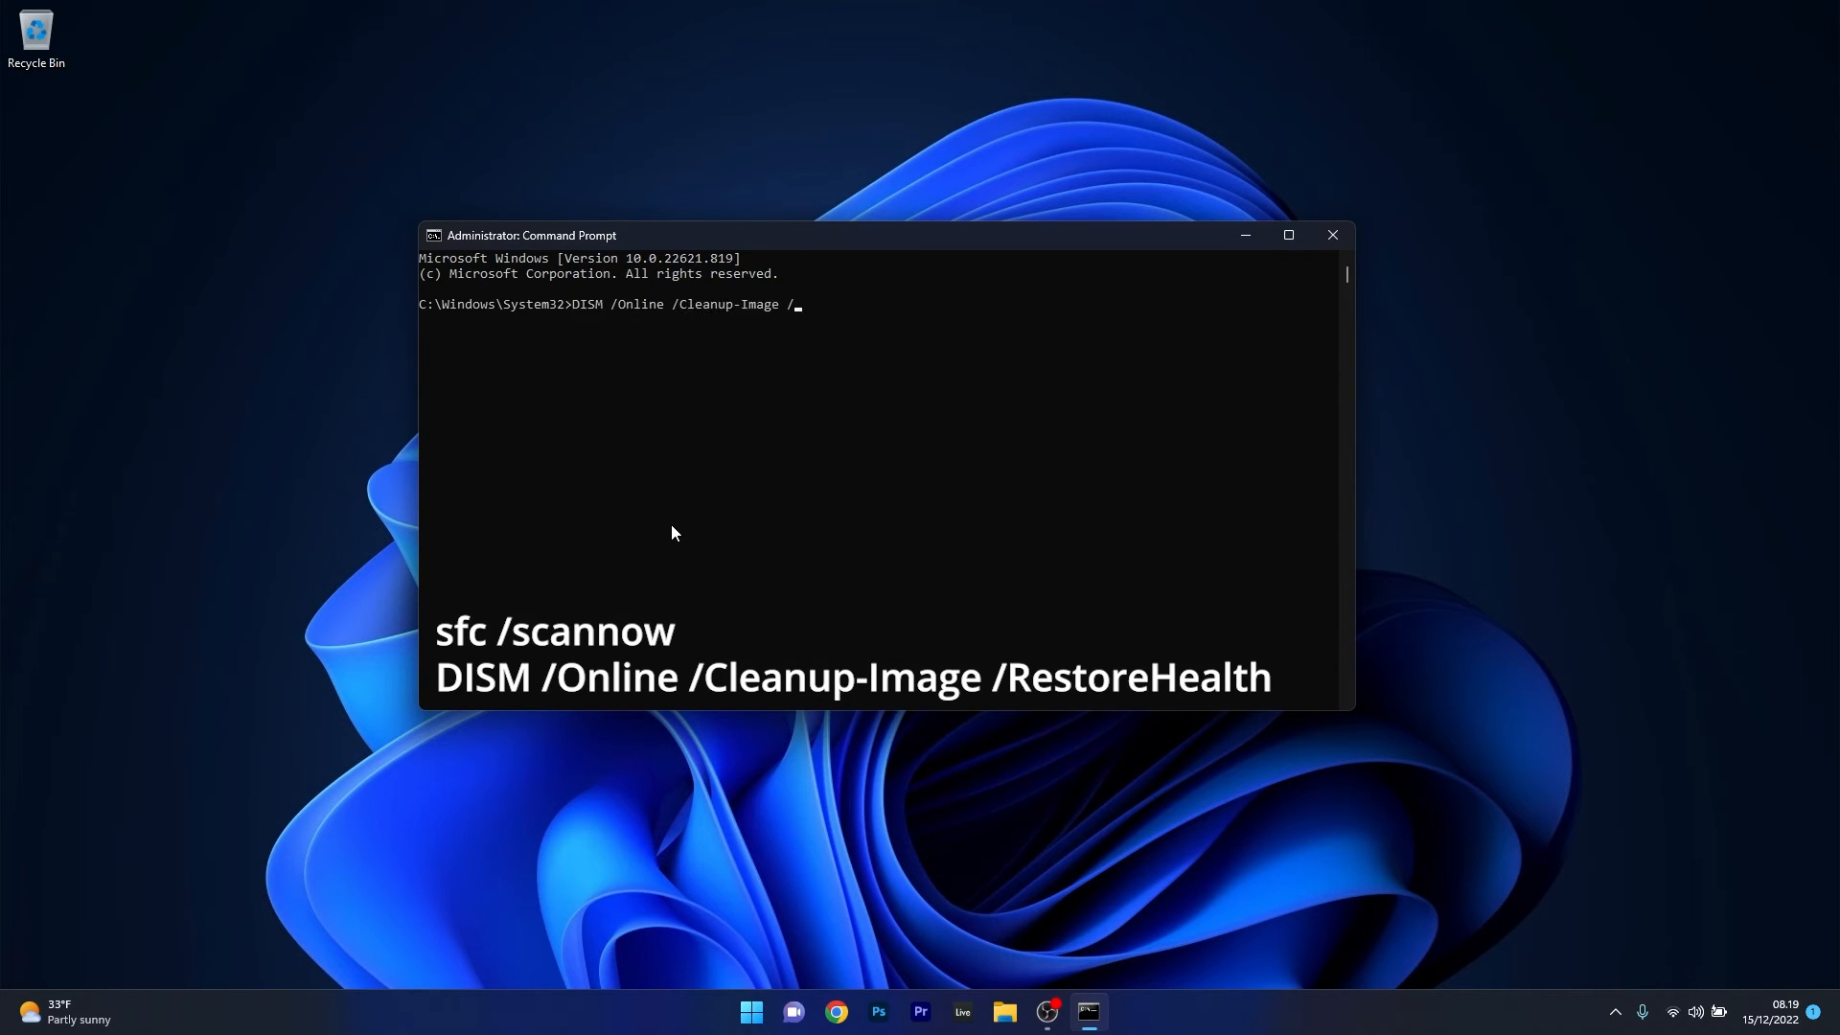
type("RestoreHealth")
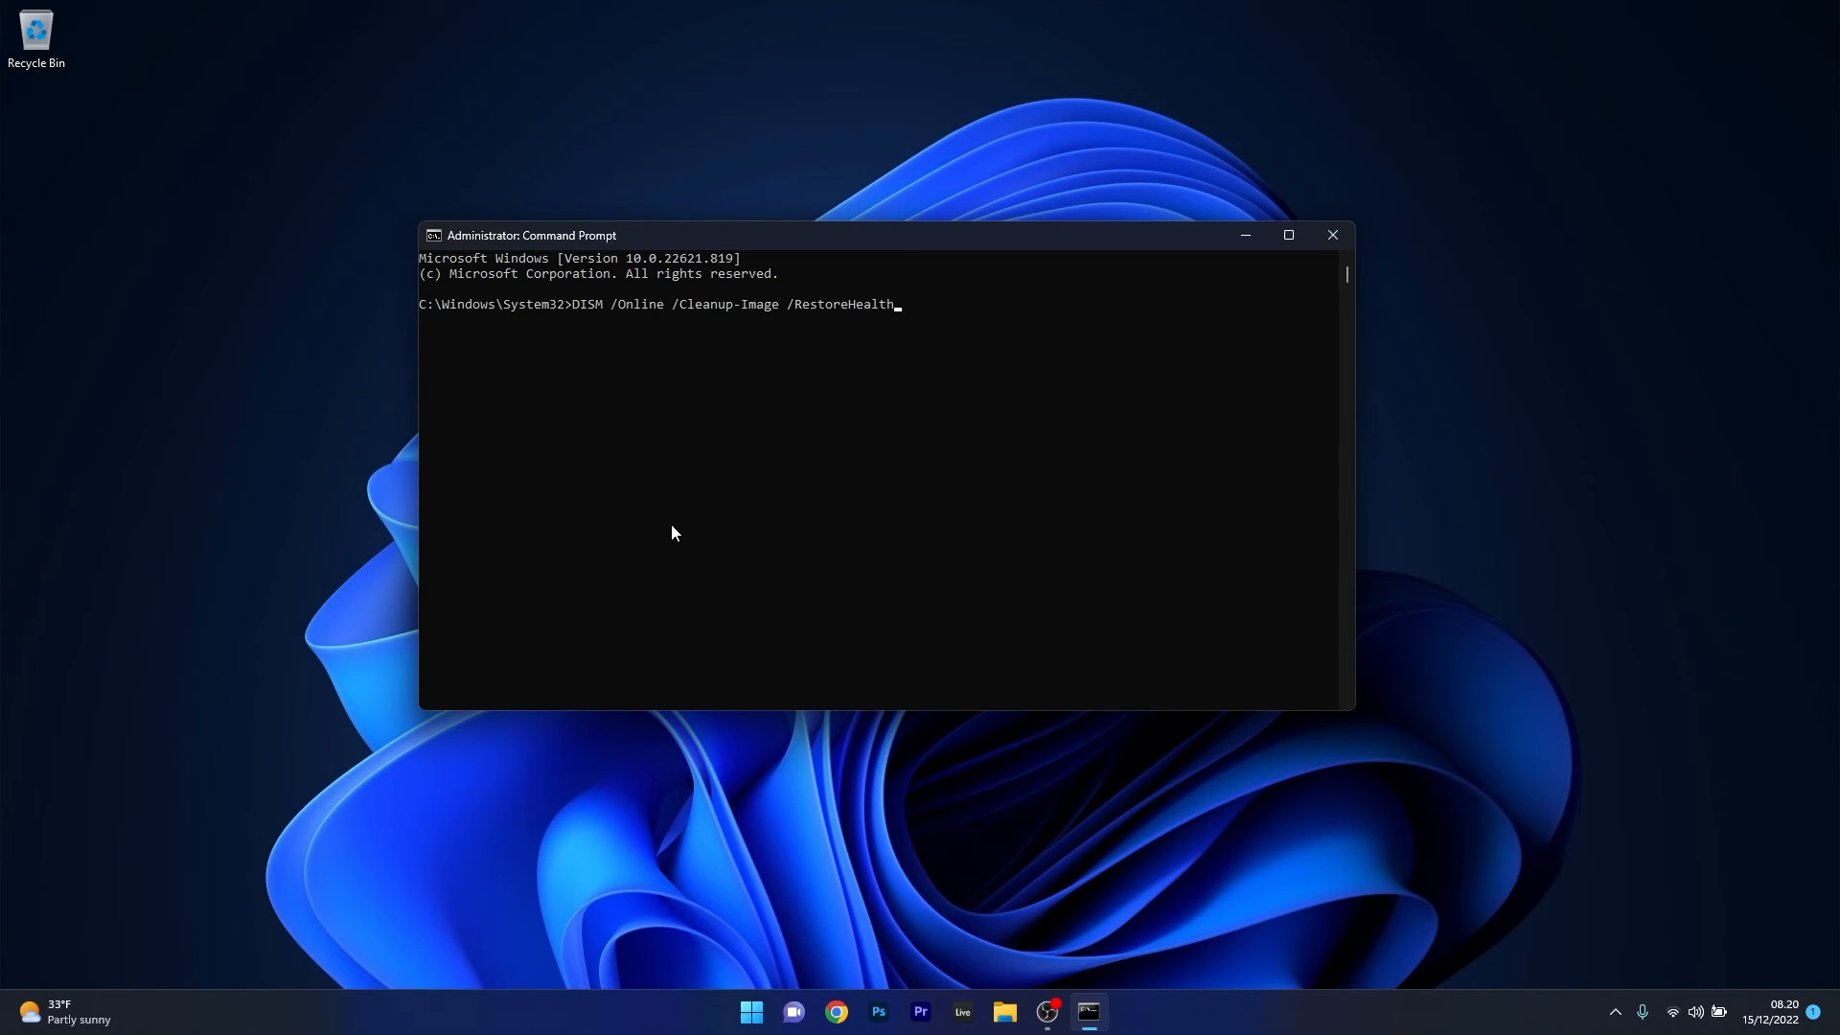
mouse_move(1334, 245)
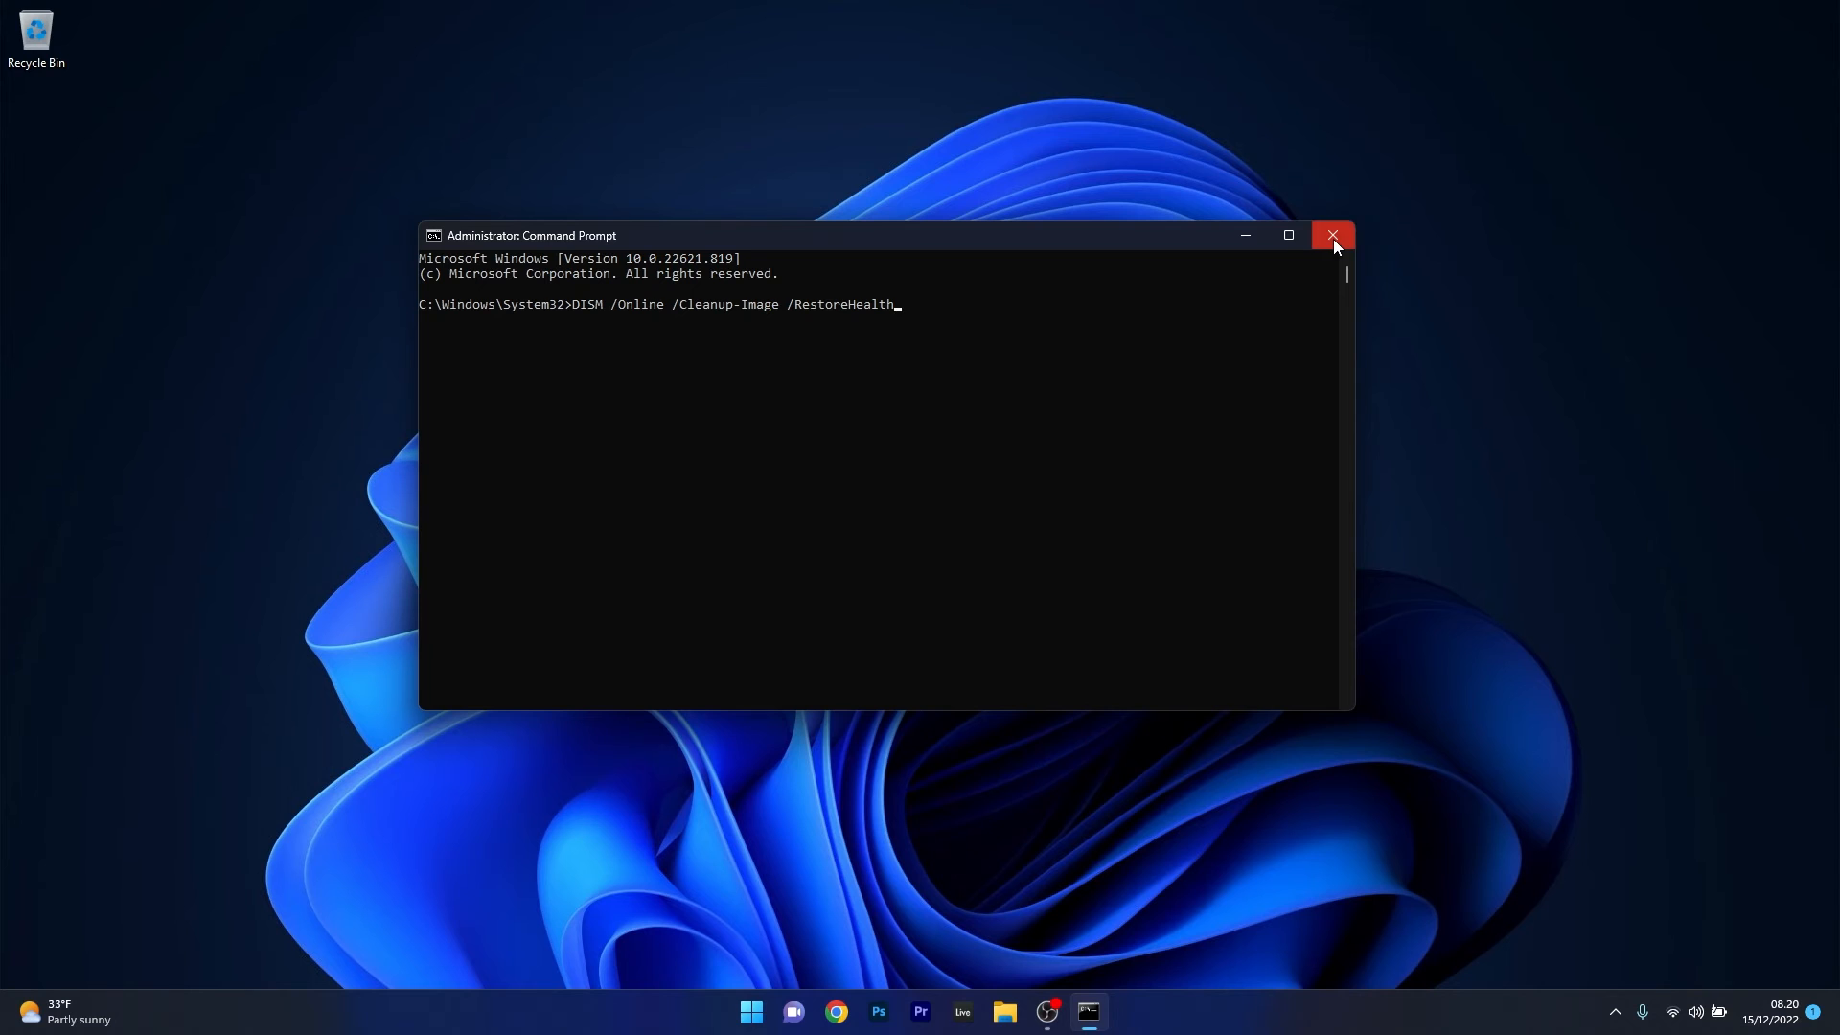
left_click(1334, 236)
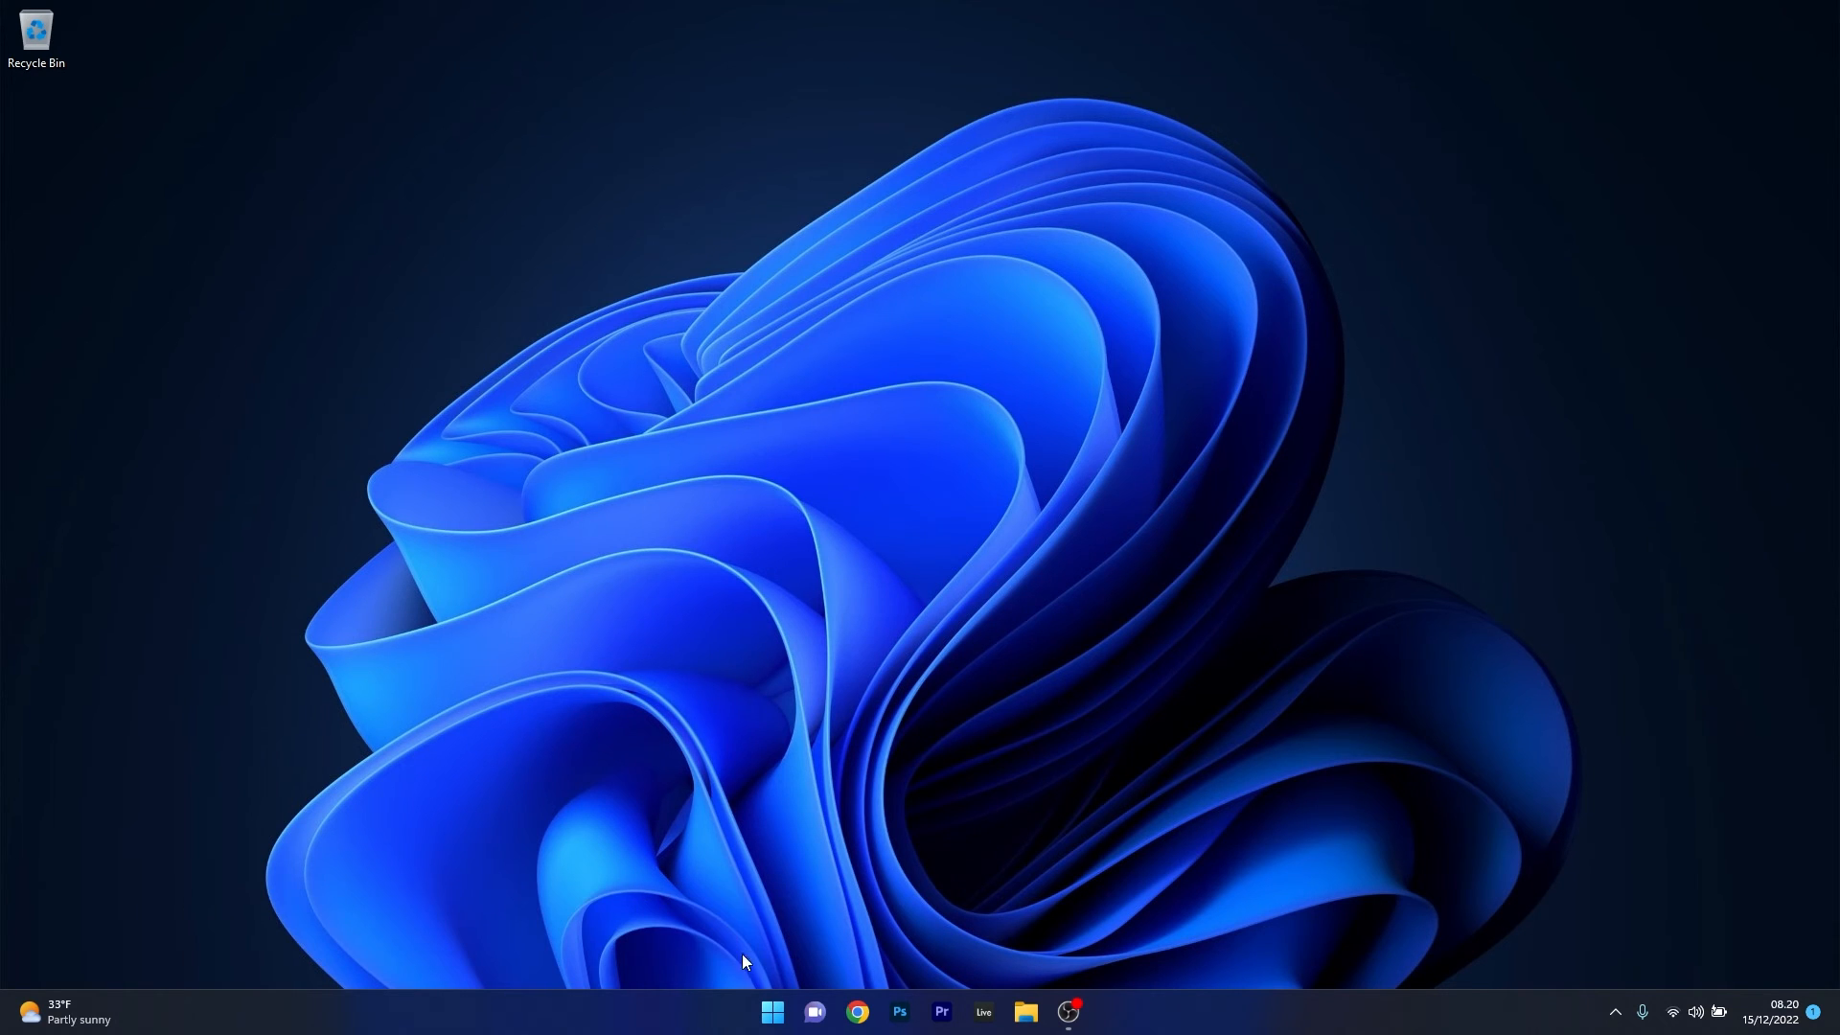
right_click(771, 1012)
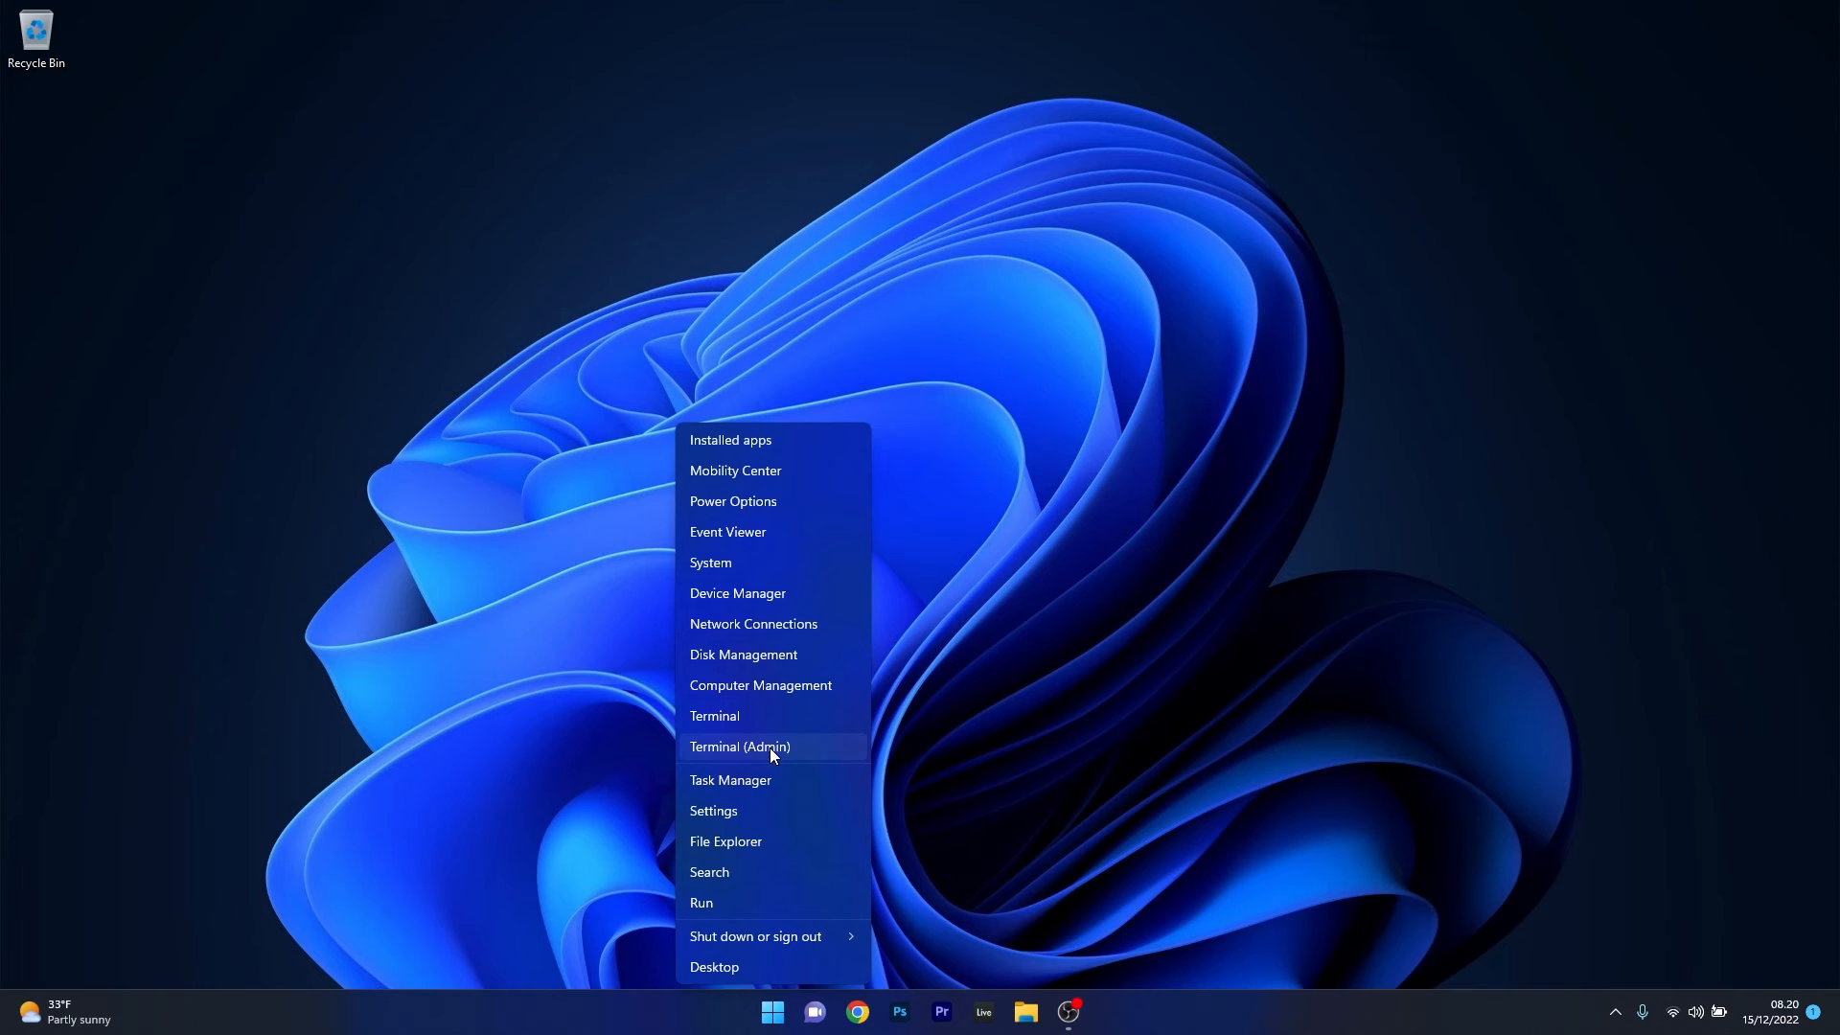
left_click(740, 745)
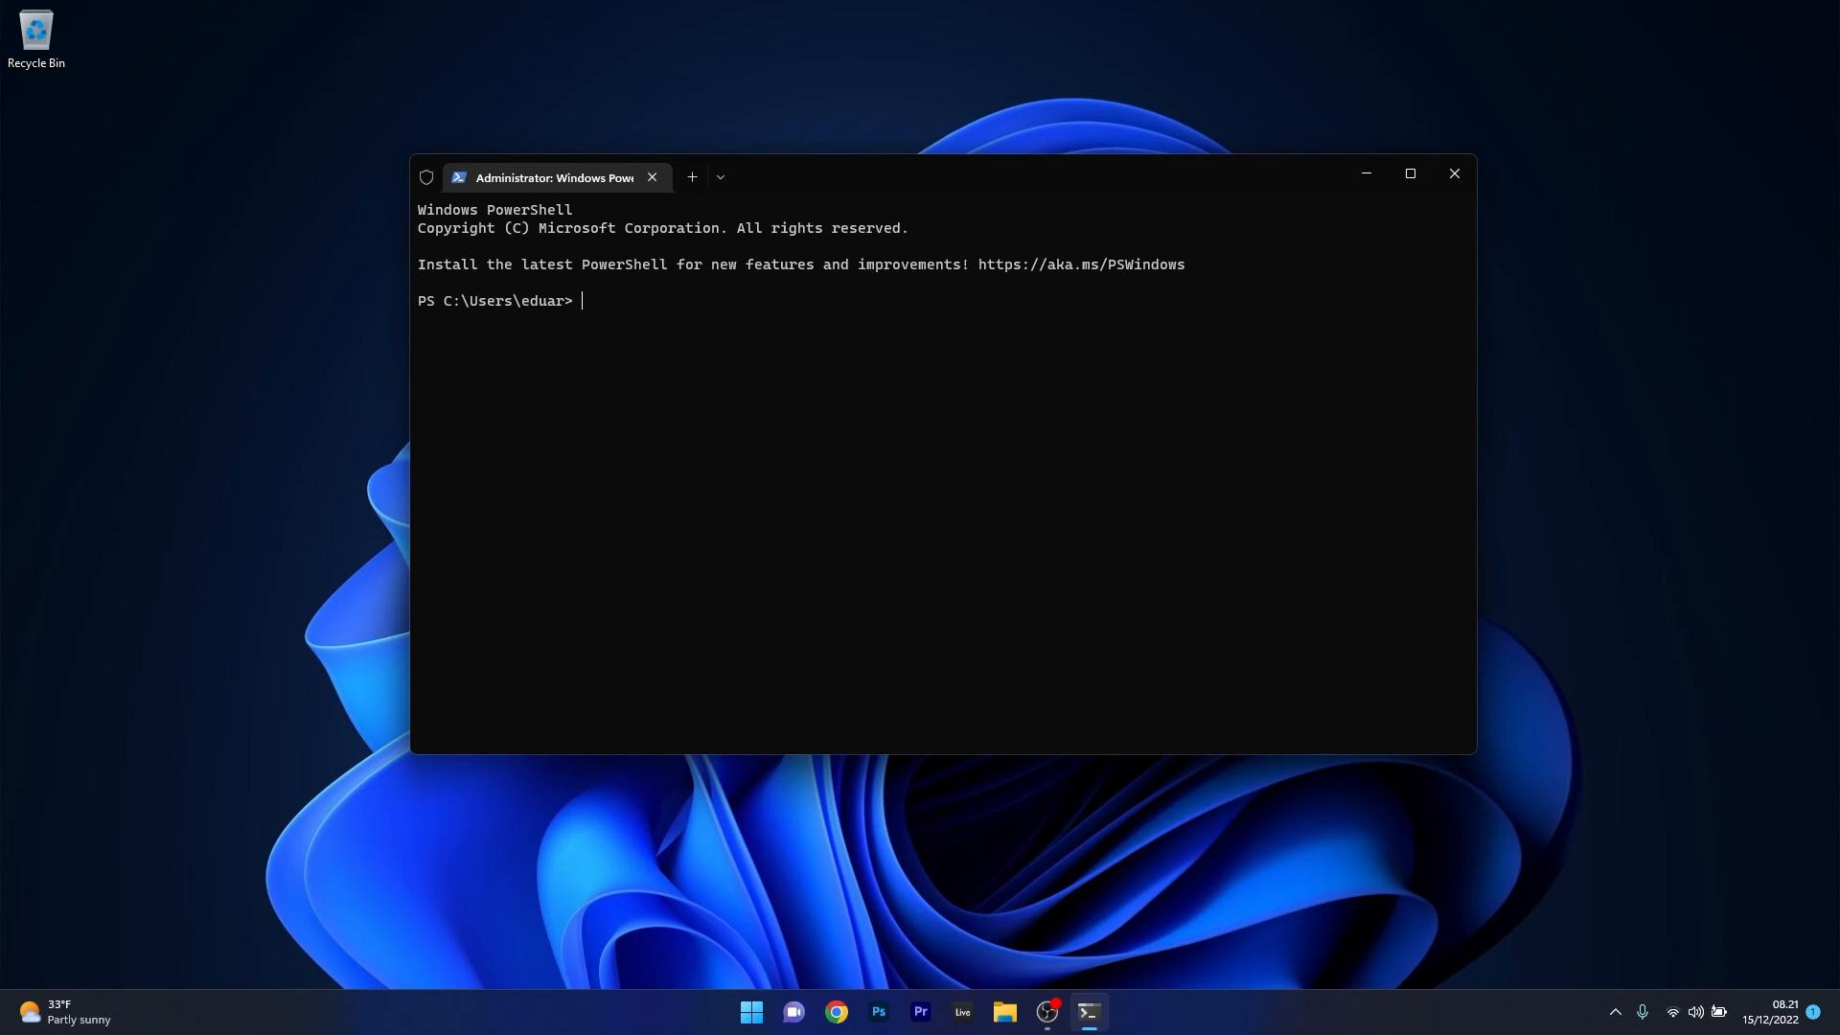
type("Get-AppxPackage -allusers Microsoft.WindowsStore | Foreach {Add-AppxPackage -DisableDevelopmentMode -Register \"$($_.InstallLocation)\\AppXManifest.xml\"}")
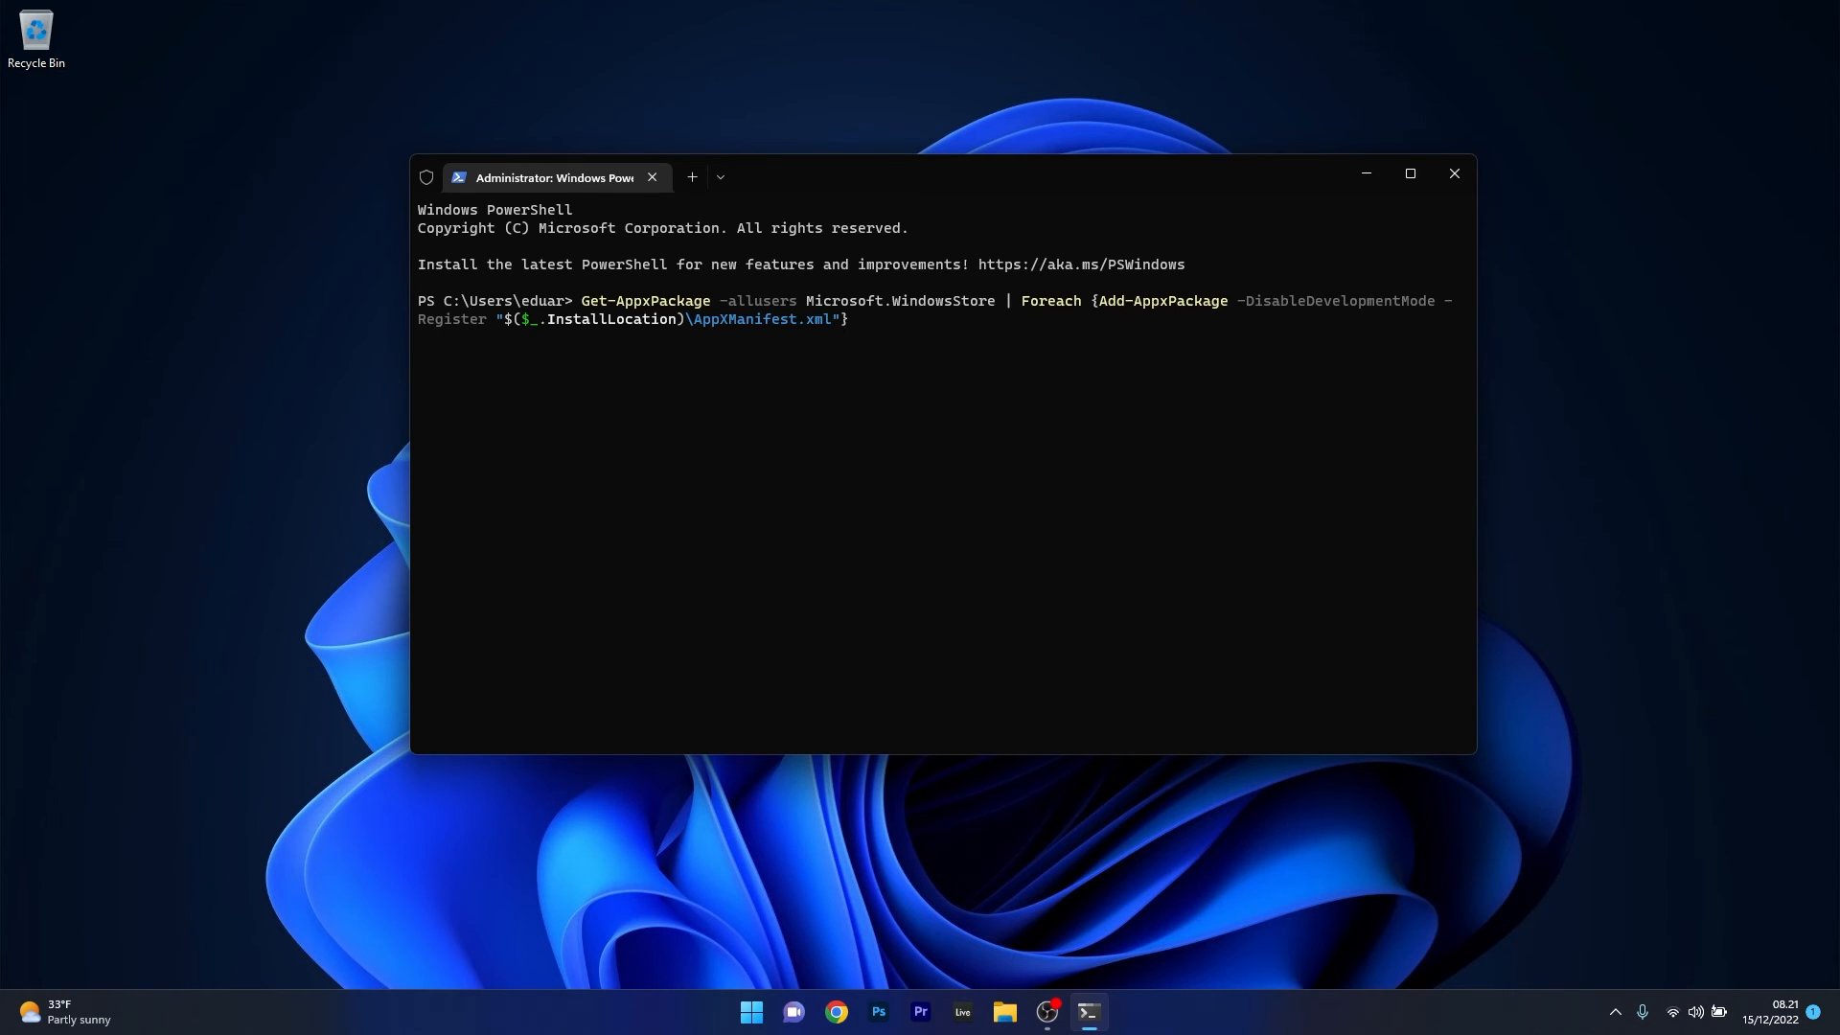
mouse_move(1254, 207)
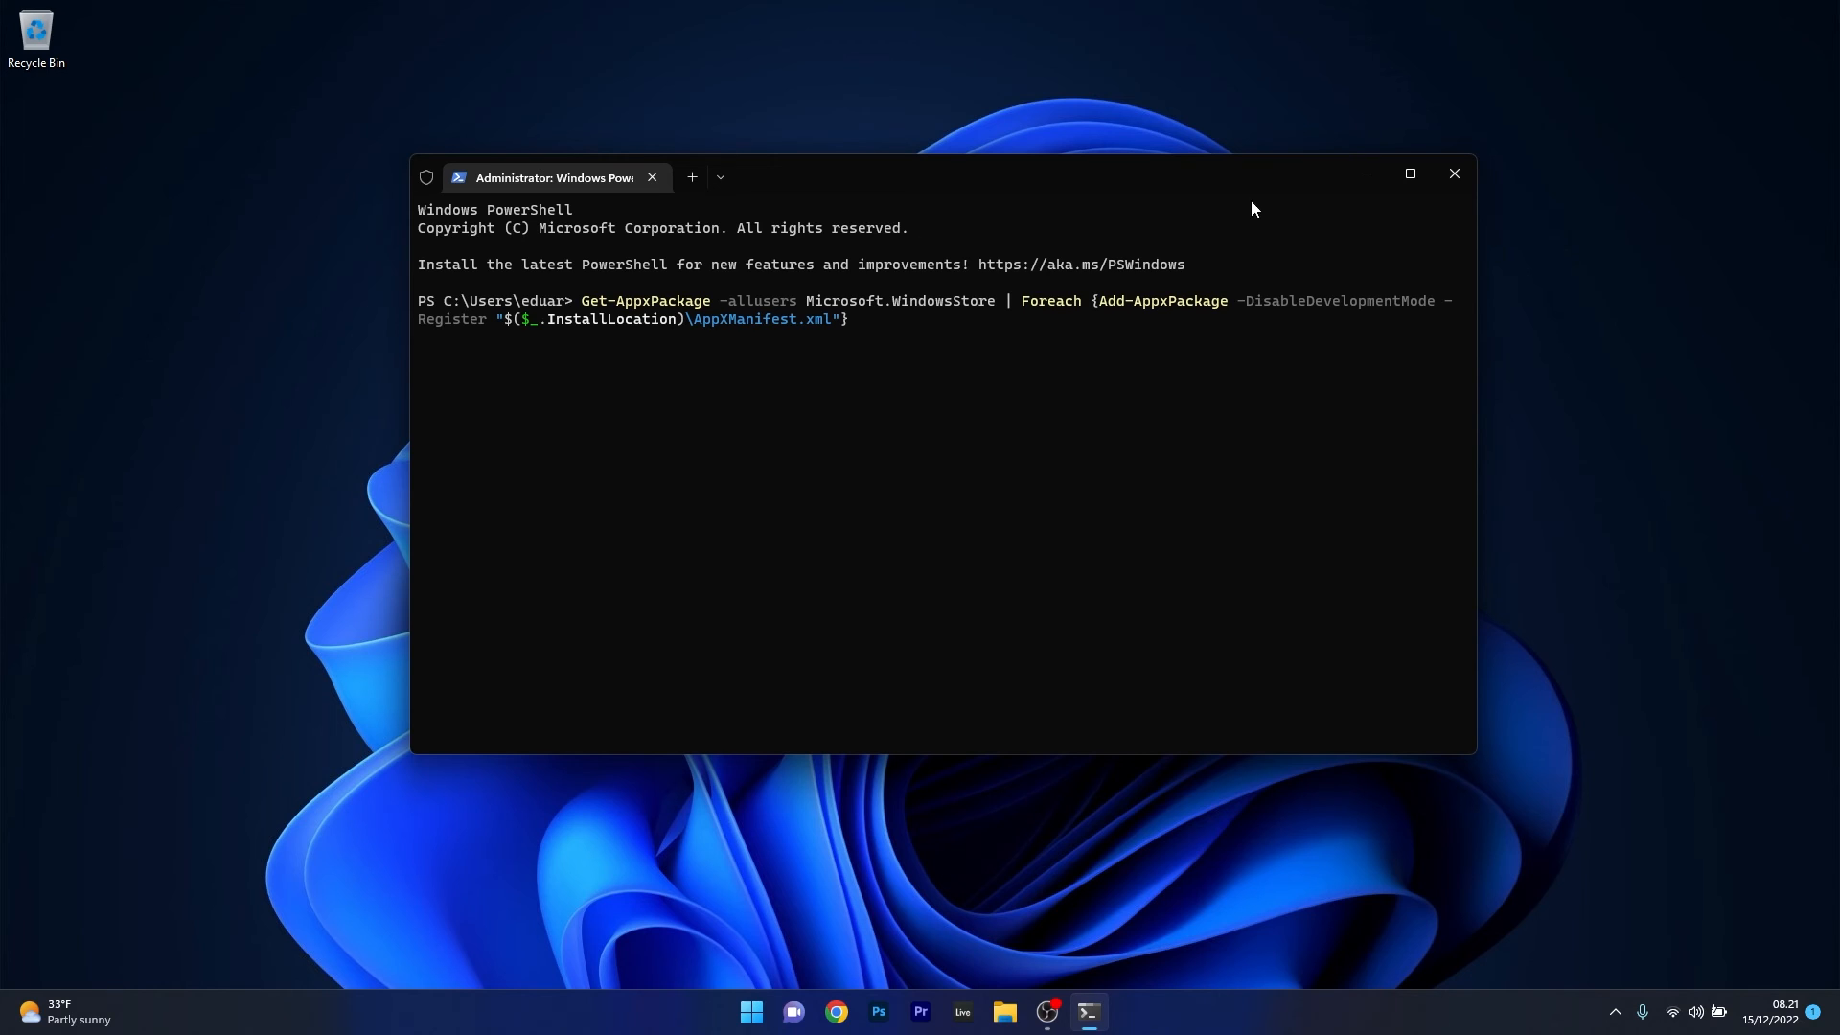
mouse_move(1455, 180)
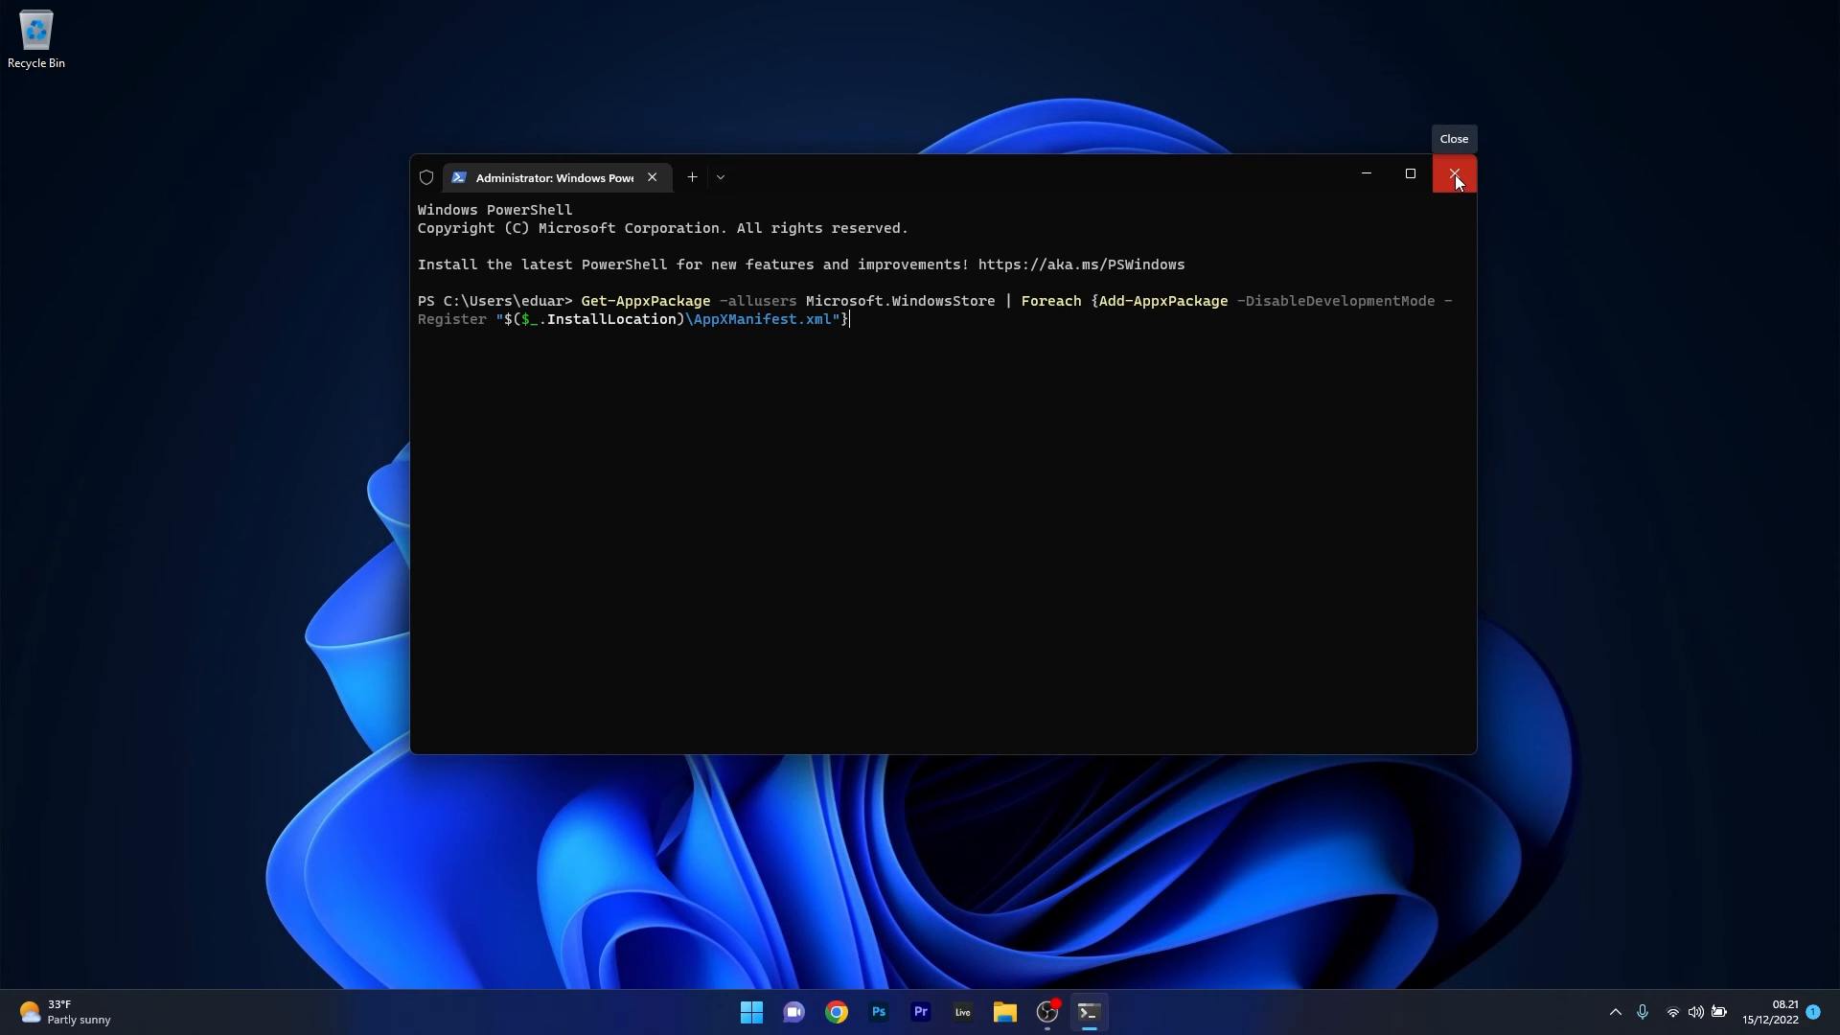
left_click(1455, 172)
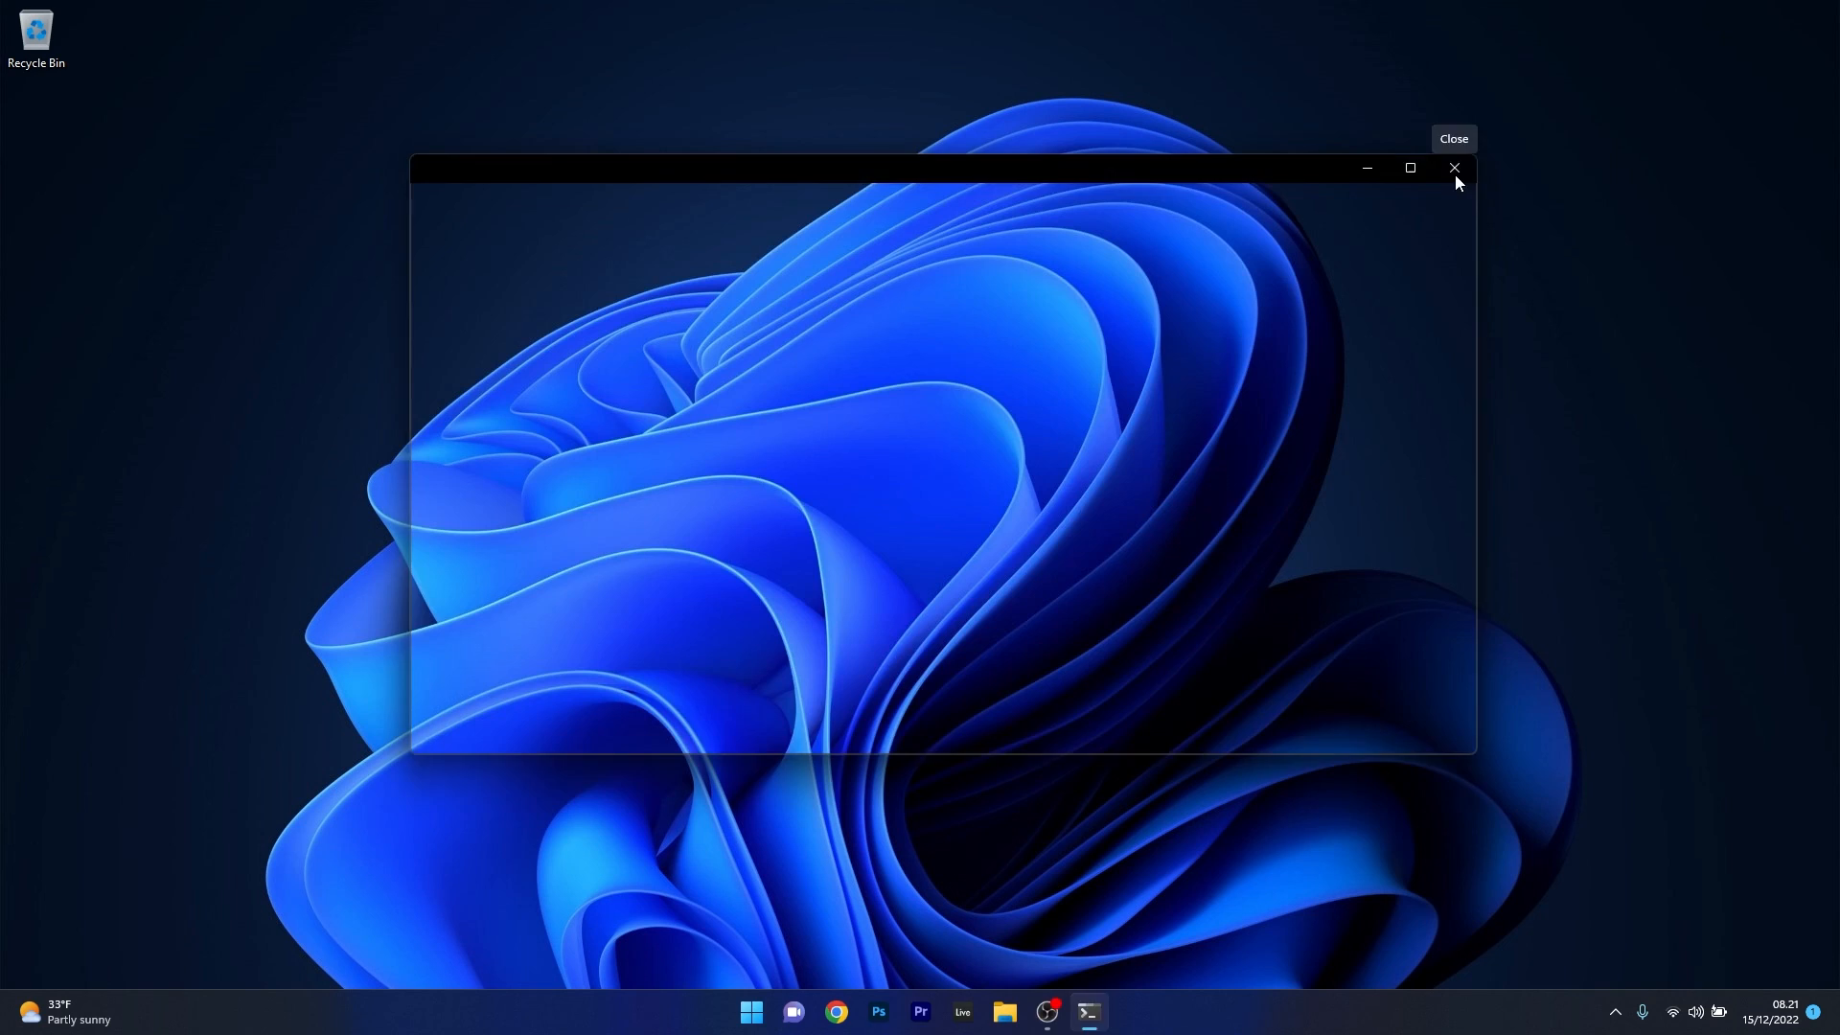
left_click(1454, 169)
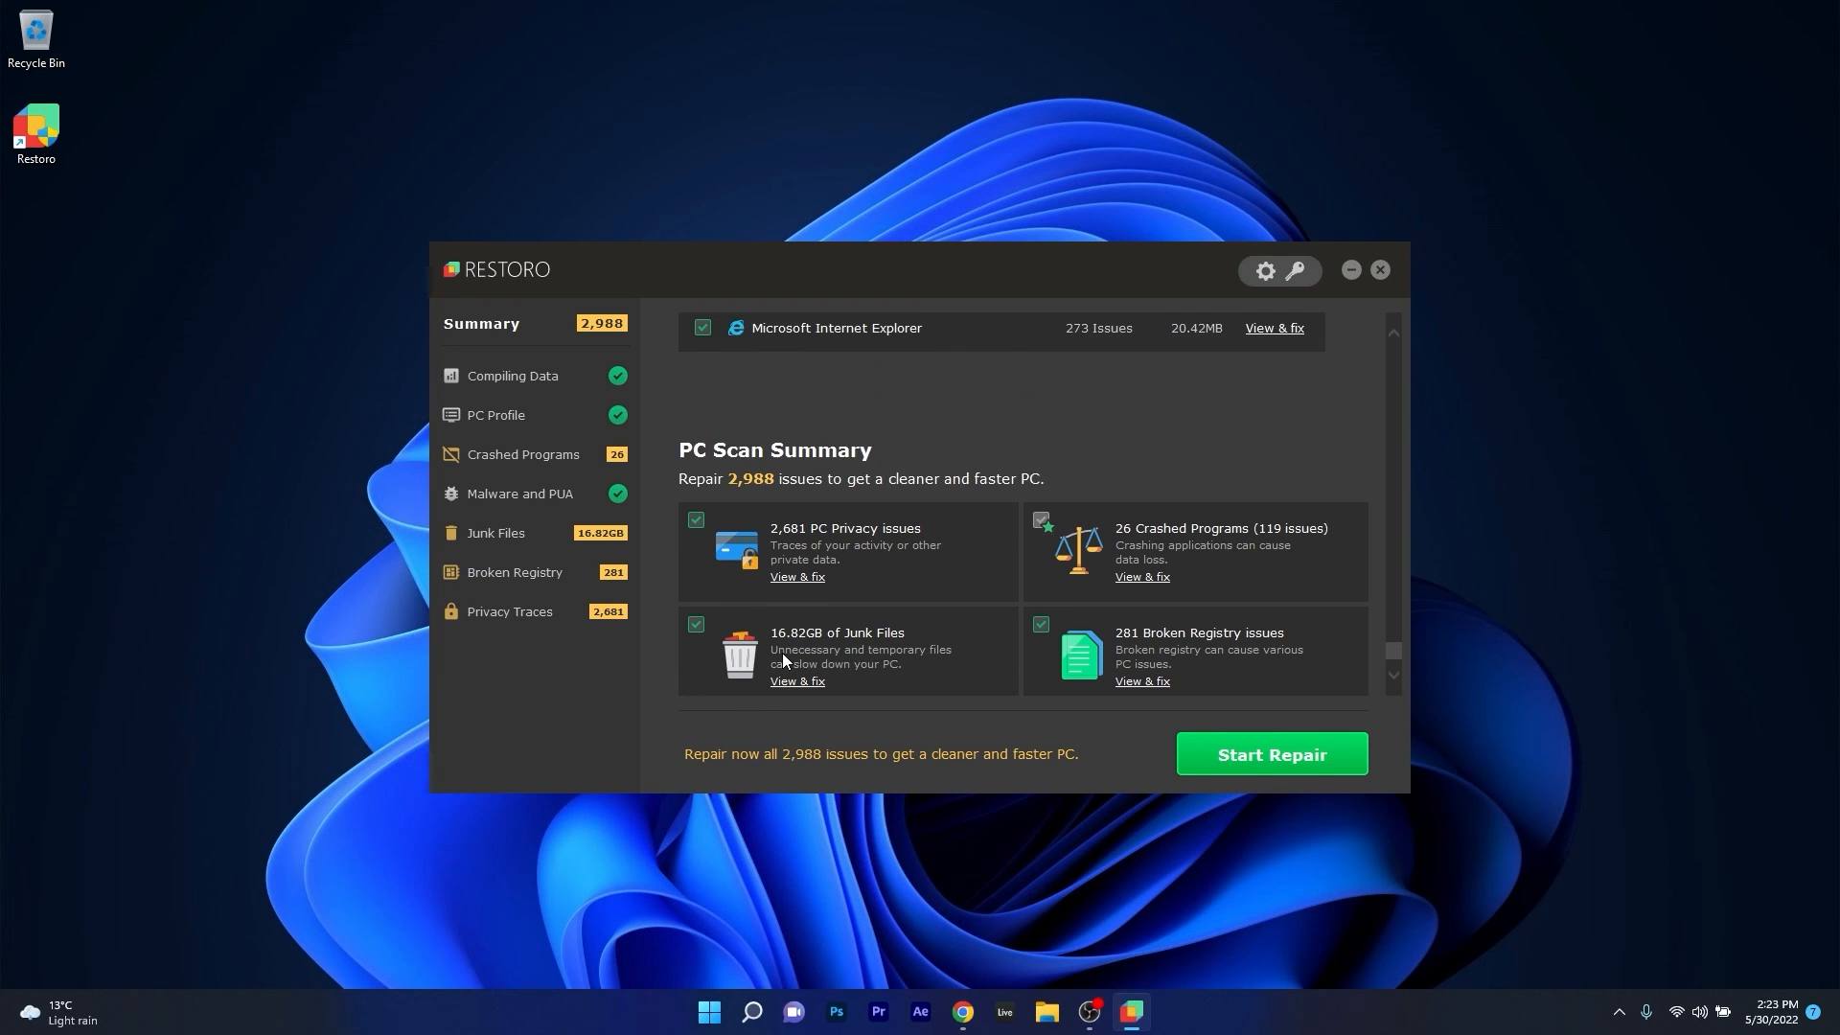
scroll("down", 3)
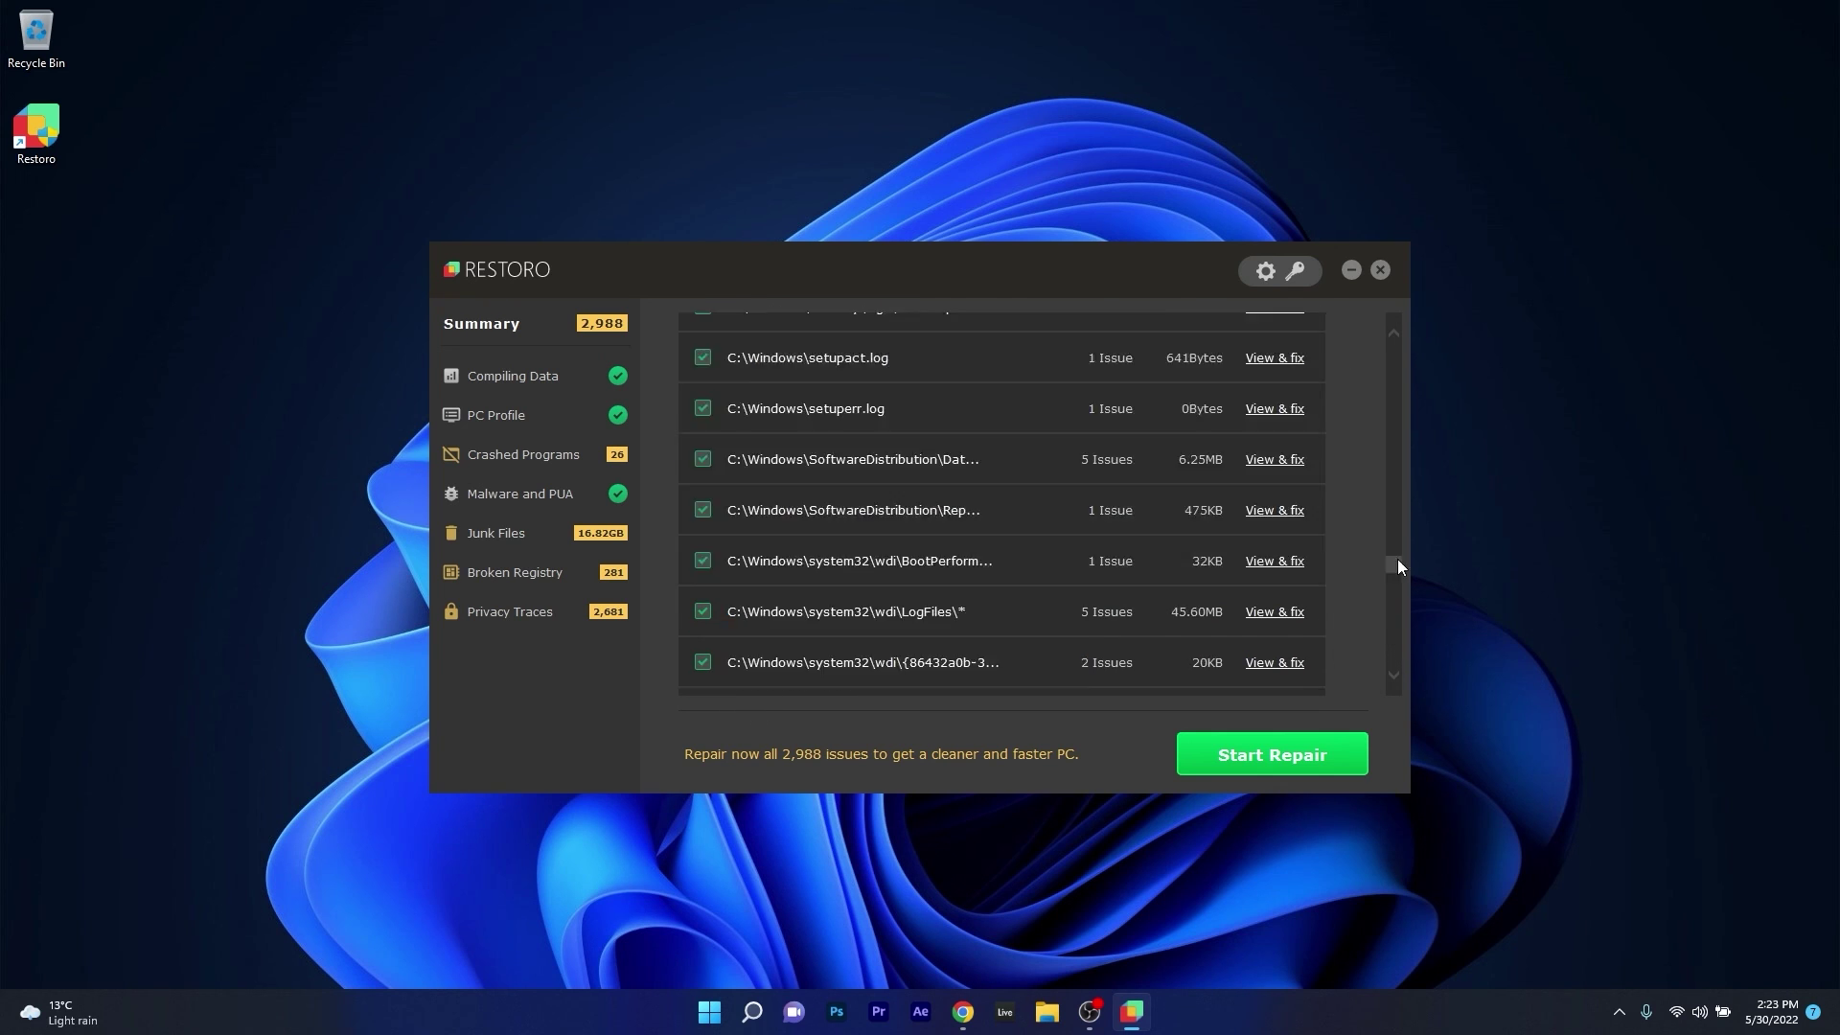